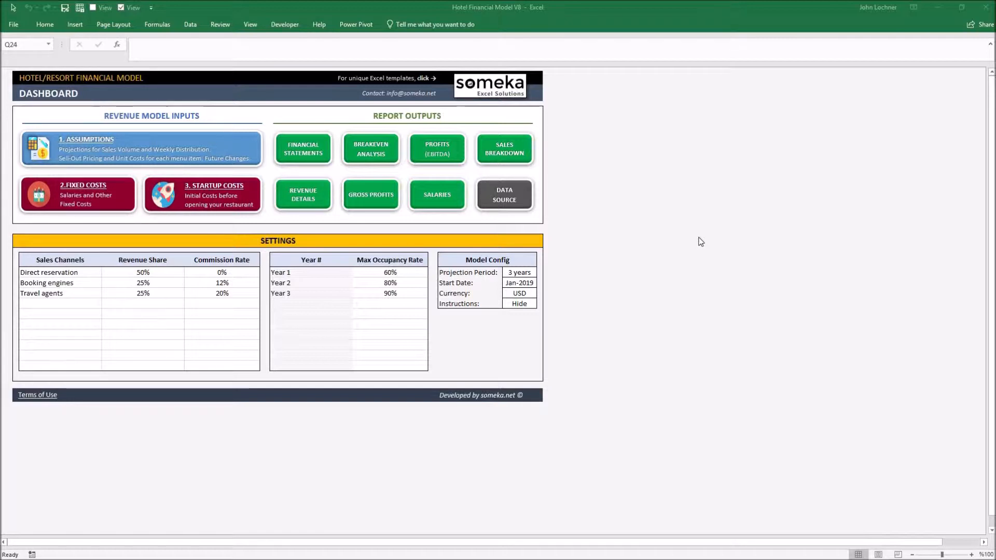
pyautogui.moveTo(536, 240)
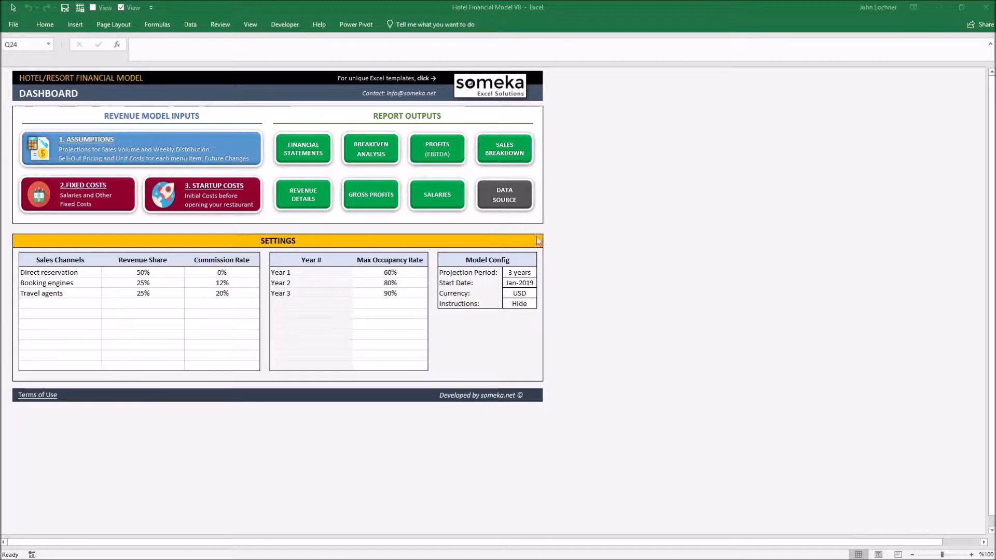
pyautogui.moveTo(183, 133)
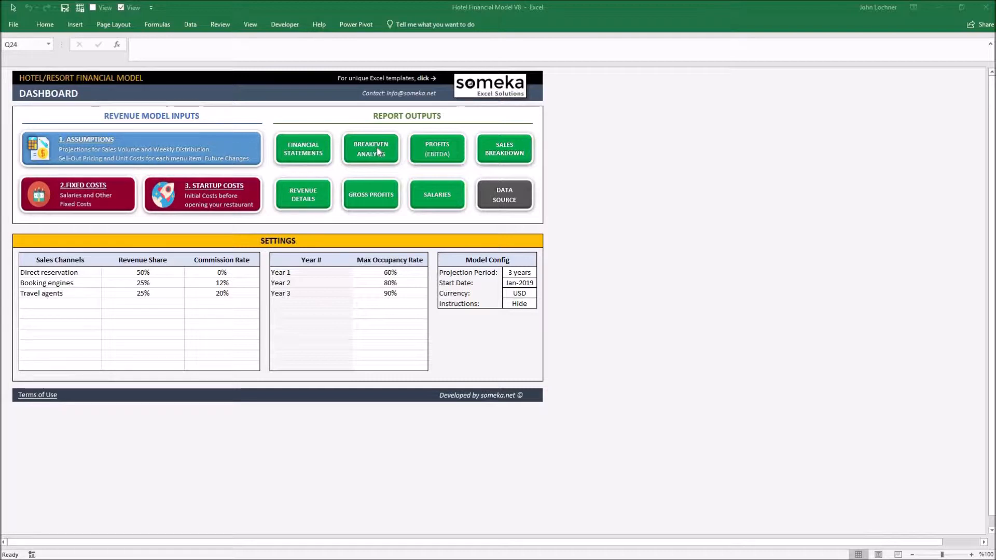
# - Change the model start date to February 2019 and keep the projection period at 3 years
pyautogui.scroll(-3)
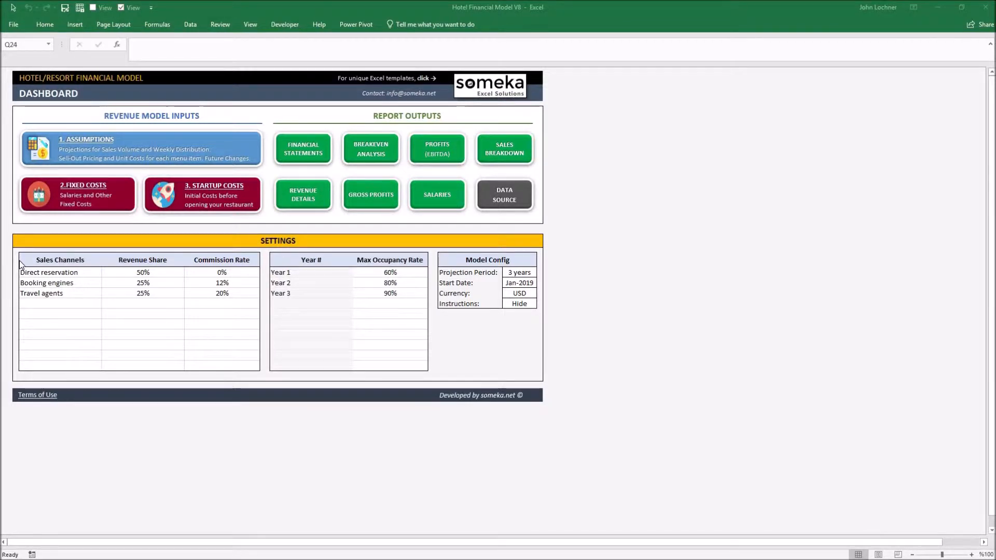
pyautogui.moveTo(359, 349)
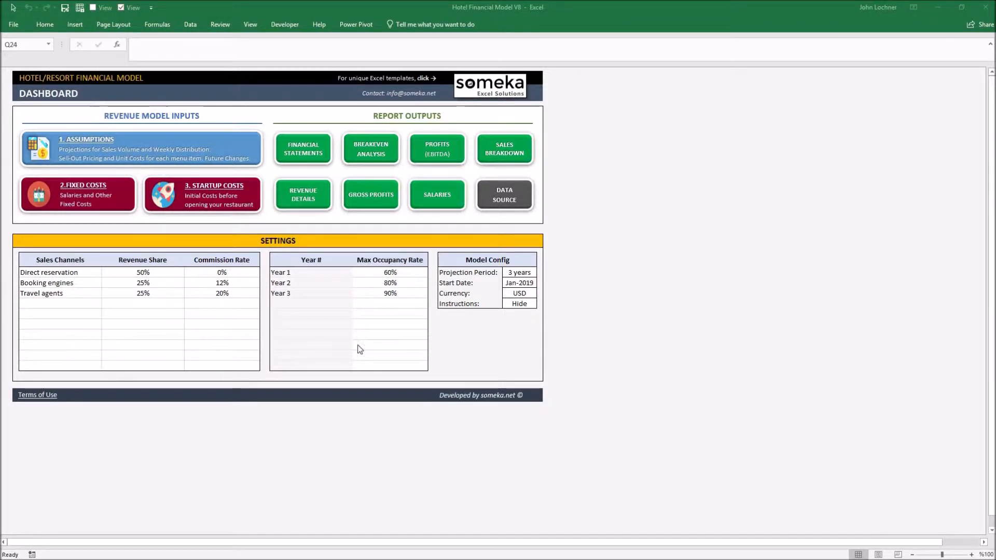
pyautogui.moveTo(376, 316)
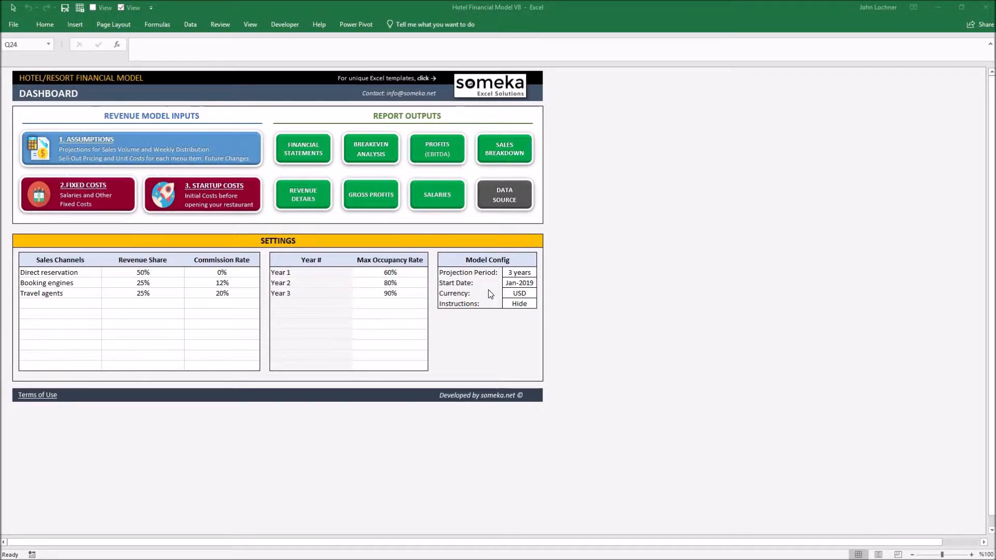
pyautogui.moveTo(179, 130)
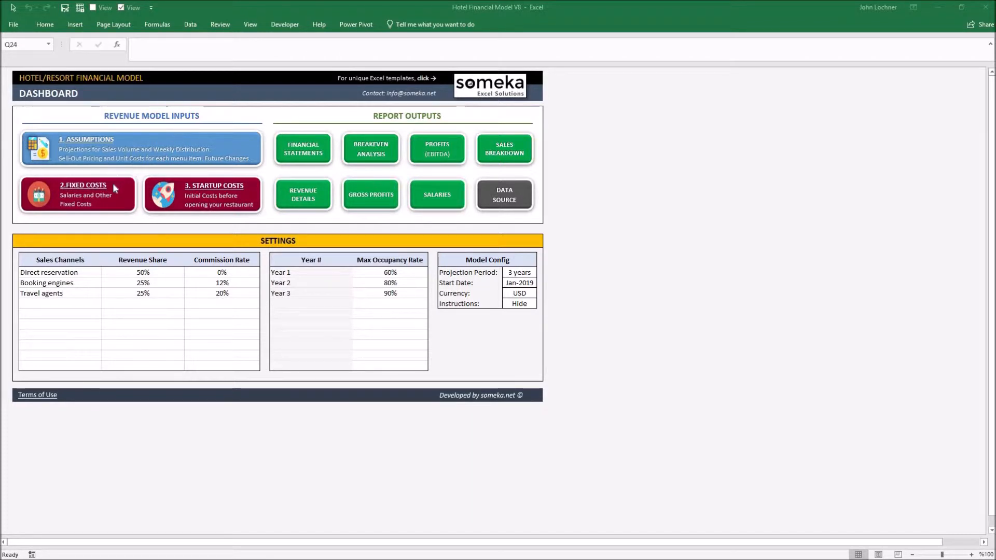
pyautogui.moveTo(198, 191)
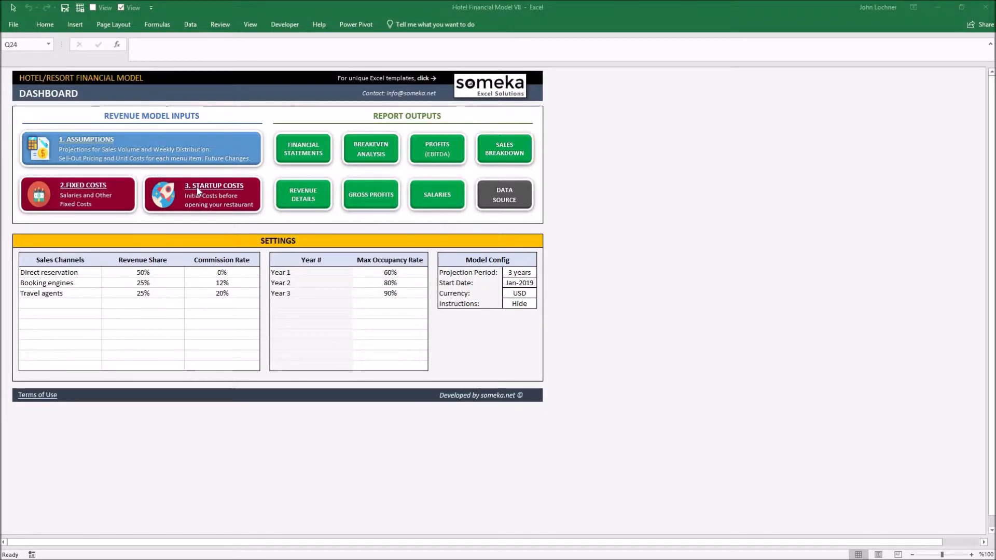
pyautogui.moveTo(410, 154)
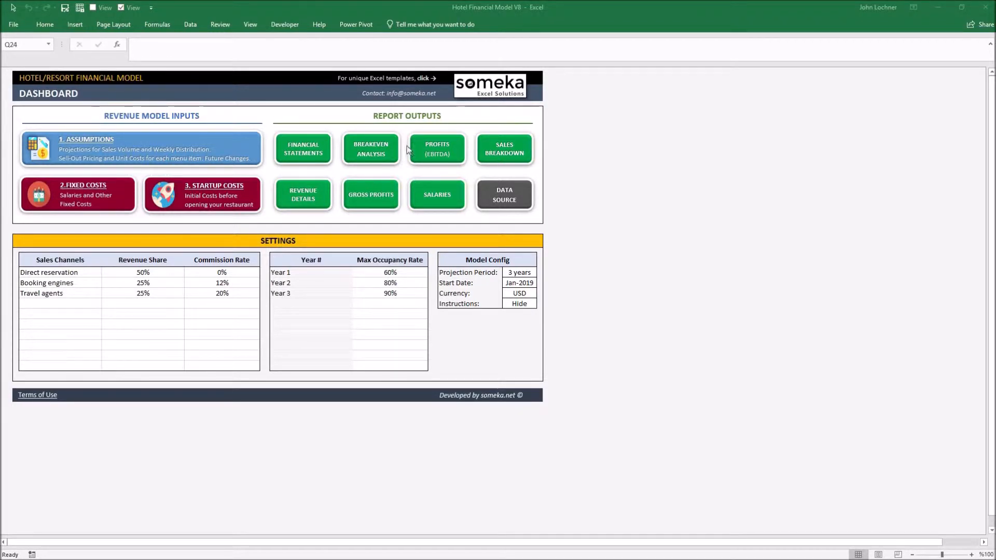
pyautogui.moveTo(171, 145)
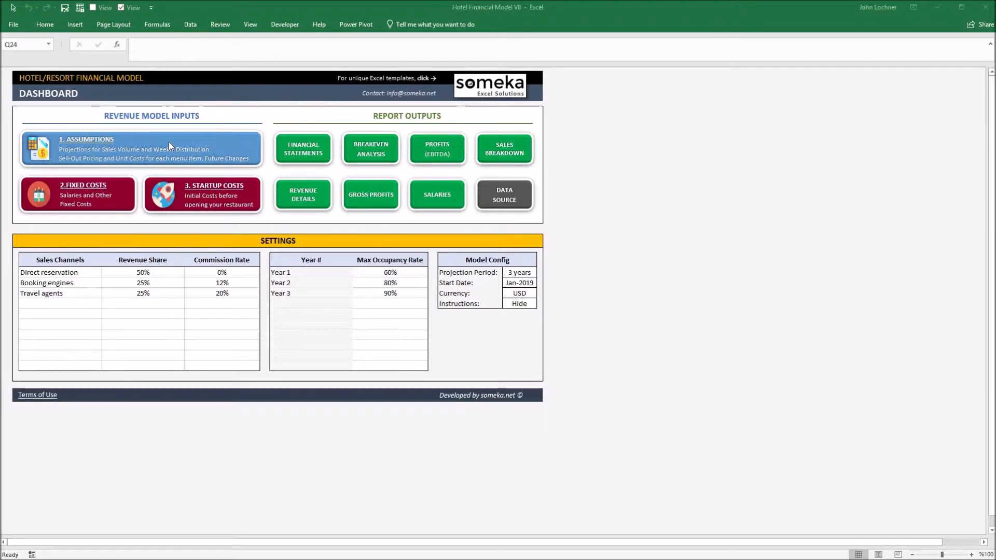
pyautogui.moveTo(181, 253)
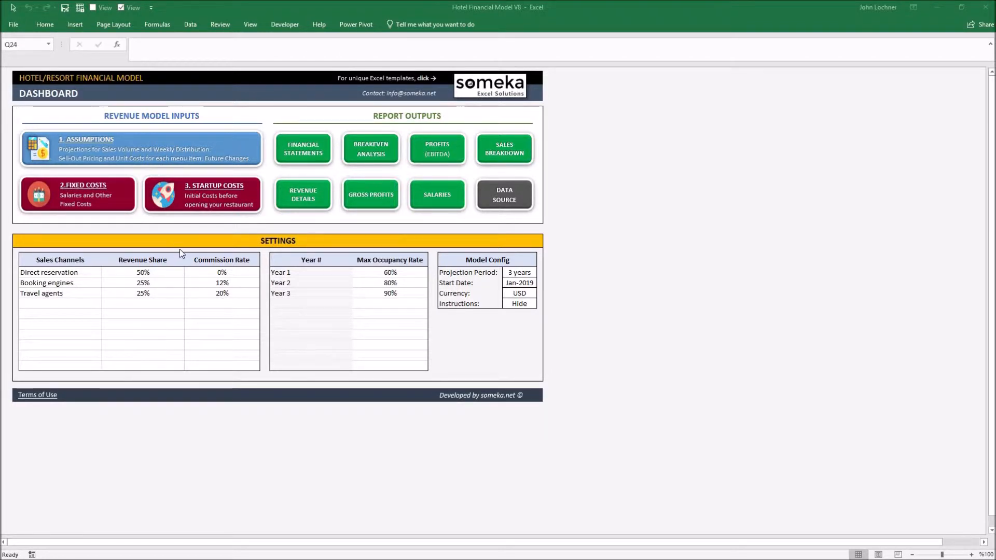
pyautogui.moveTo(70, 278)
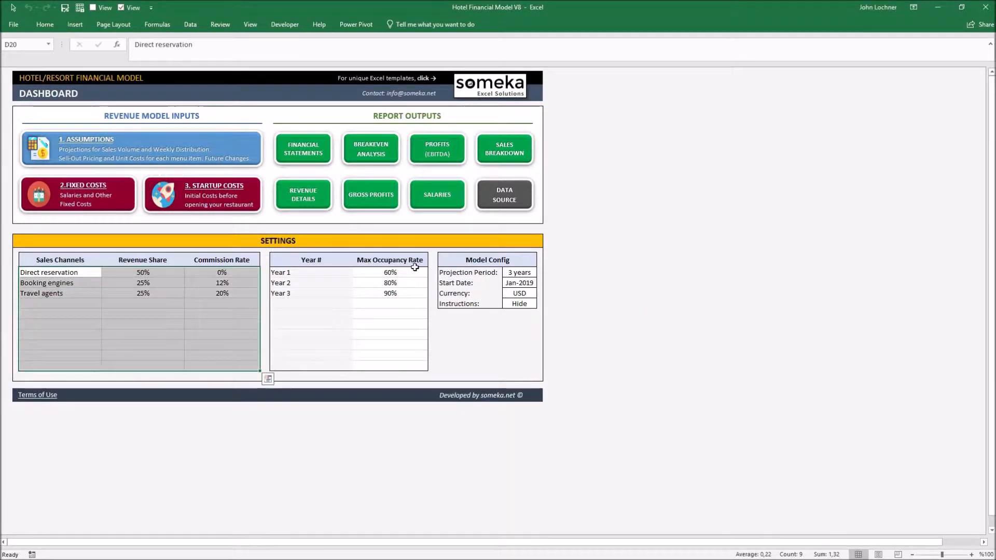
pyautogui.click(389, 272)
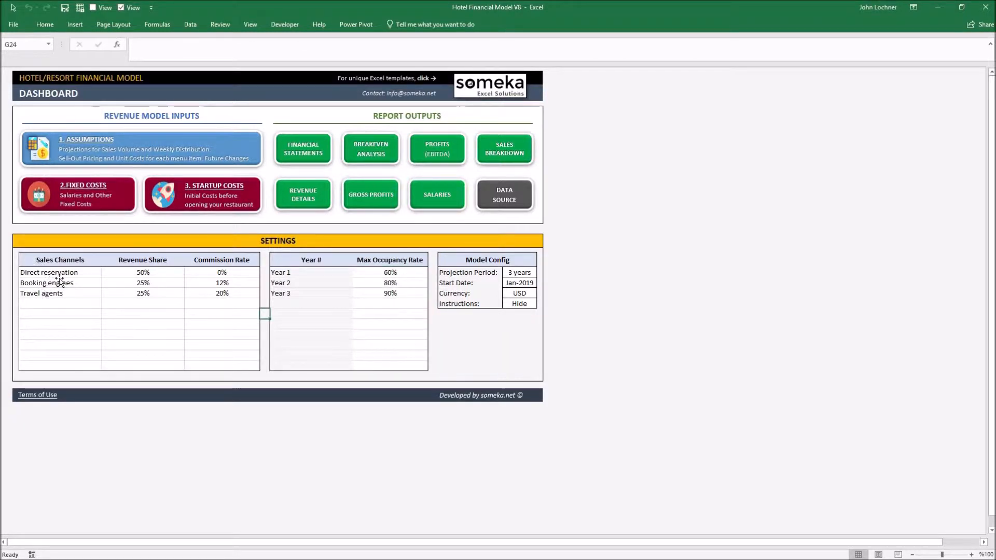
pyautogui.click(142, 283)
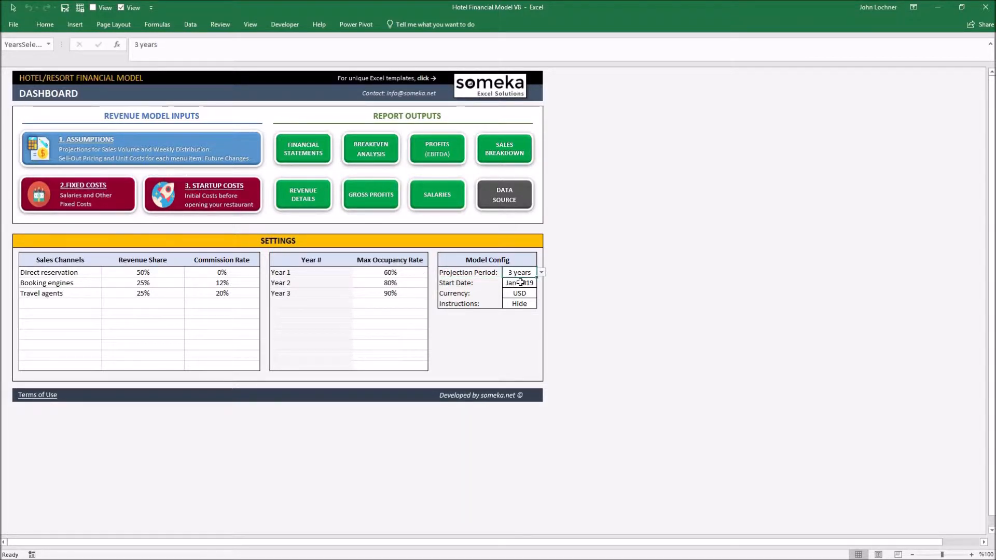
pyautogui.click(518, 283)
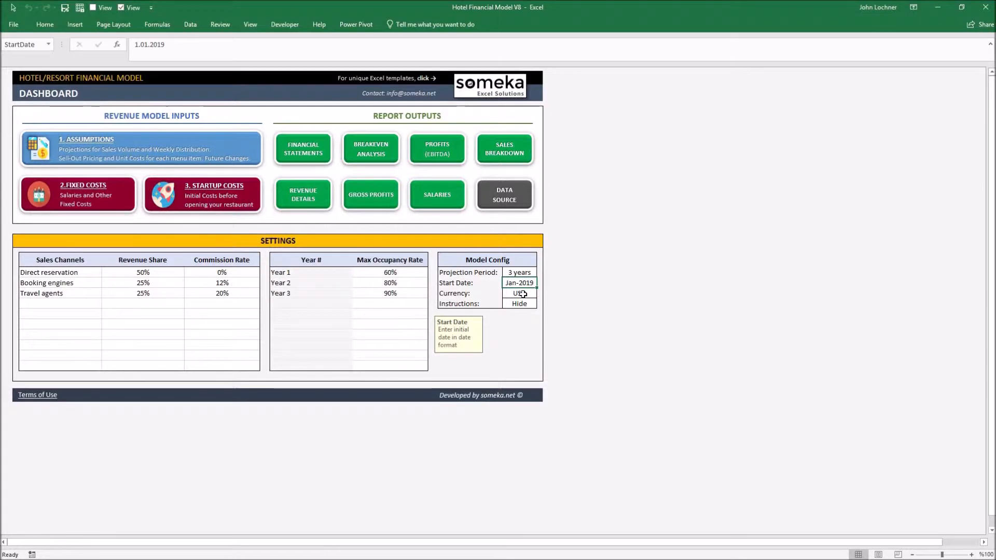
pyautogui.click(519, 293)
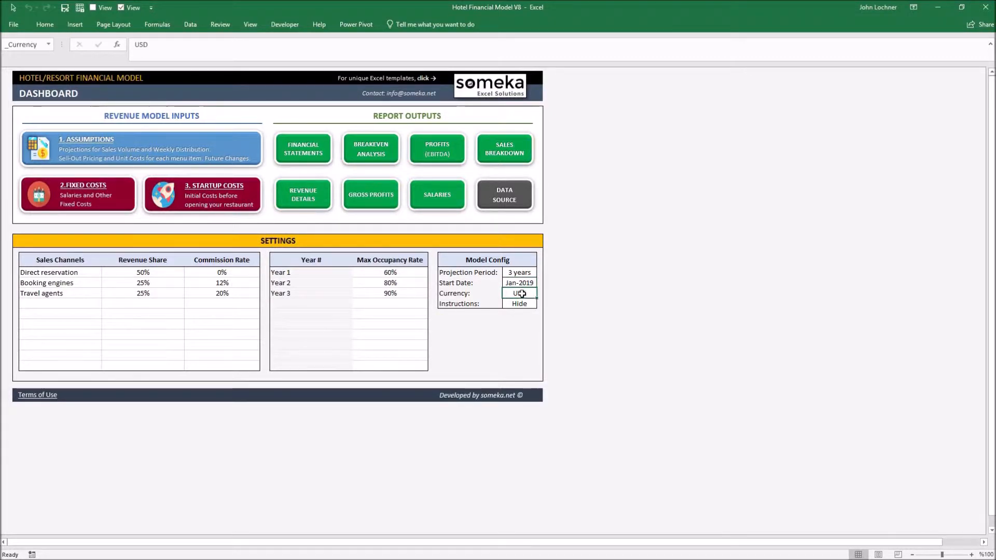
pyautogui.click(518, 272)
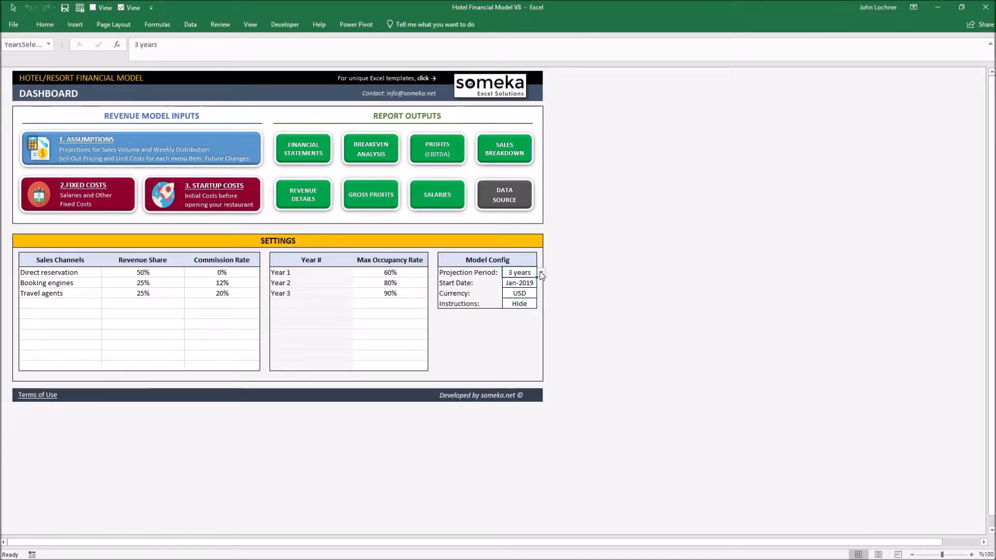
pyautogui.click(539, 272)
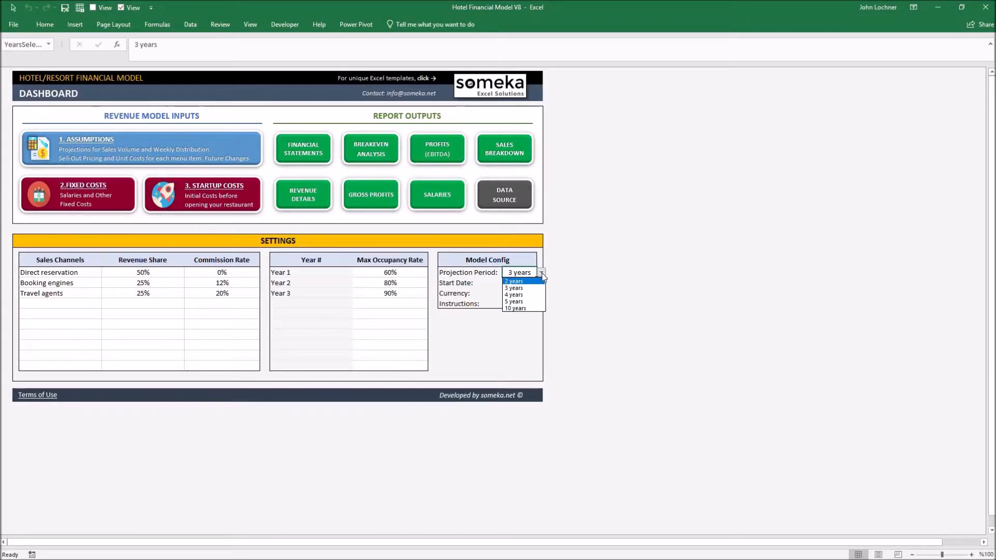
pyautogui.click(514, 288)
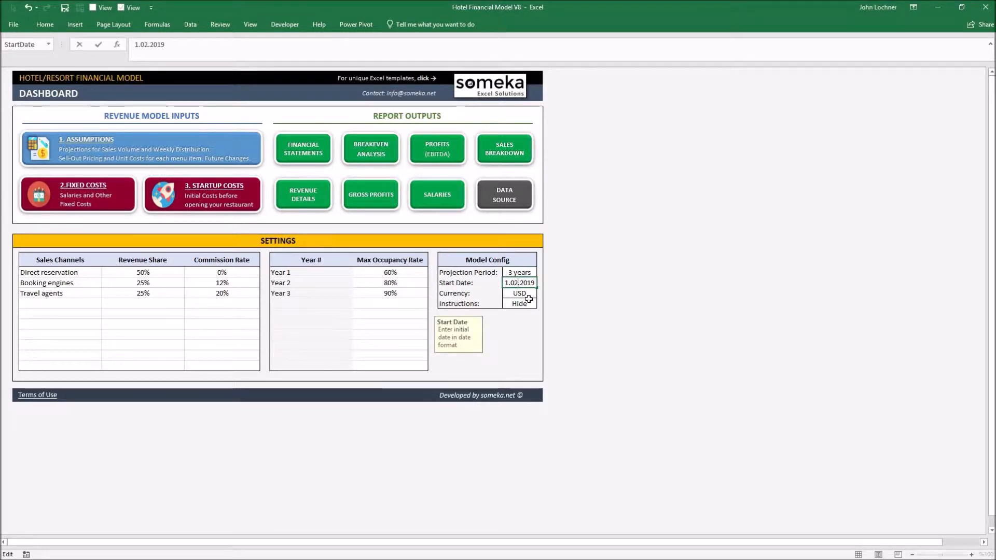
pyautogui.click(519, 293)
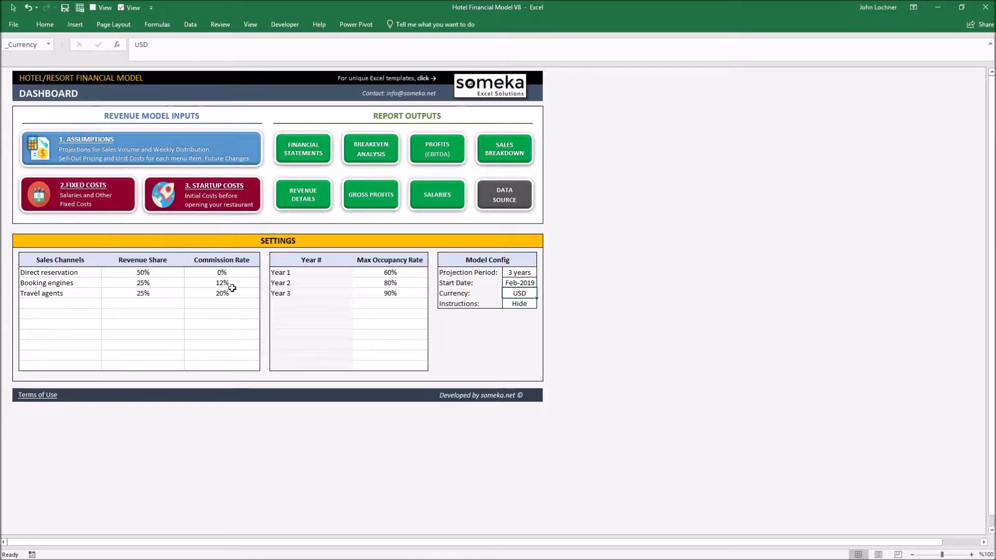
pyautogui.click(389, 272)
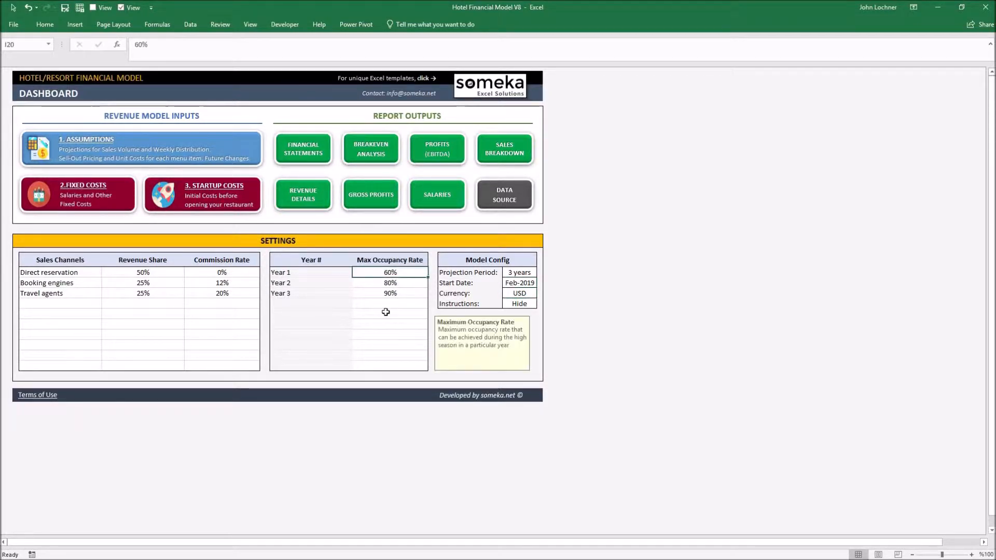
pyautogui.click(389, 355)
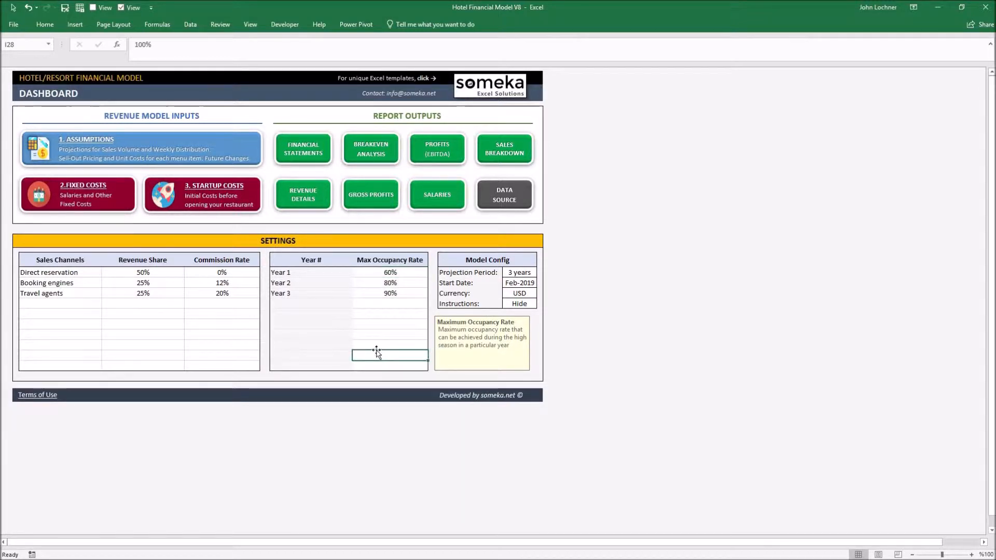
pyautogui.moveTo(378, 345)
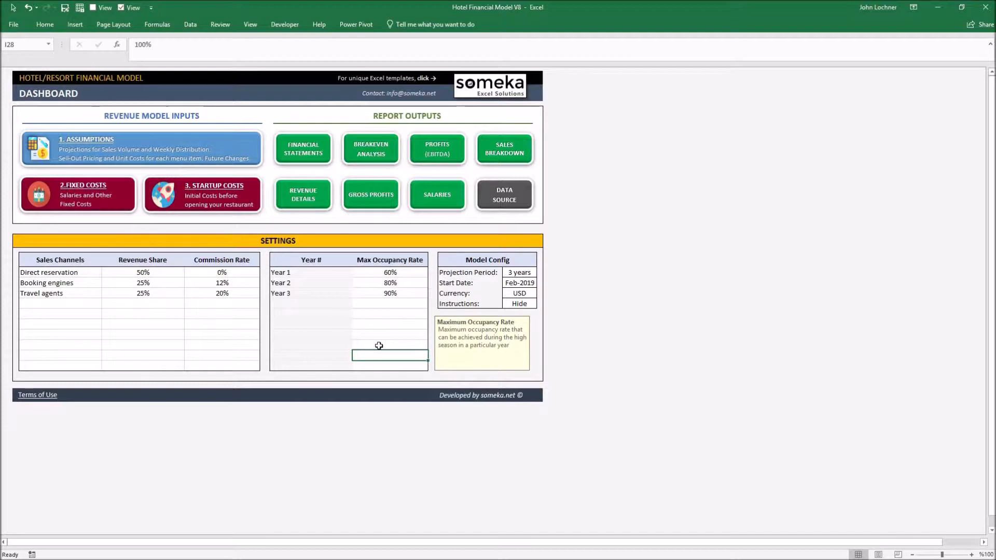
pyautogui.moveTo(381, 345)
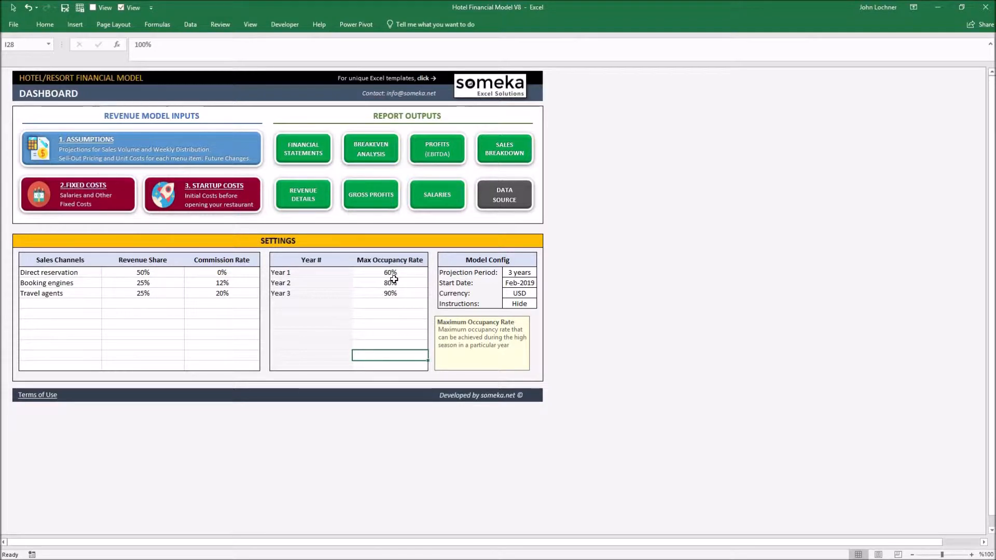
pyautogui.click(390, 282)
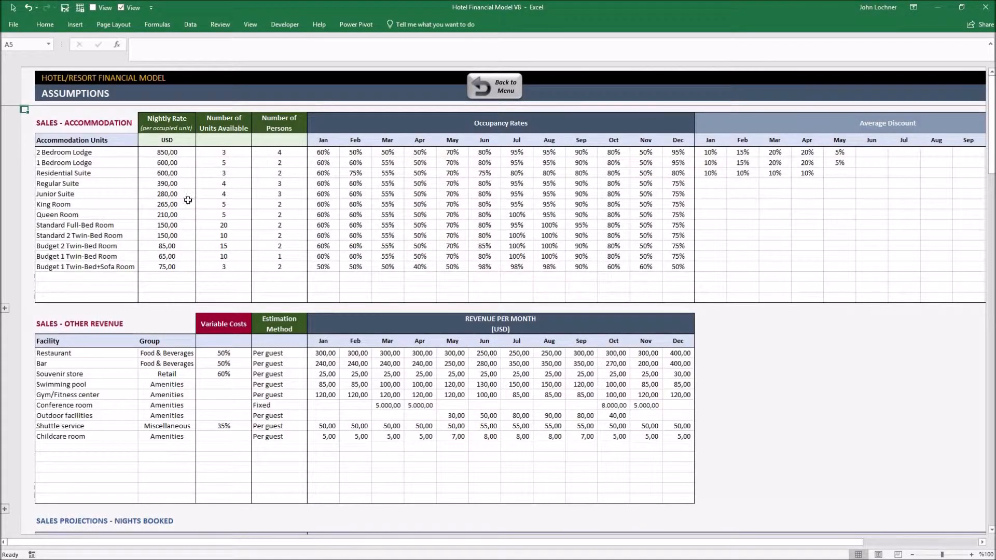
pyautogui.moveTo(378, 143)
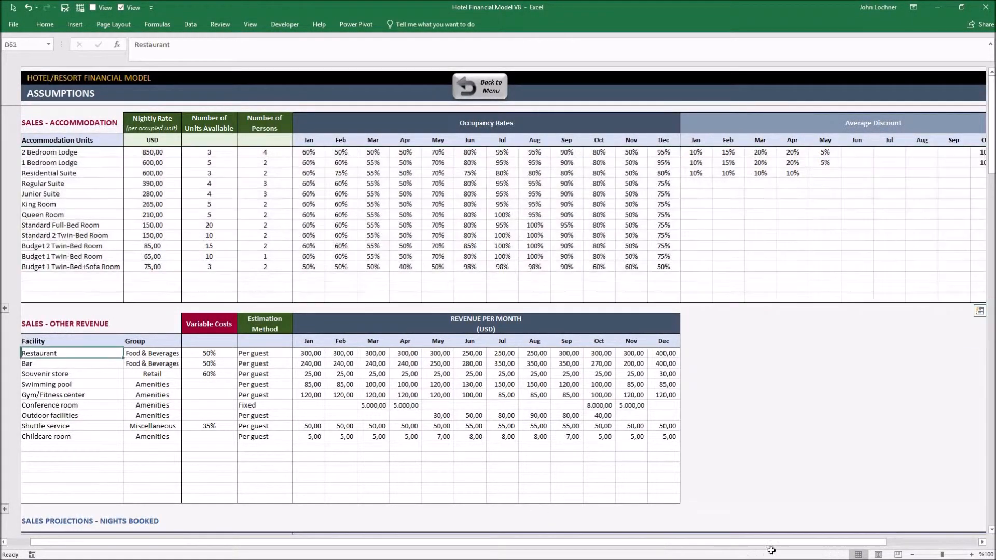
pyautogui.scroll(-3)
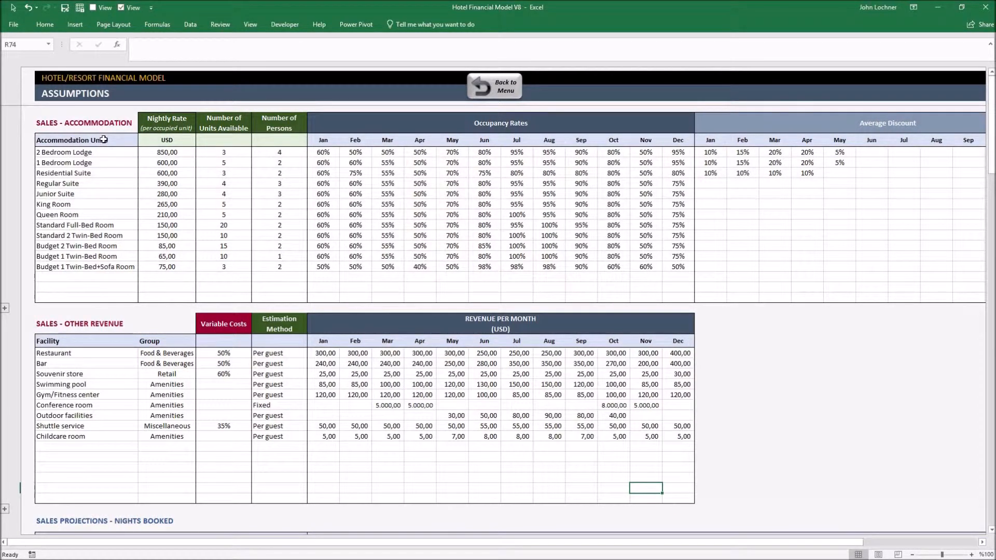
pyautogui.moveTo(187, 141)
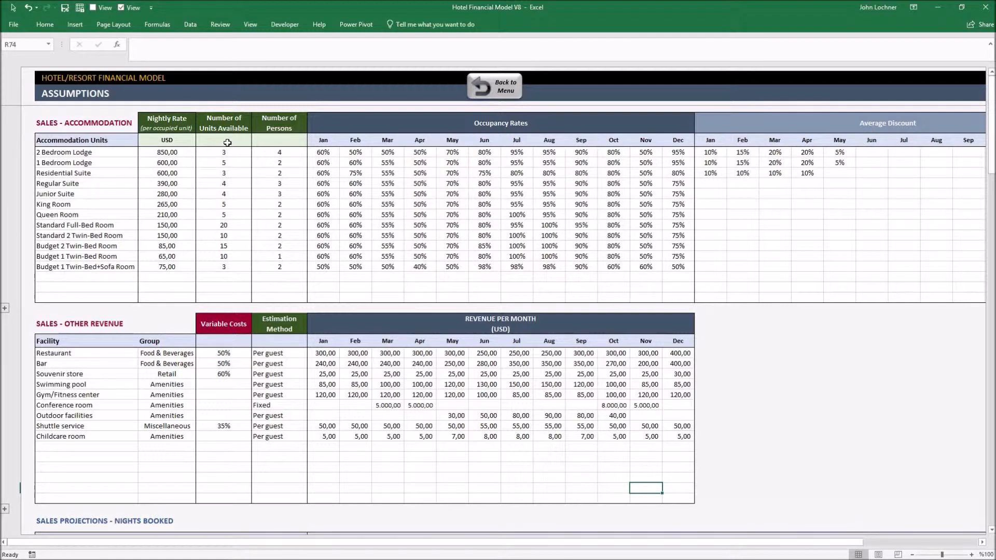
pyautogui.moveTo(273, 141)
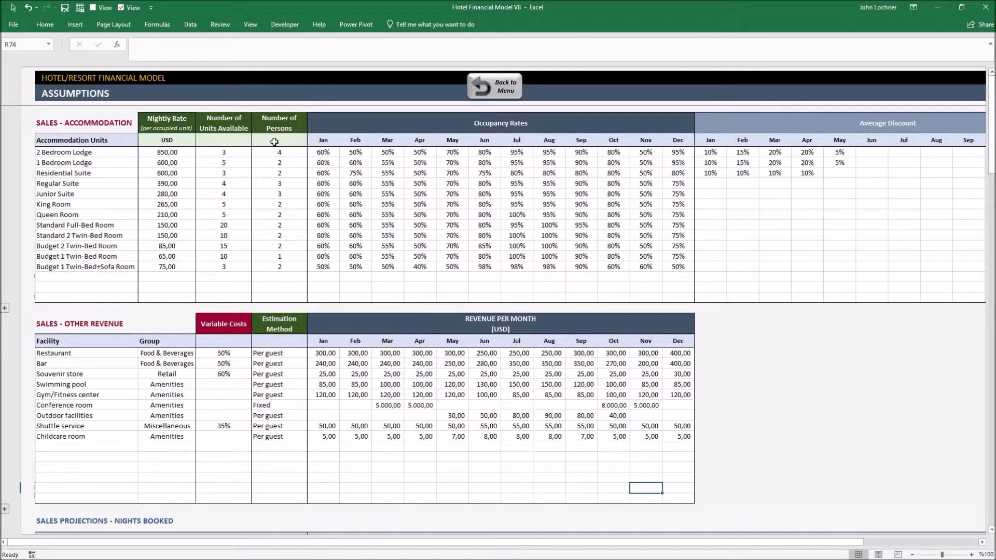
pyautogui.moveTo(516, 195)
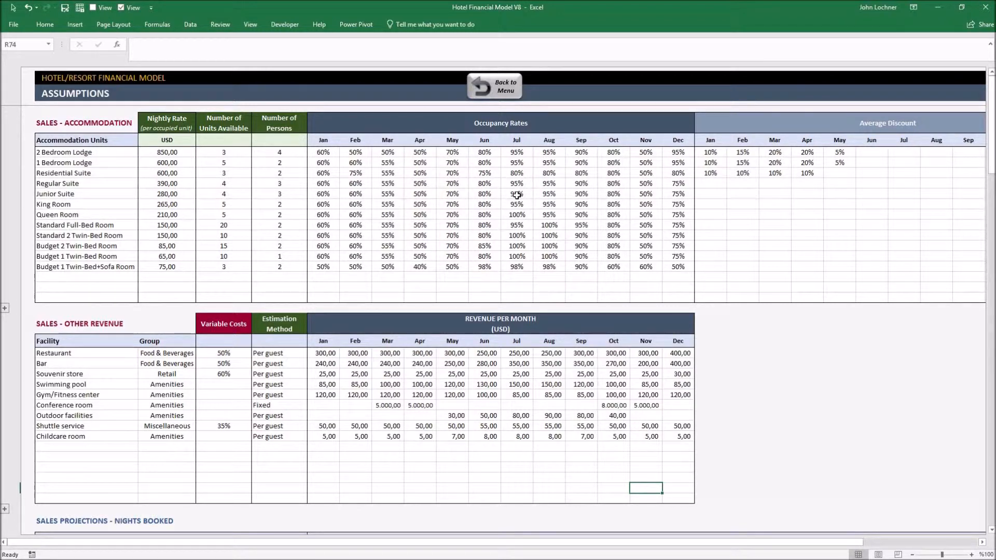
pyautogui.click(516, 194)
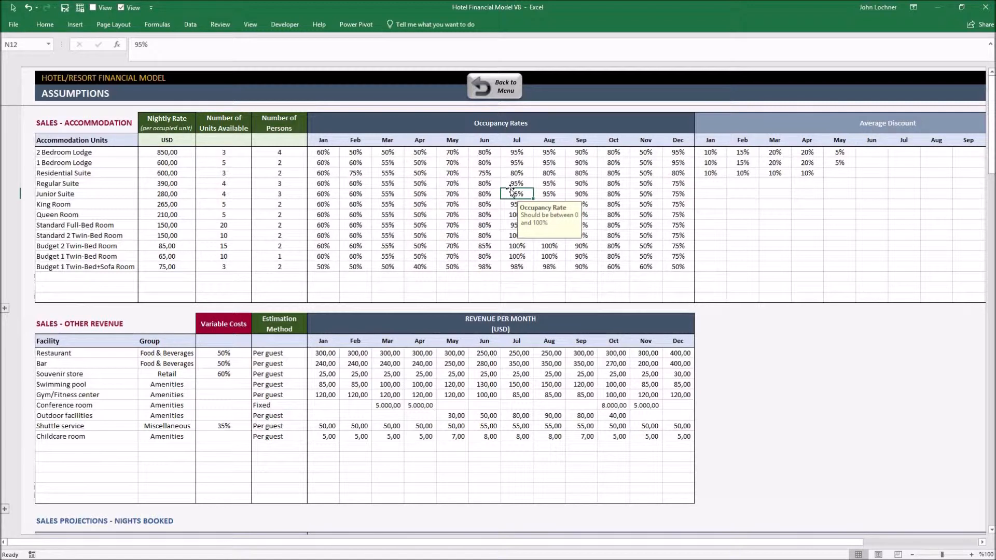
pyautogui.moveTo(759, 185)
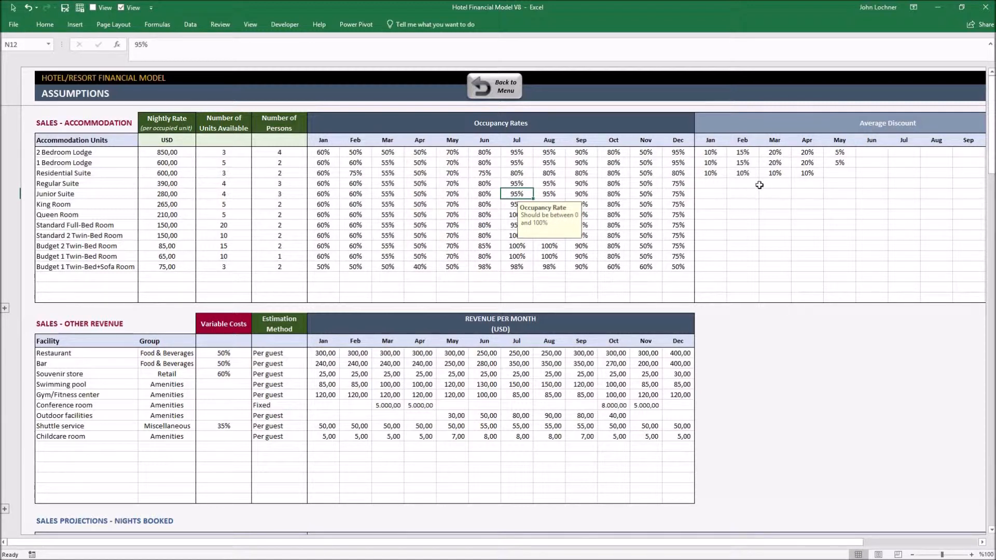
pyautogui.click(774, 183)
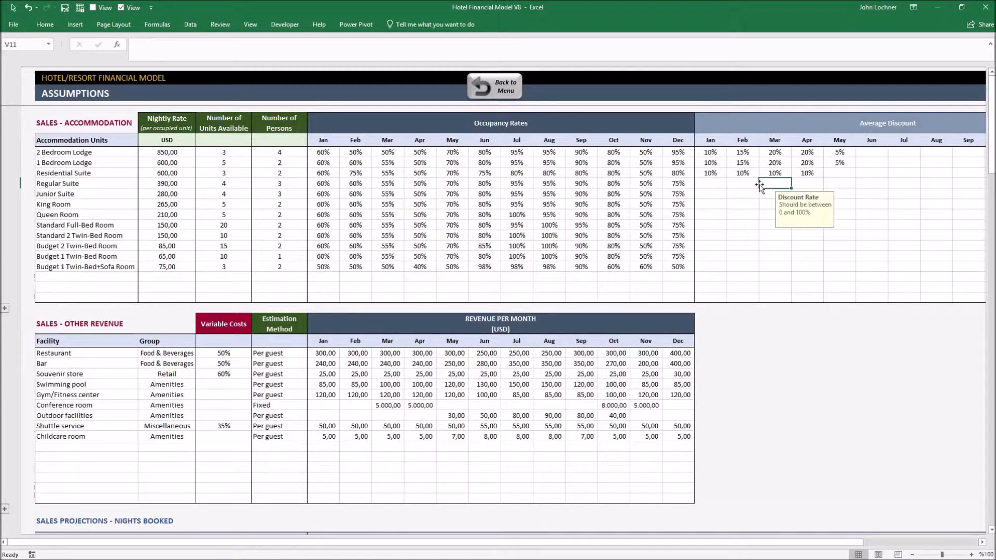
pyautogui.moveTo(754, 189)
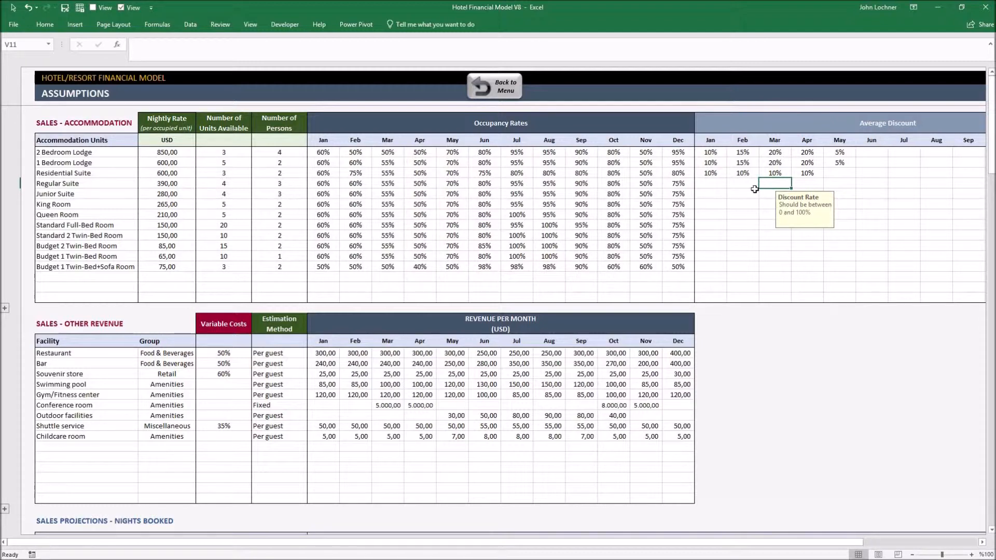
pyautogui.scroll(-3)
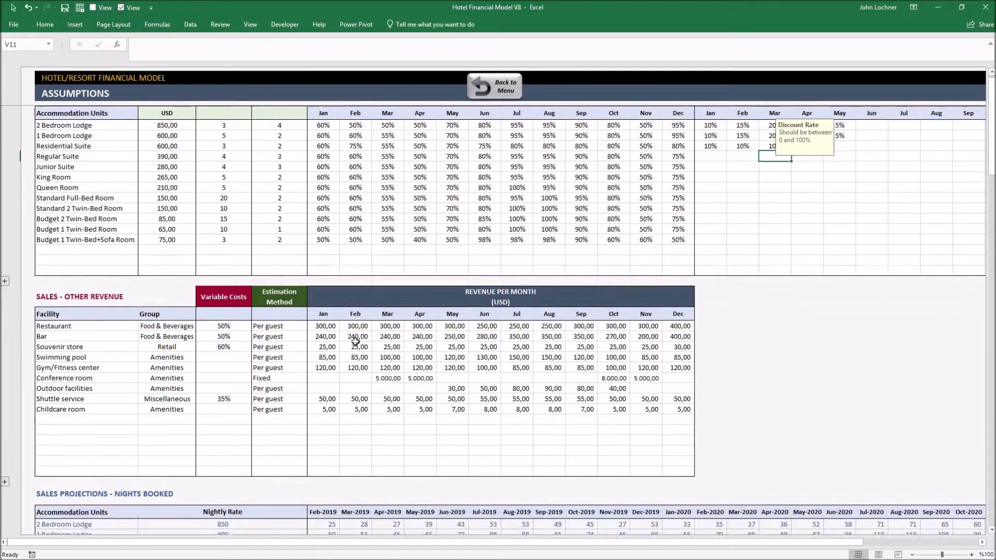
pyautogui.scroll(-3)
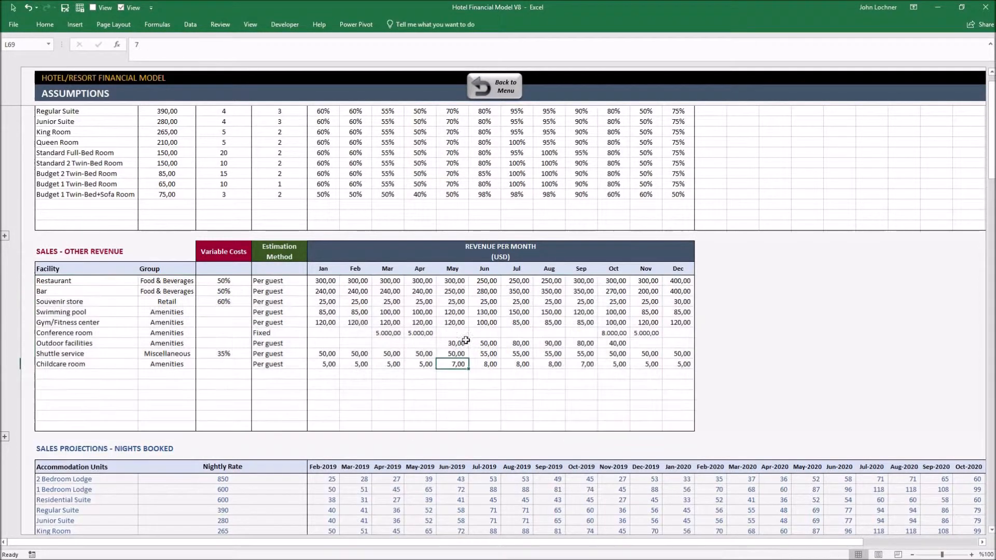
pyautogui.click(167, 322)
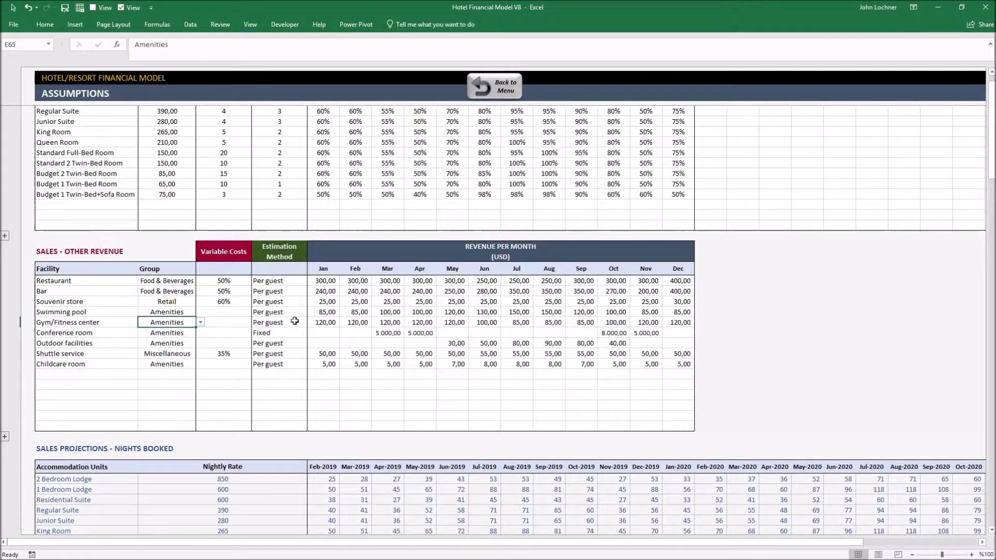
pyautogui.click(200, 322)
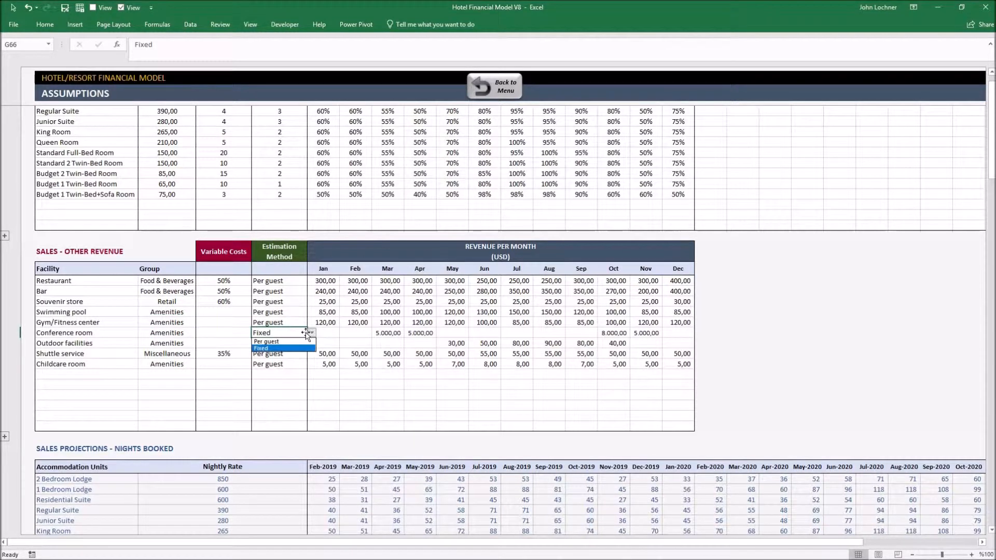
pyautogui.click(260, 348)
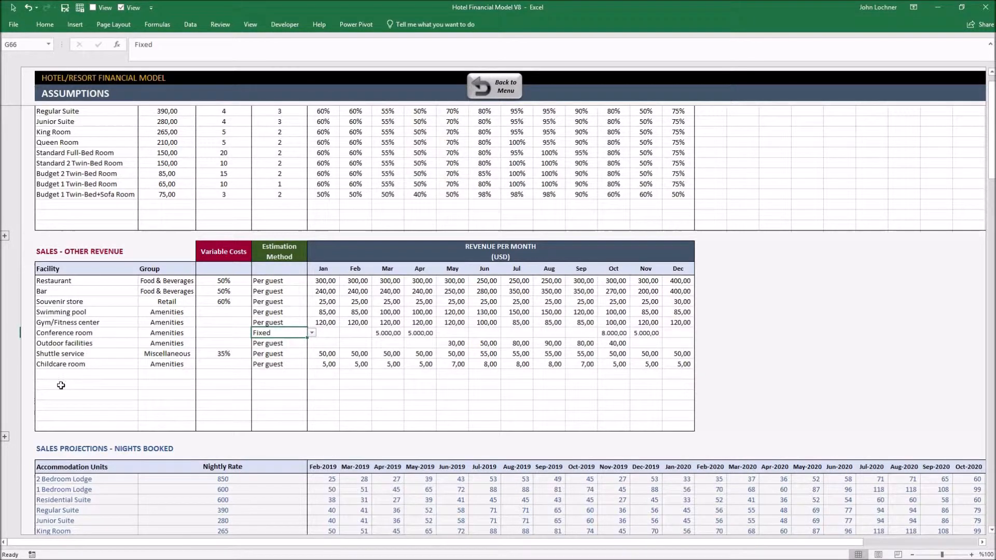
pyautogui.scroll(-3)
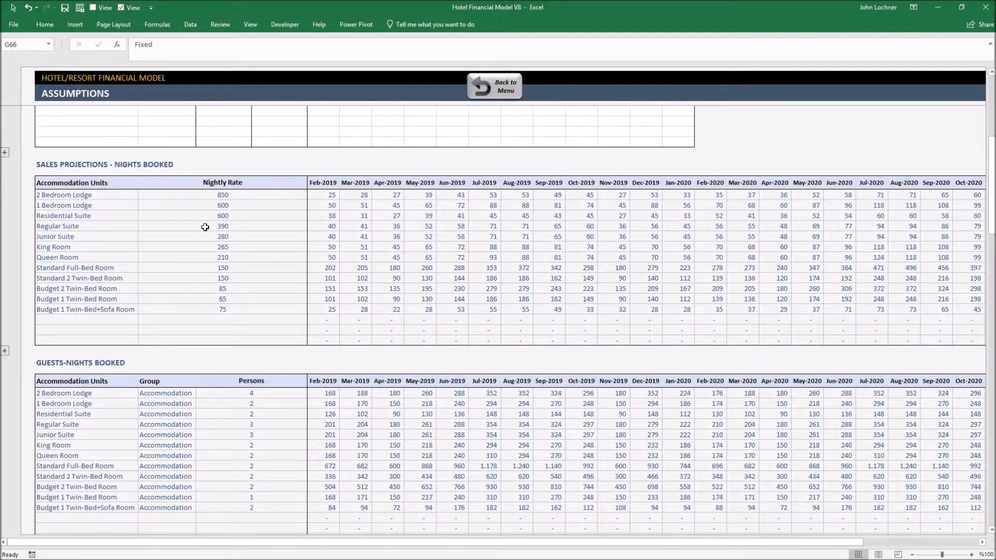
pyautogui.moveTo(376, 258)
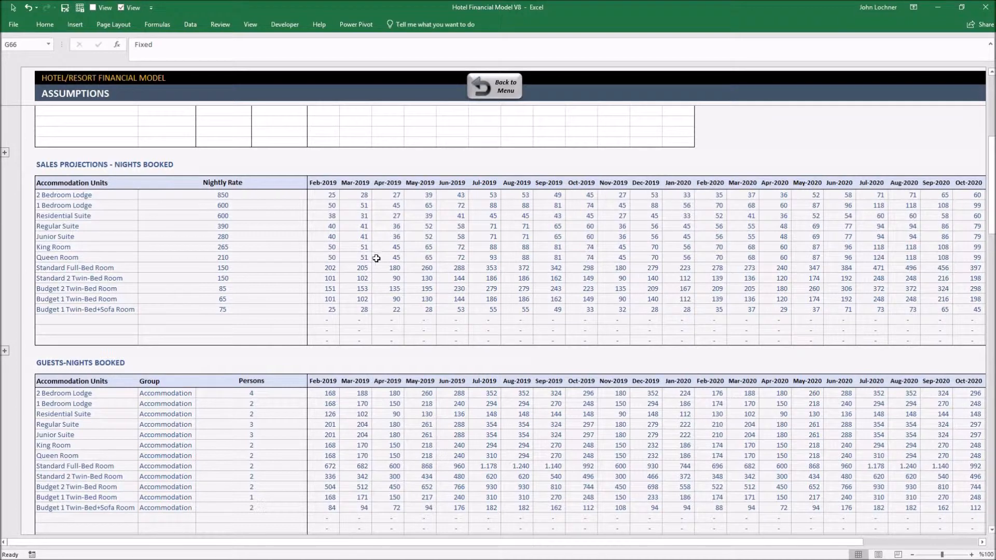
pyautogui.moveTo(388, 268)
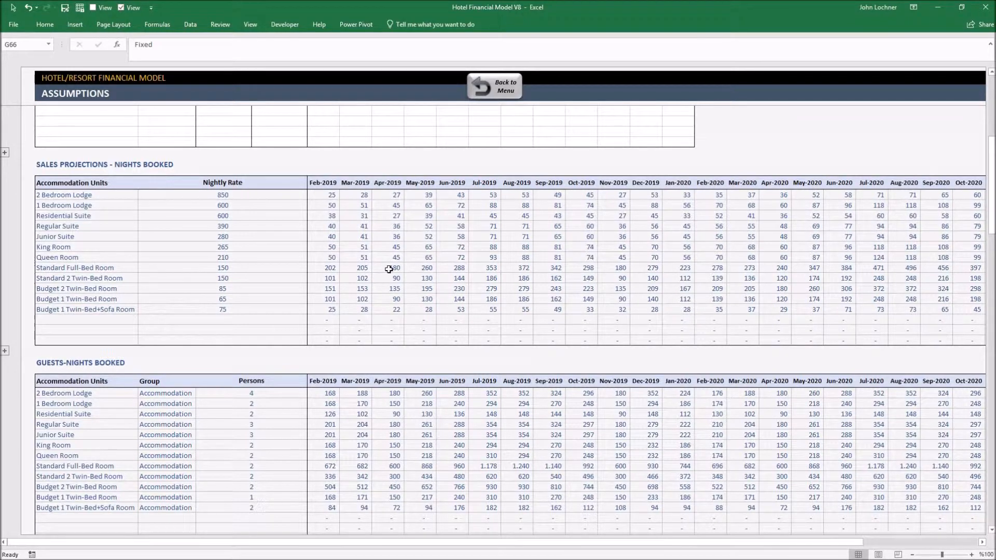
pyautogui.scroll(-3)
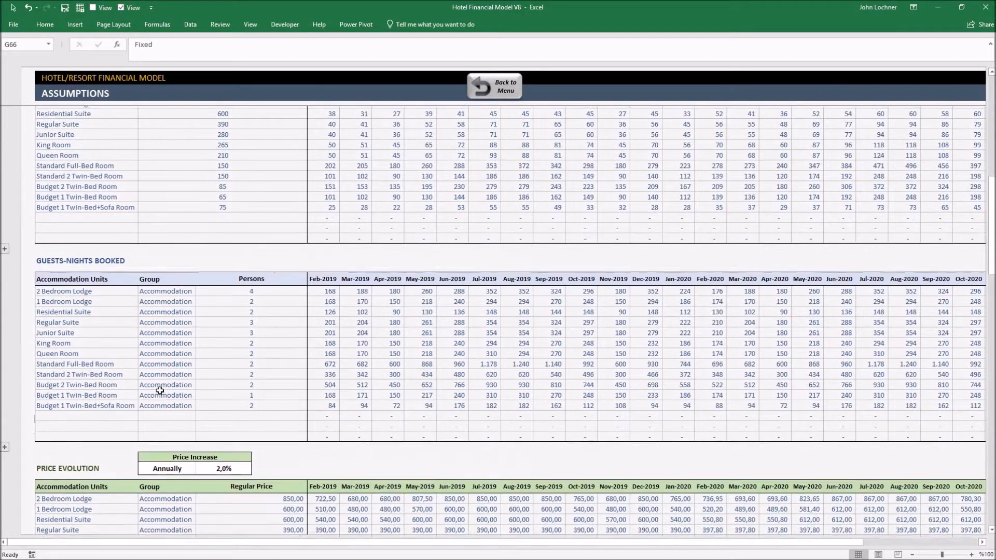
pyautogui.scroll(-3)
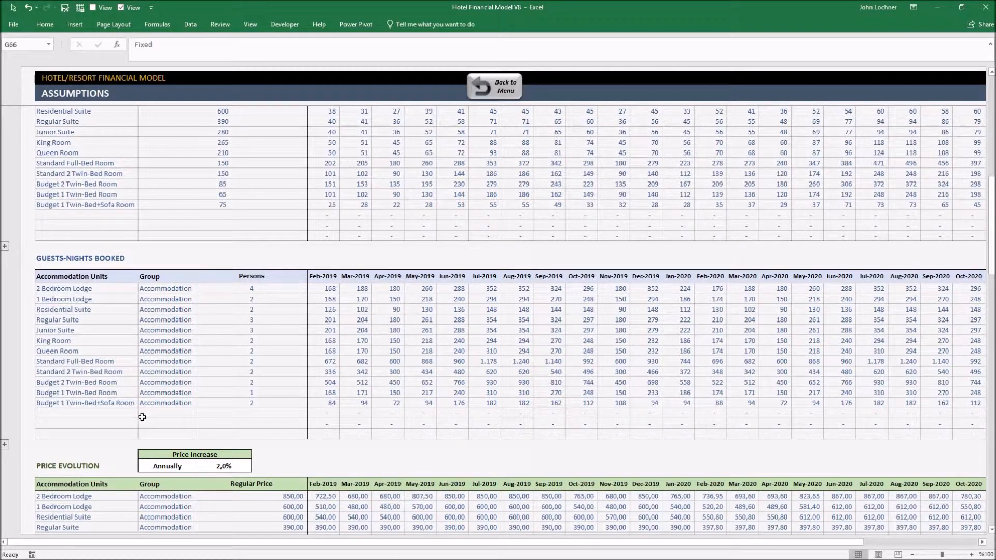
pyautogui.moveTo(175, 415)
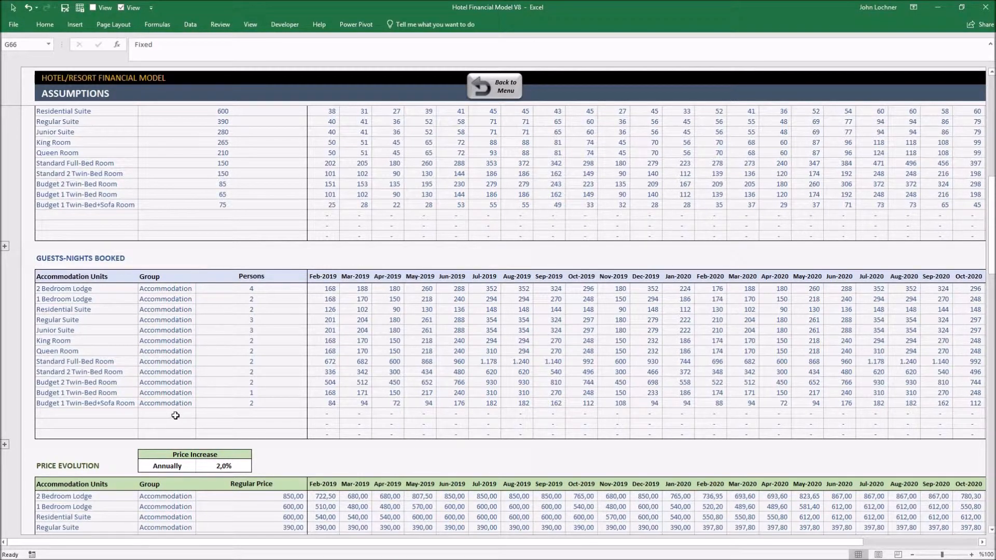
pyautogui.moveTo(140, 330)
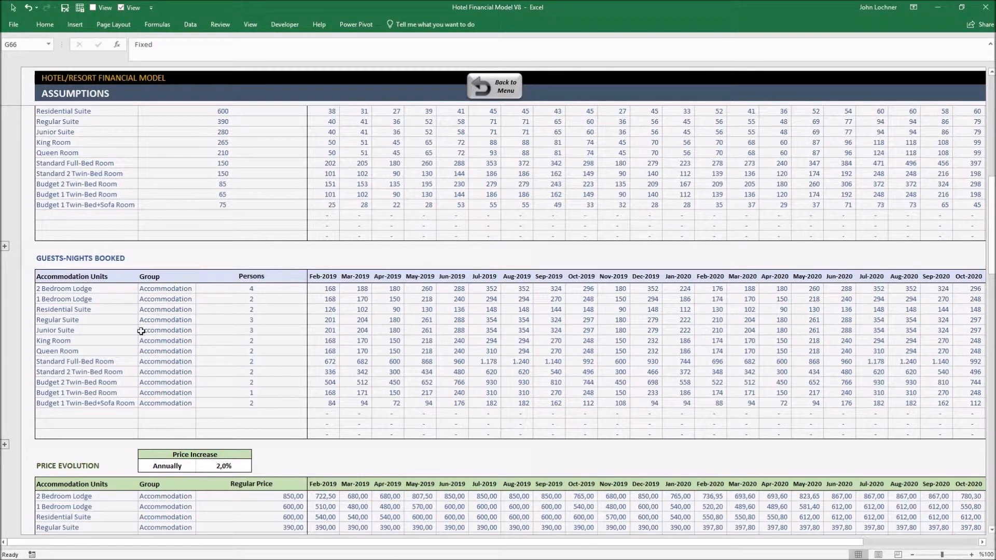
pyautogui.moveTo(201, 330)
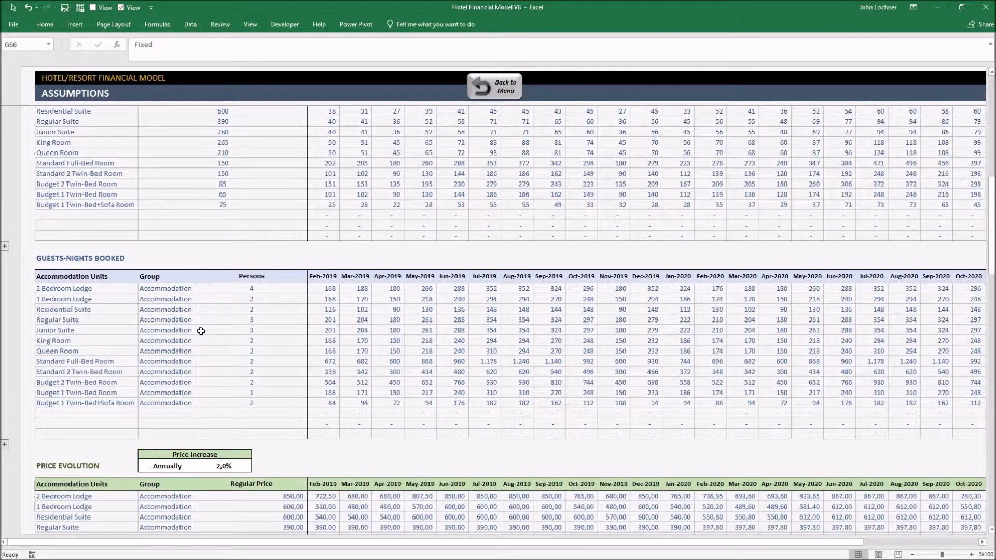
pyautogui.moveTo(213, 332)
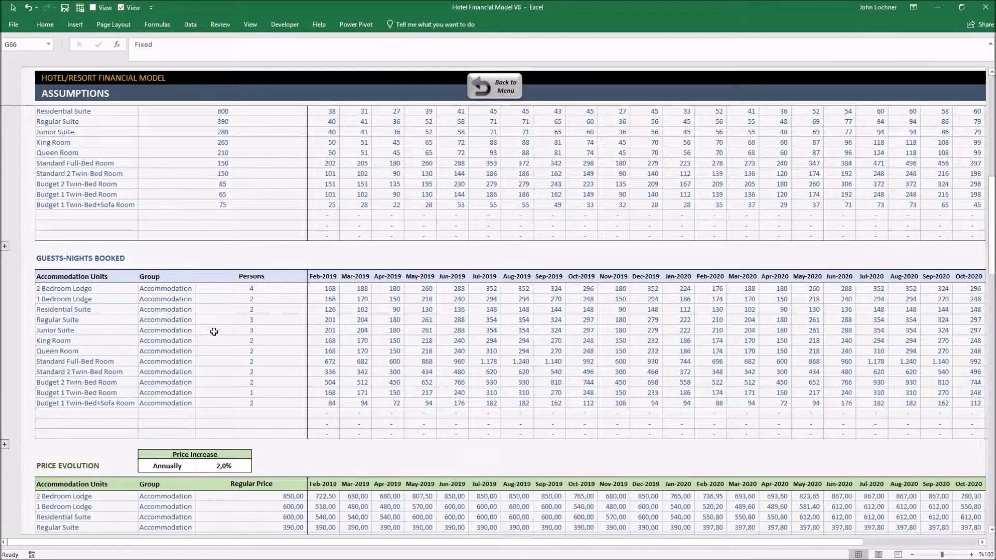
pyautogui.scroll(-3)
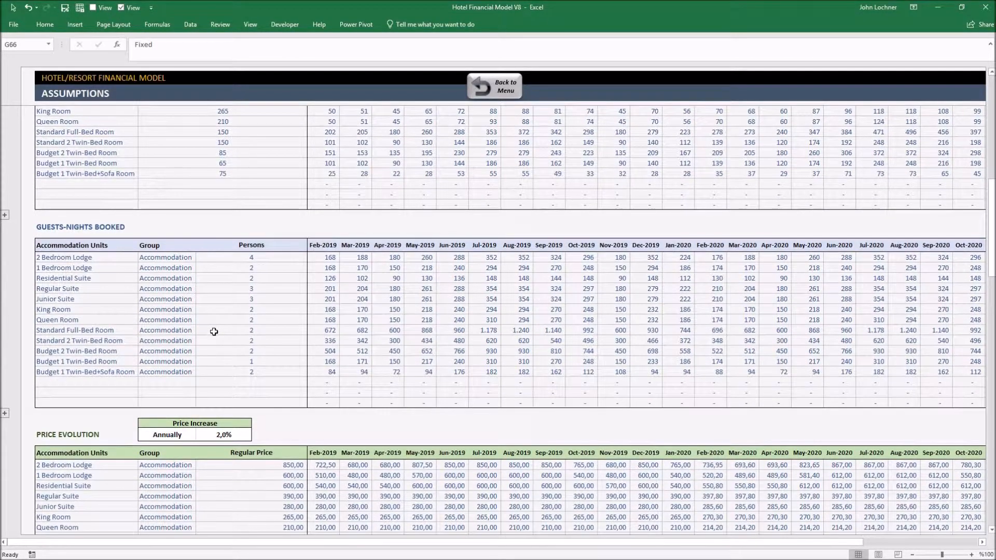
pyautogui.scroll(-3)
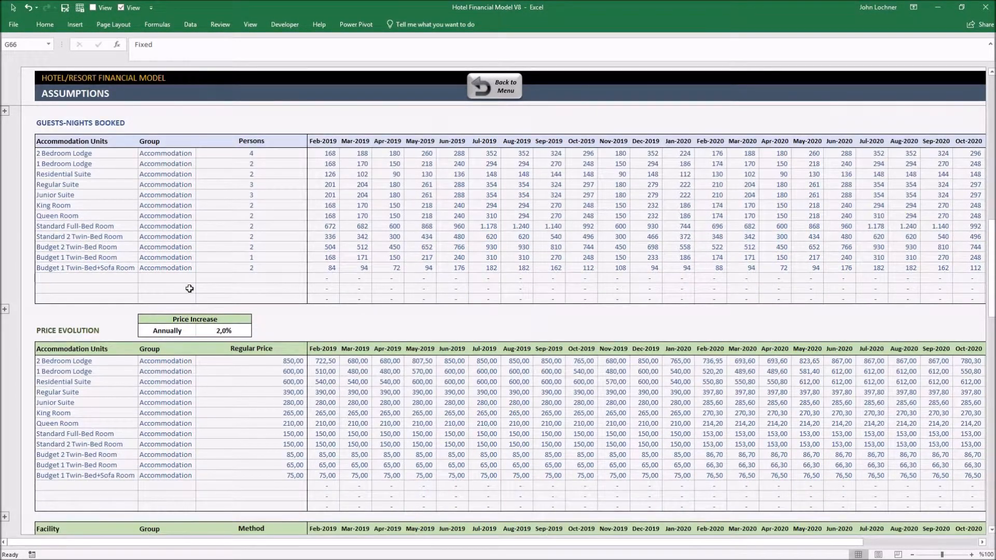
pyautogui.scroll(-3)
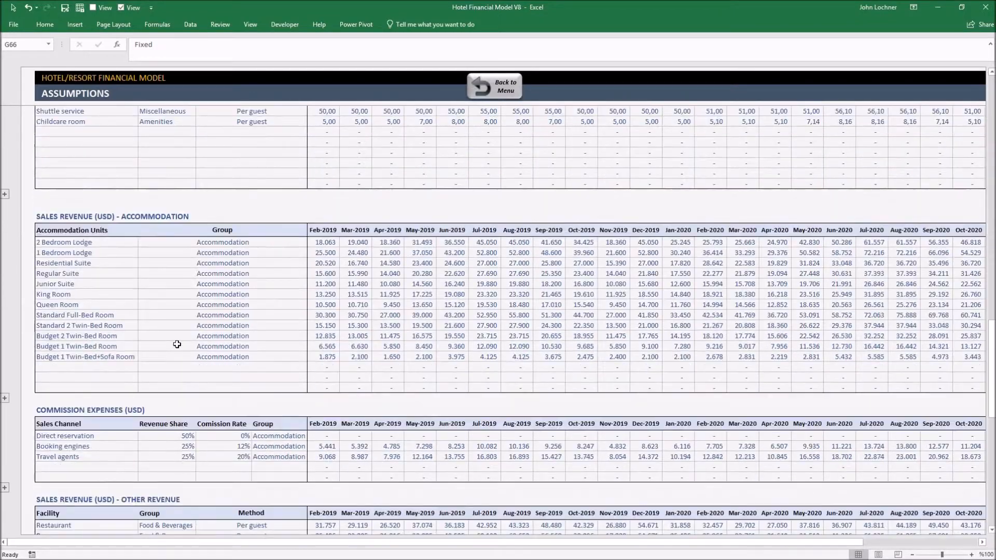
pyautogui.scroll(-3)
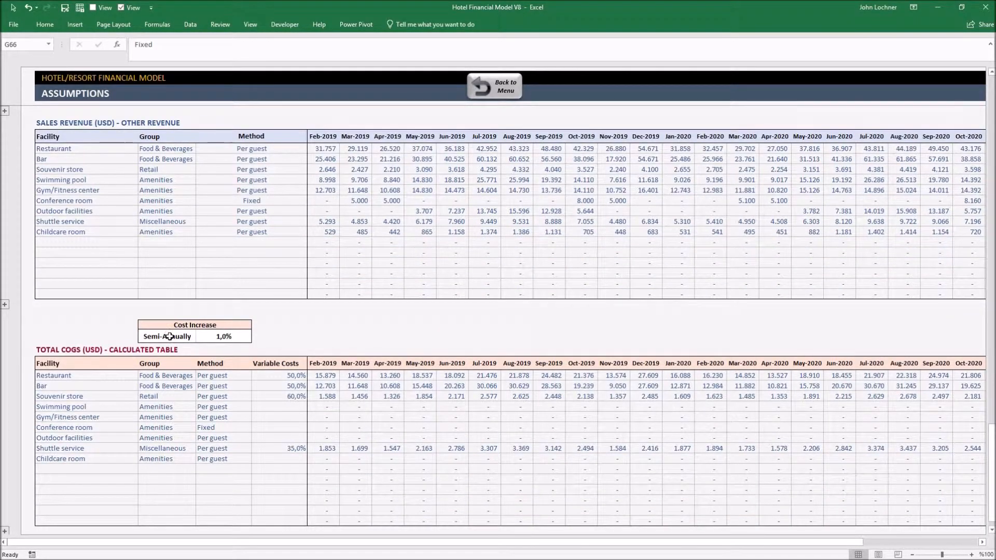
pyautogui.click(166, 336)
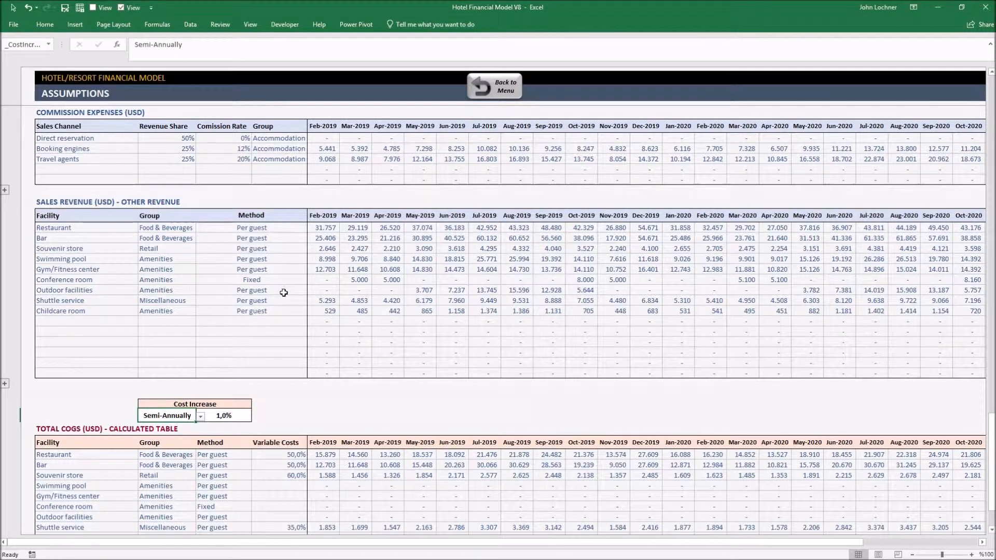
pyautogui.moveTo(490, 89)
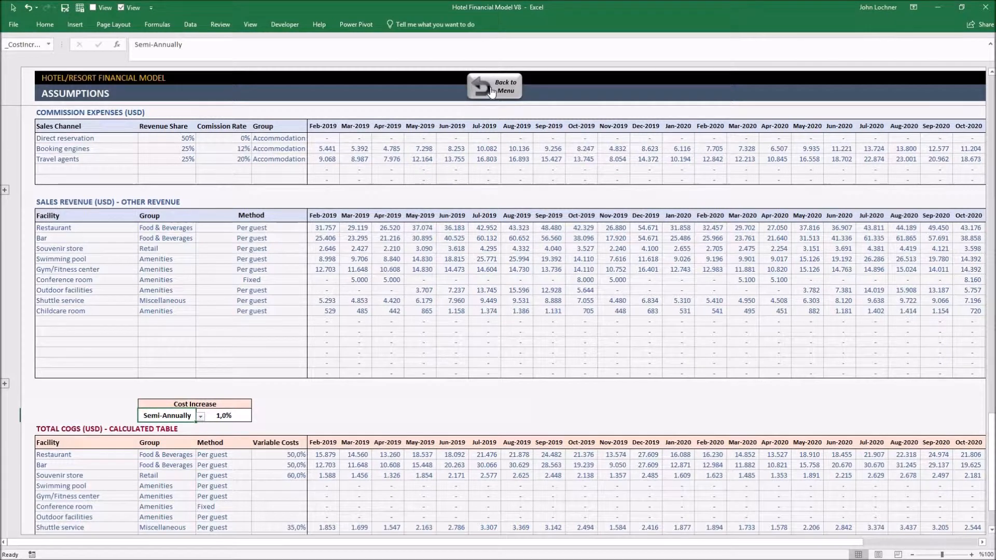
pyautogui.moveTo(491, 93)
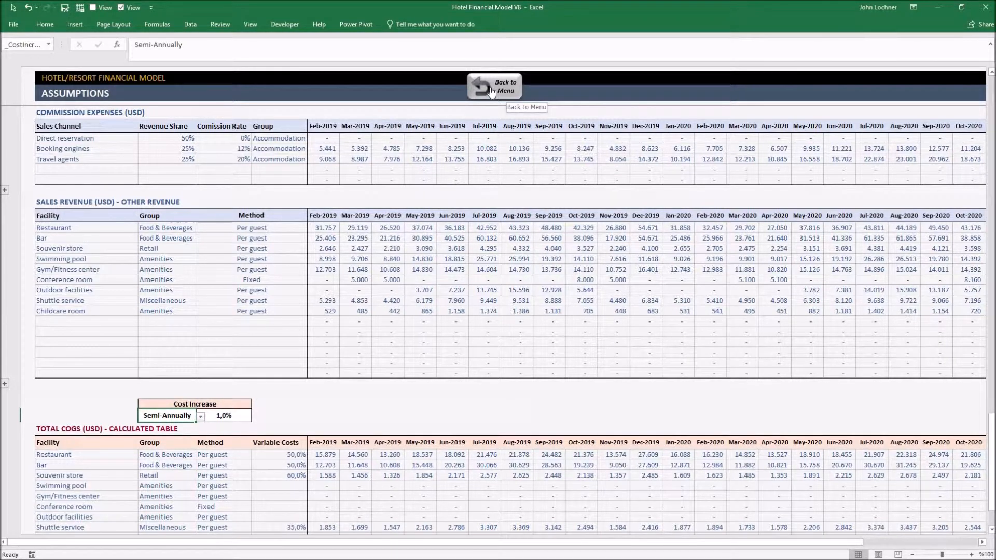
# - Inspect the Front Desk Officer salary and Maintenance Manager March headcount entries
pyautogui.click(494, 86)
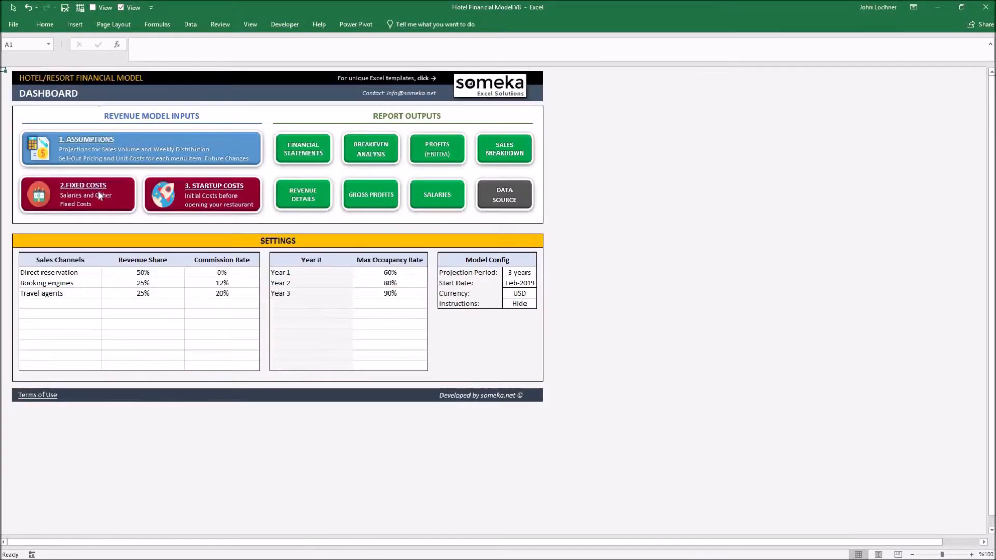
pyautogui.click(77, 194)
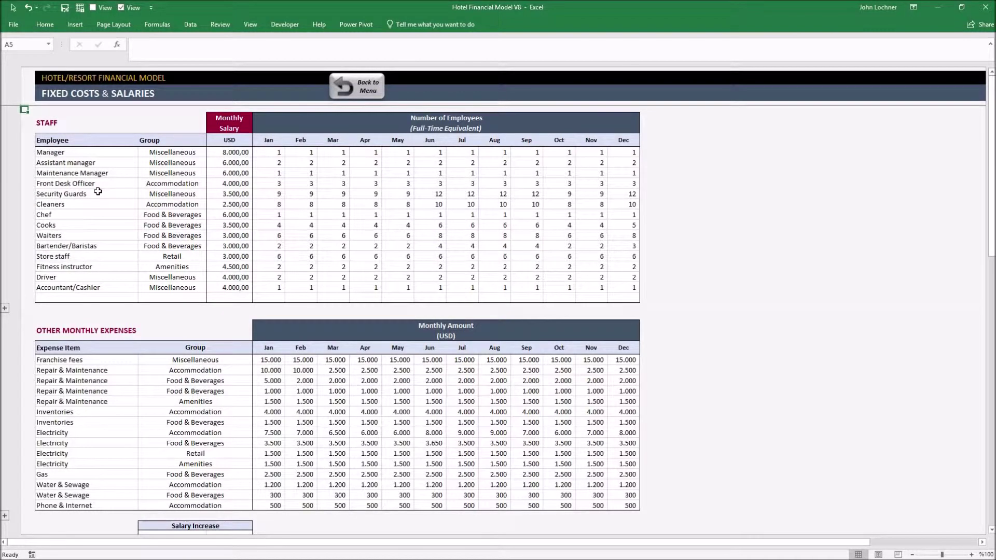
pyautogui.moveTo(153, 173)
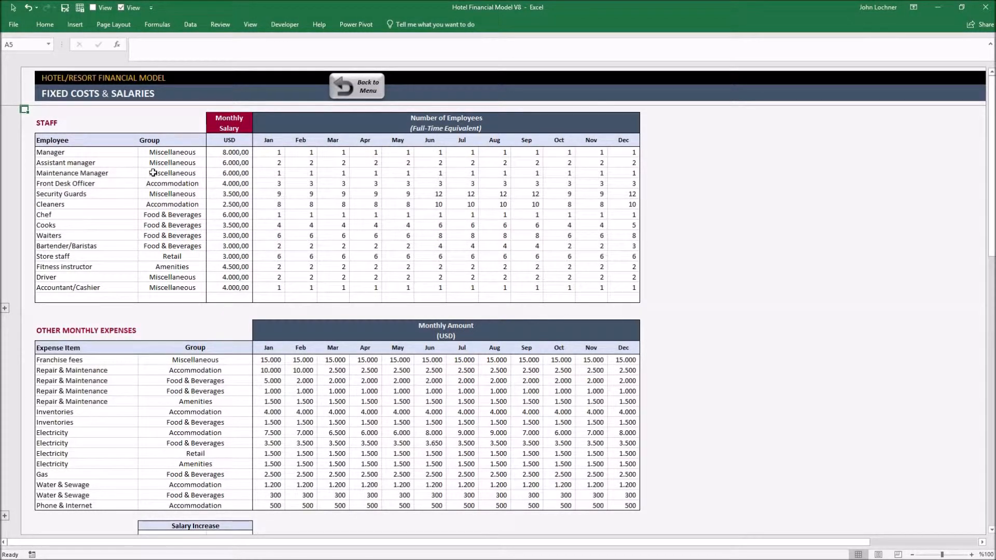
pyautogui.moveTo(77, 183)
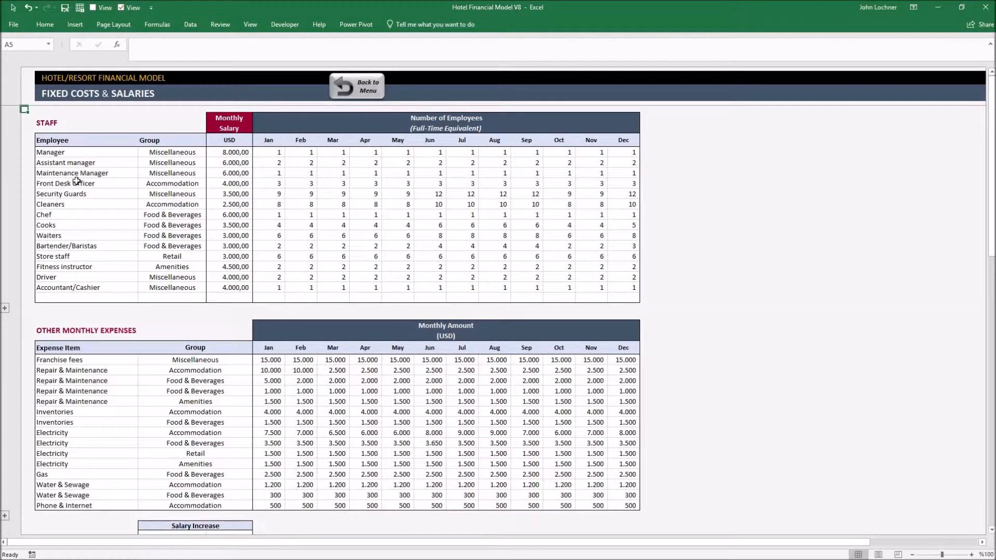
pyautogui.click(65, 183)
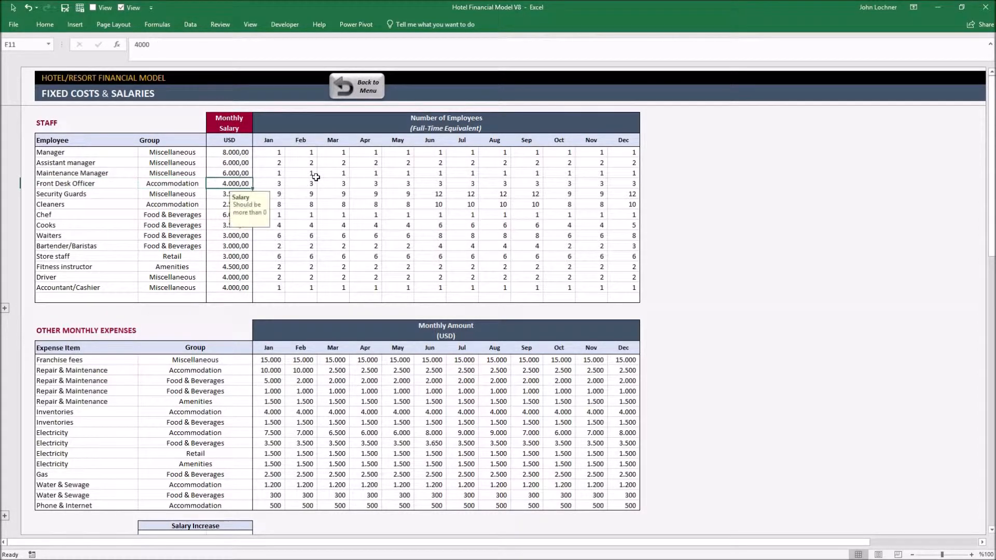
pyautogui.click(332, 173)
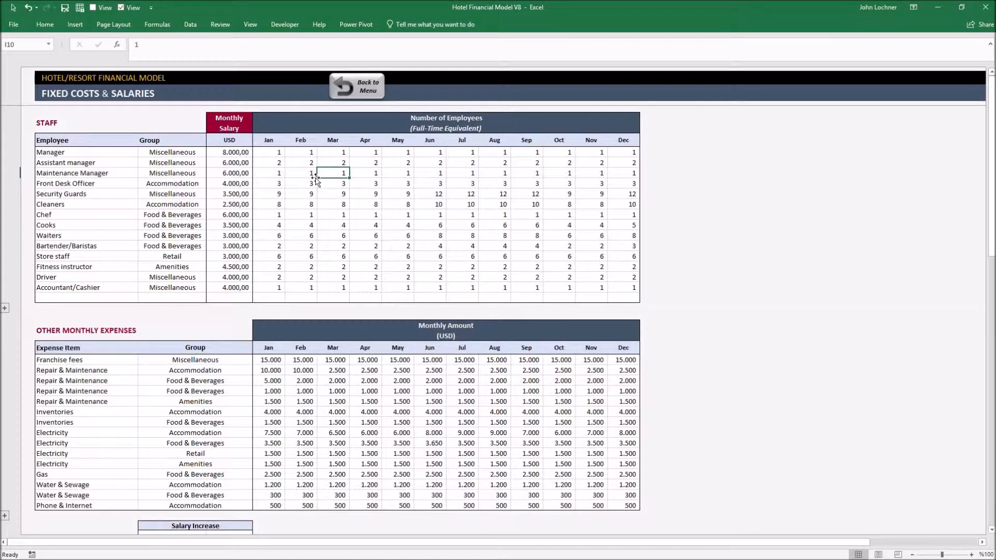
pyautogui.moveTo(59, 359); pyautogui.dragTo(71, 370)
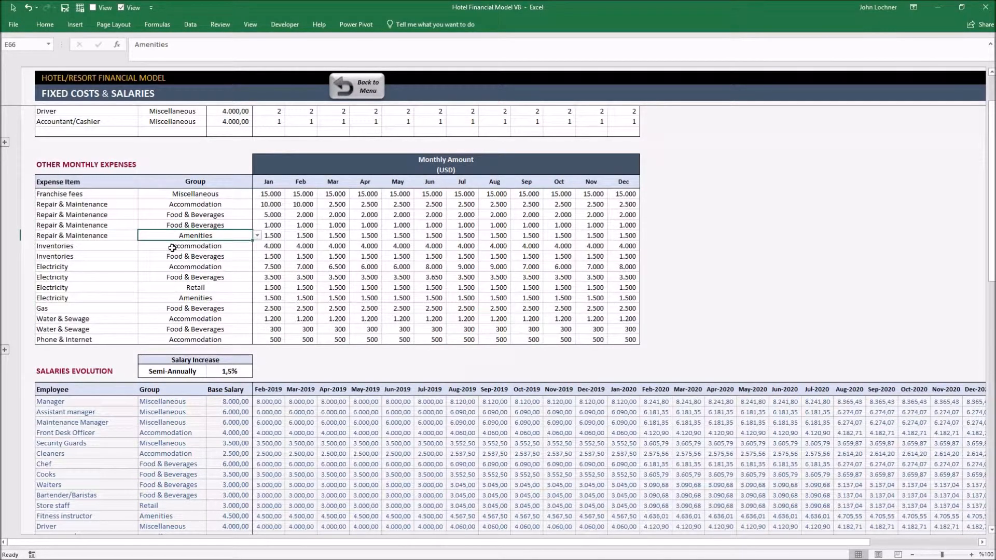
# - Review the expense tables and increase-frequency setting, then return to the dashboard
pyautogui.scroll(-3)
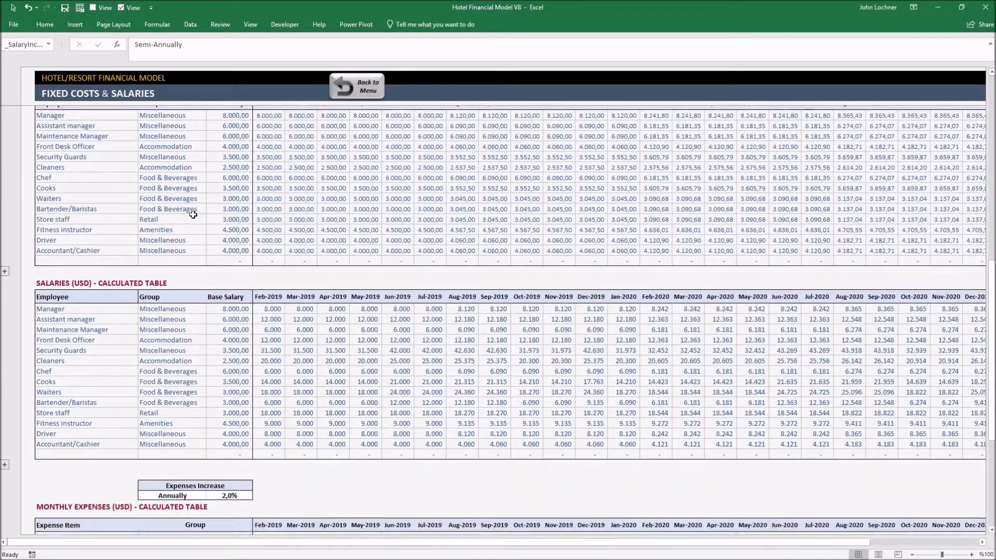
pyautogui.scroll(-3)
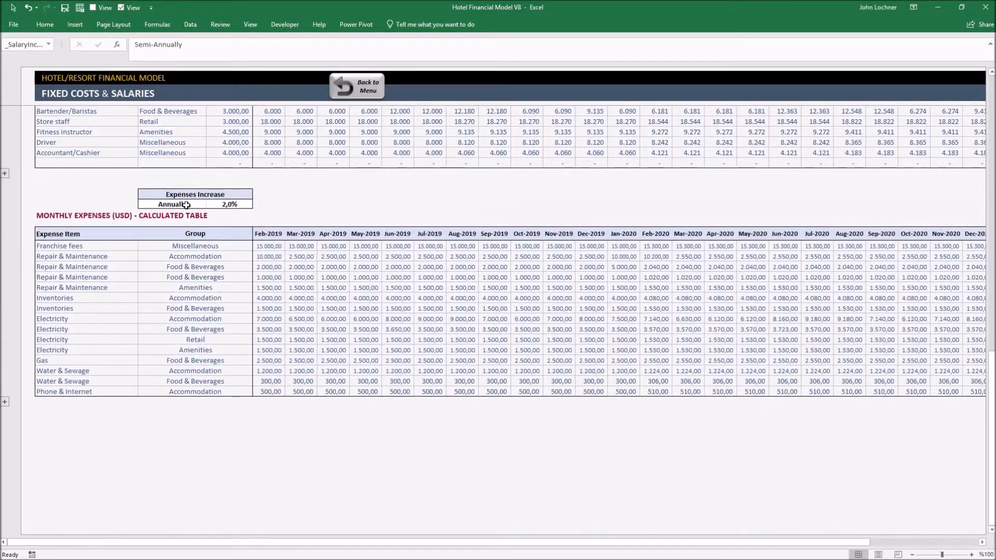
pyautogui.click(171, 205)
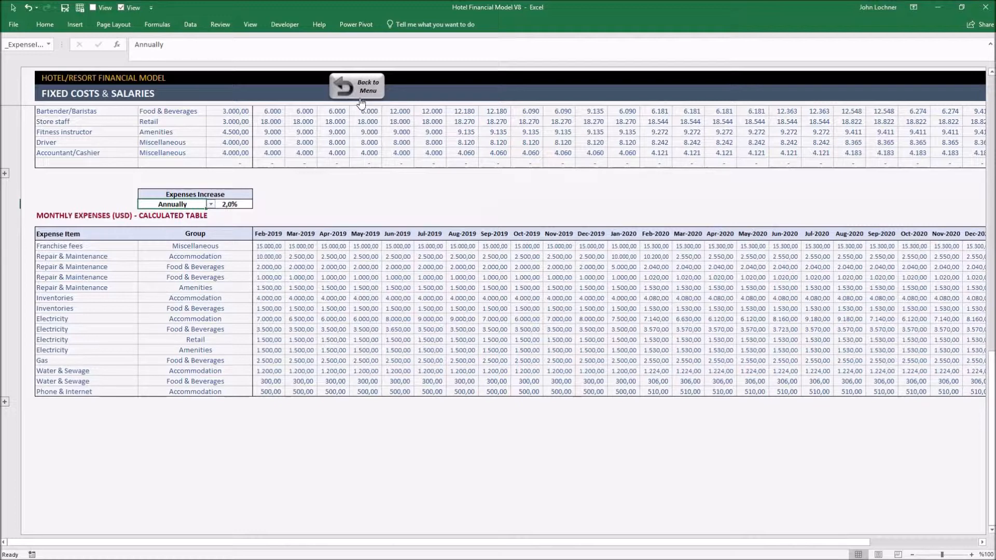
pyautogui.click(356, 85)
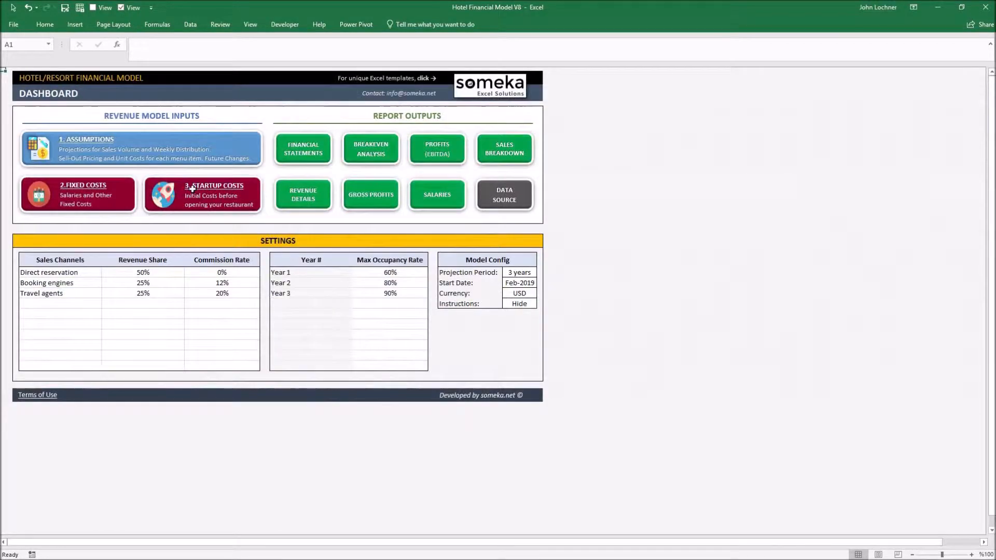
pyautogui.click(202, 195)
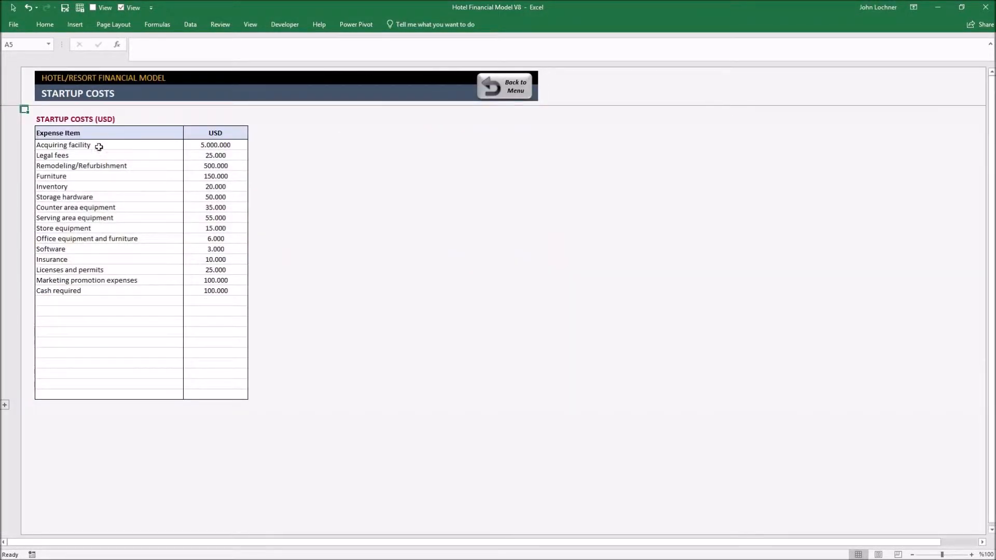
pyautogui.moveTo(105, 161)
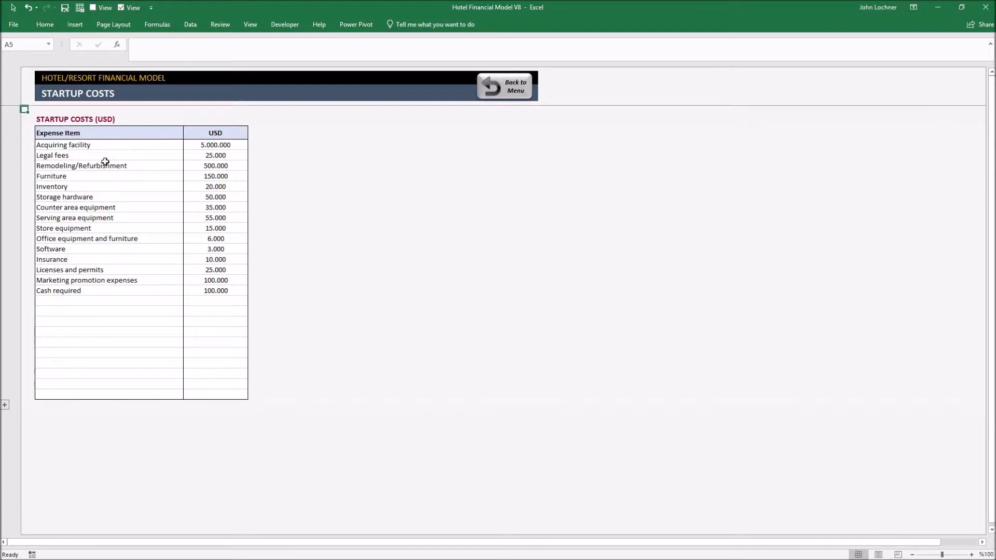
pyautogui.moveTo(142, 280)
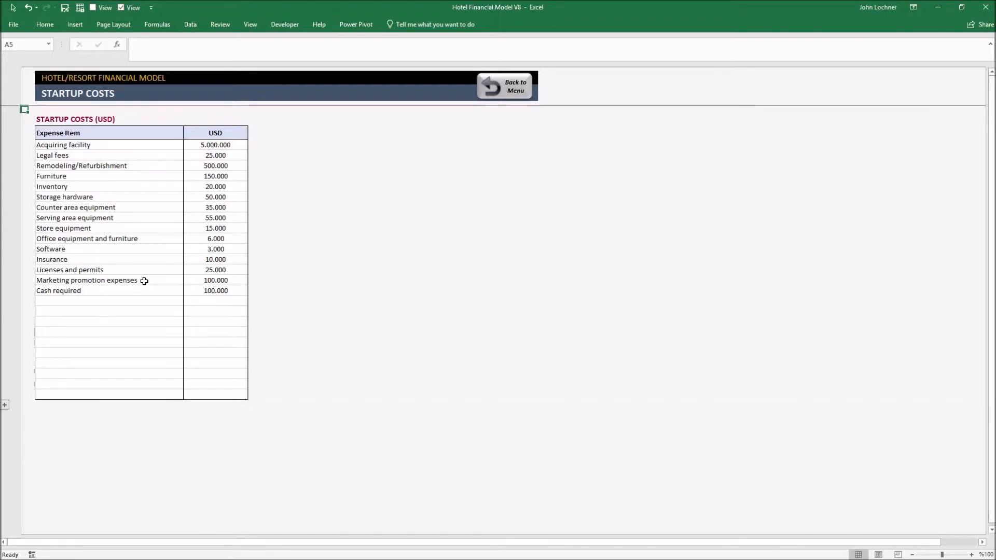
pyautogui.moveTo(510, 89)
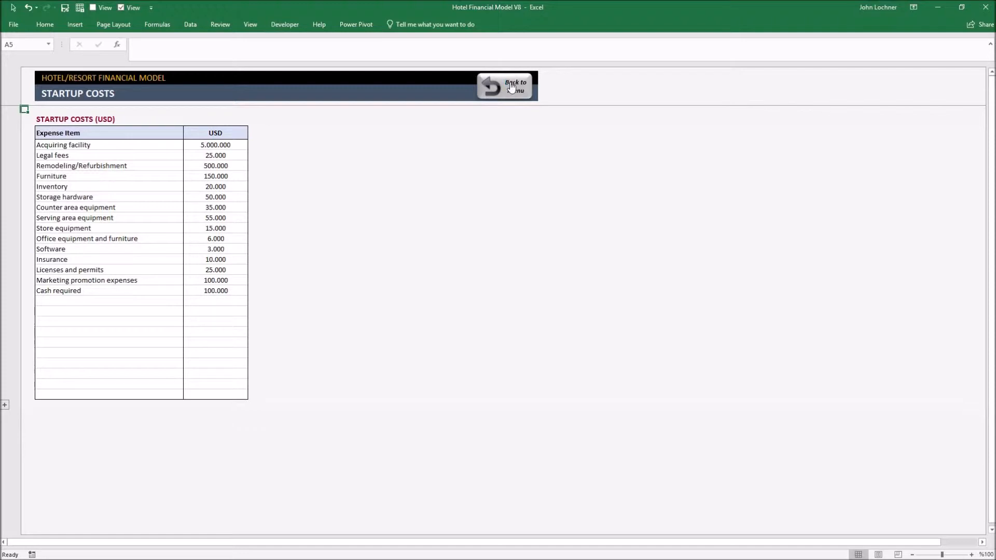
pyautogui.click(512, 85)
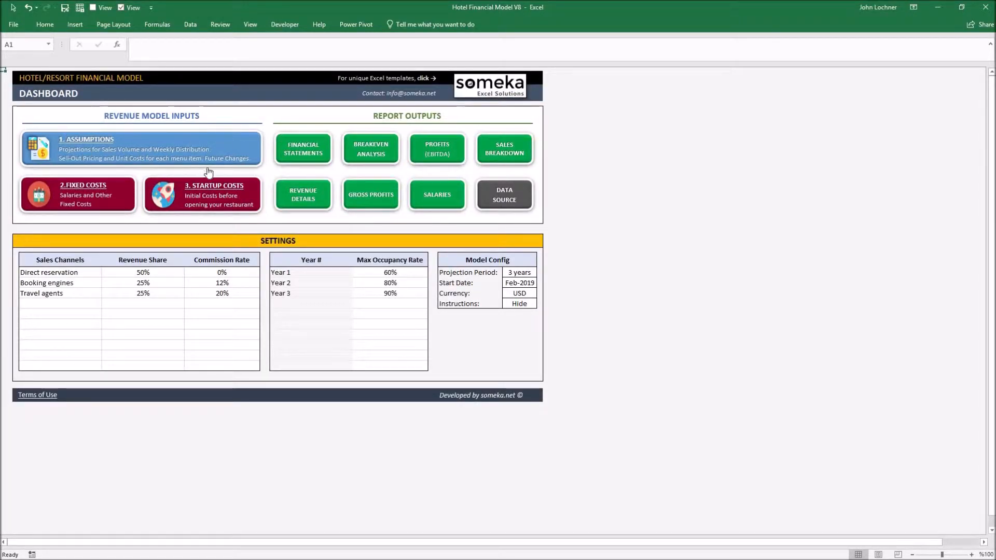
pyautogui.moveTo(215, 171)
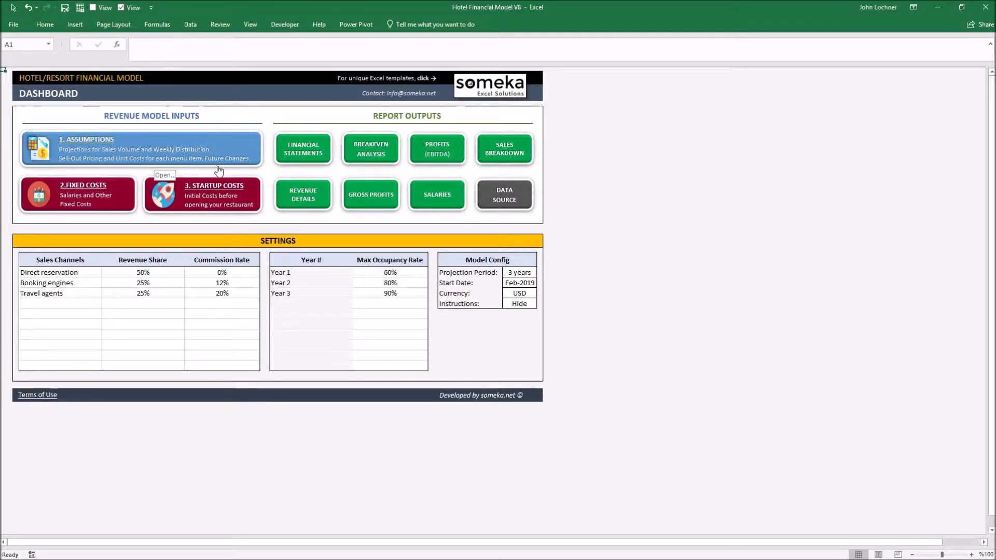
pyautogui.moveTo(308, 153)
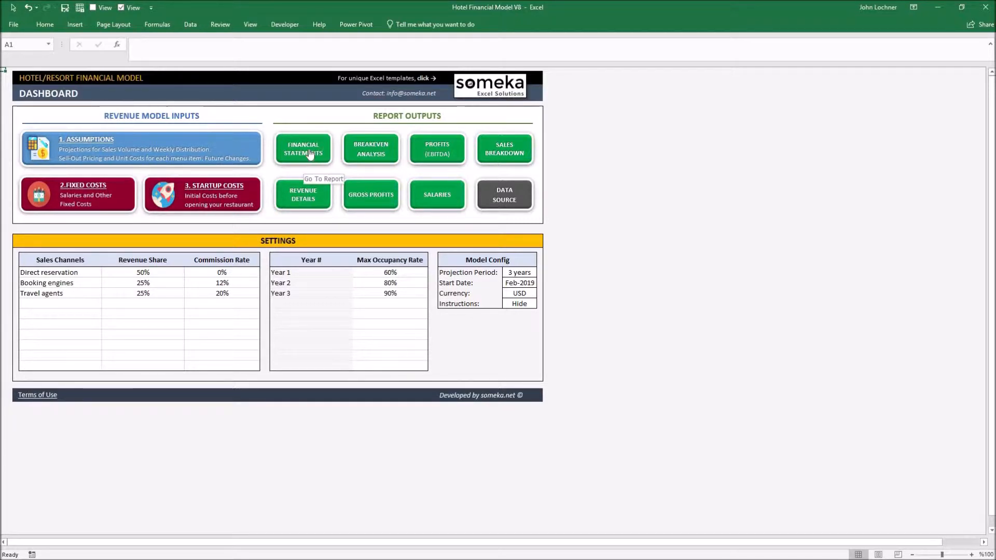
pyautogui.click(309, 145)
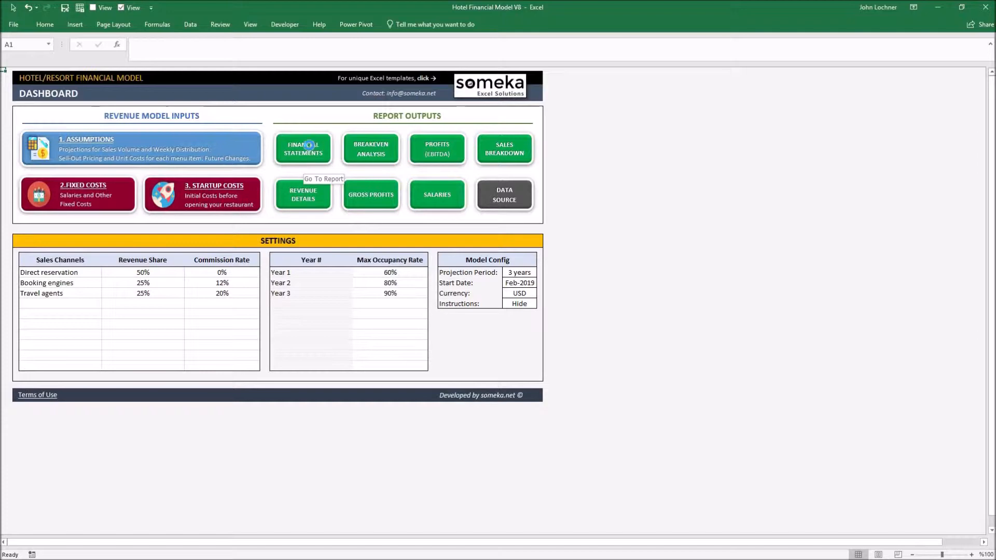
pyautogui.click(303, 148)
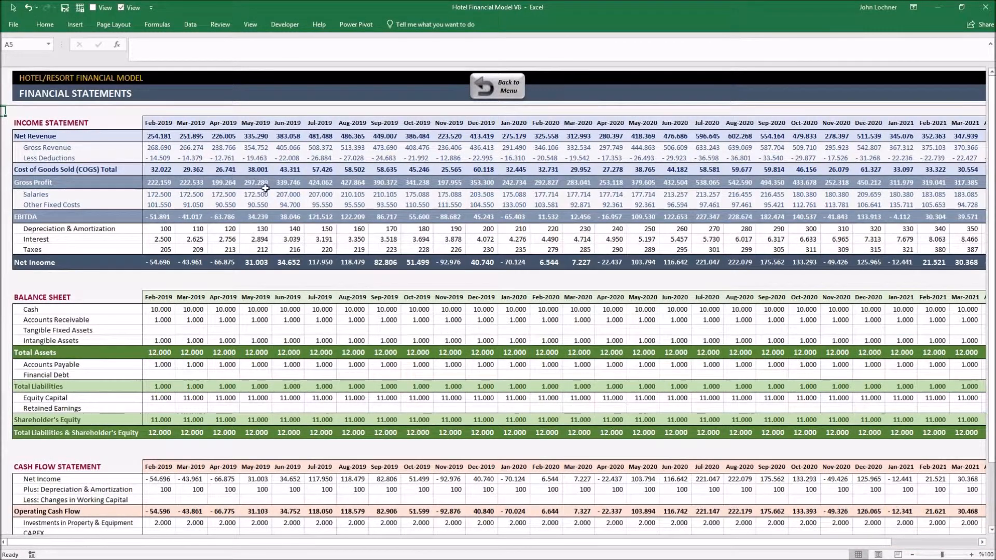
pyautogui.scroll(-3)
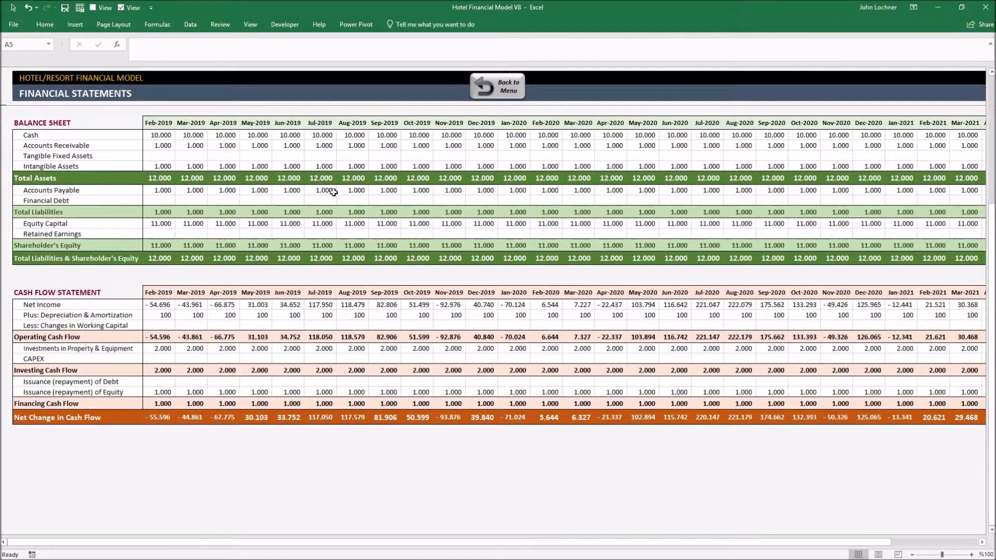
pyautogui.scroll(-3)
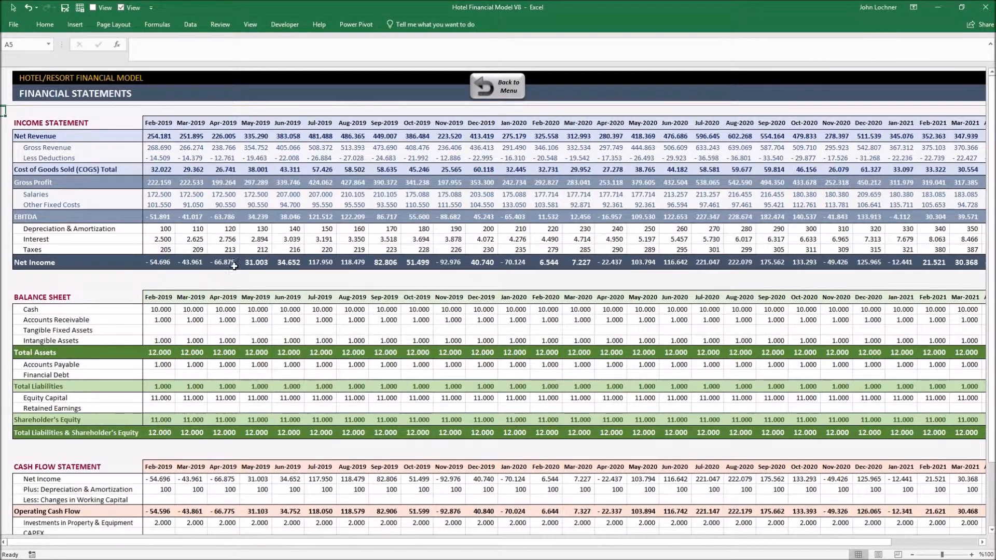
pyautogui.moveTo(181, 215)
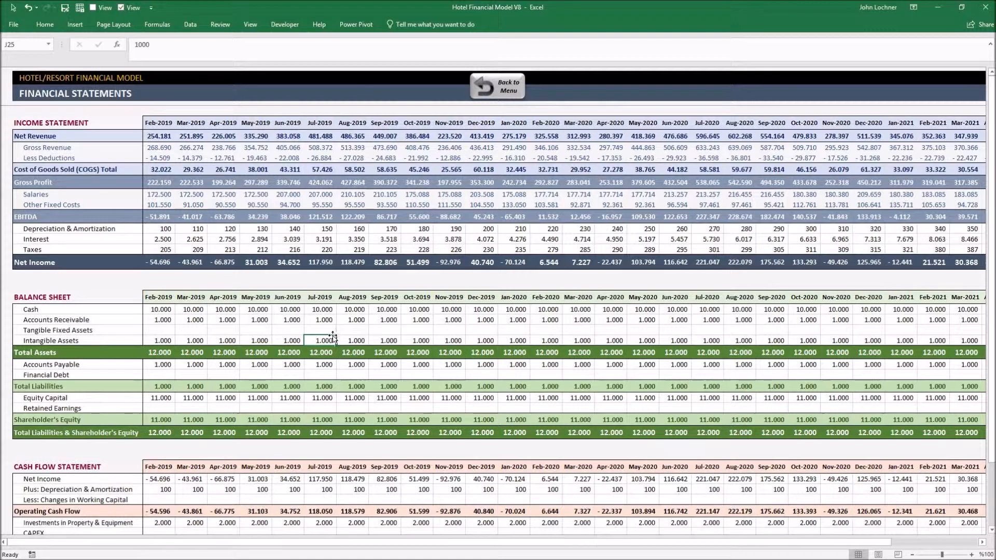
pyautogui.moveTo(331, 336)
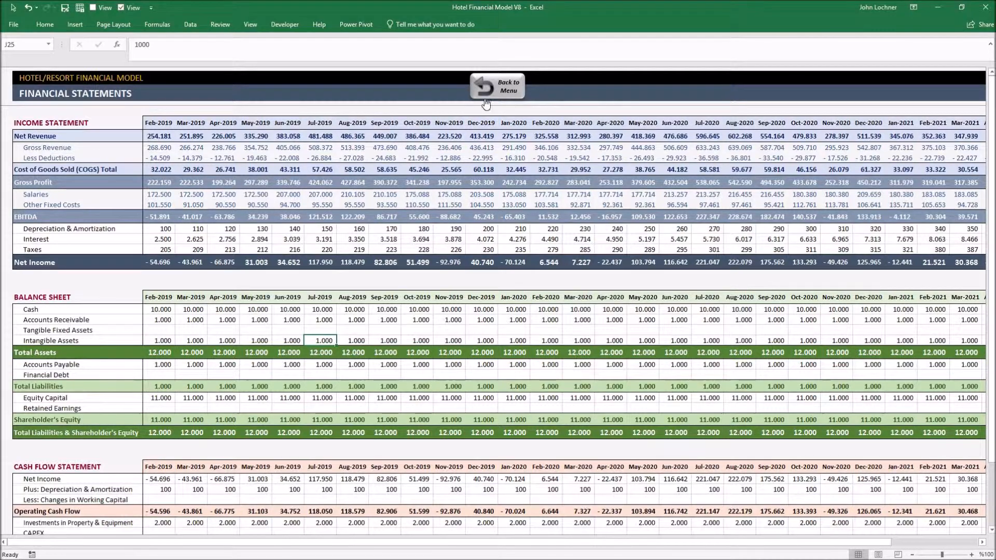
pyautogui.click(498, 85)
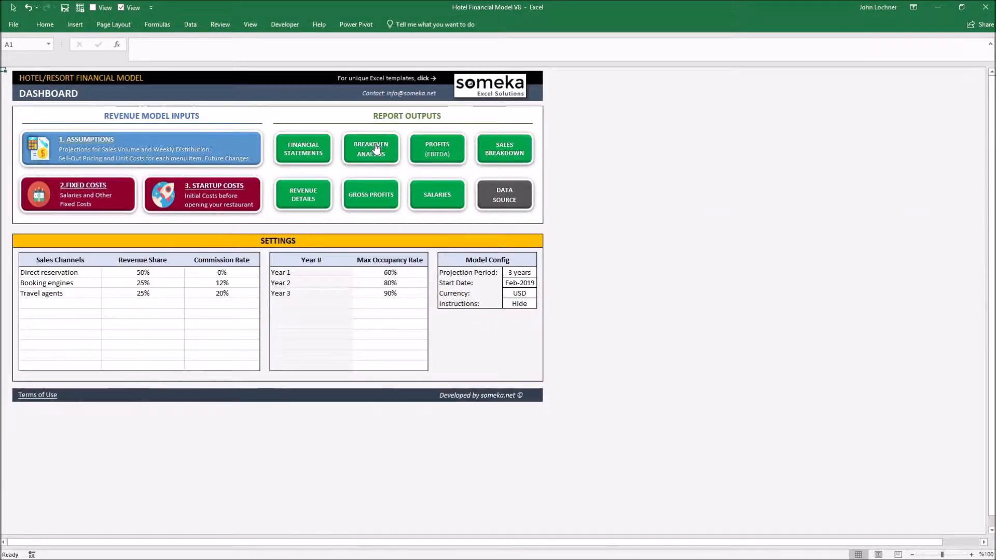
pyautogui.moveTo(375, 149)
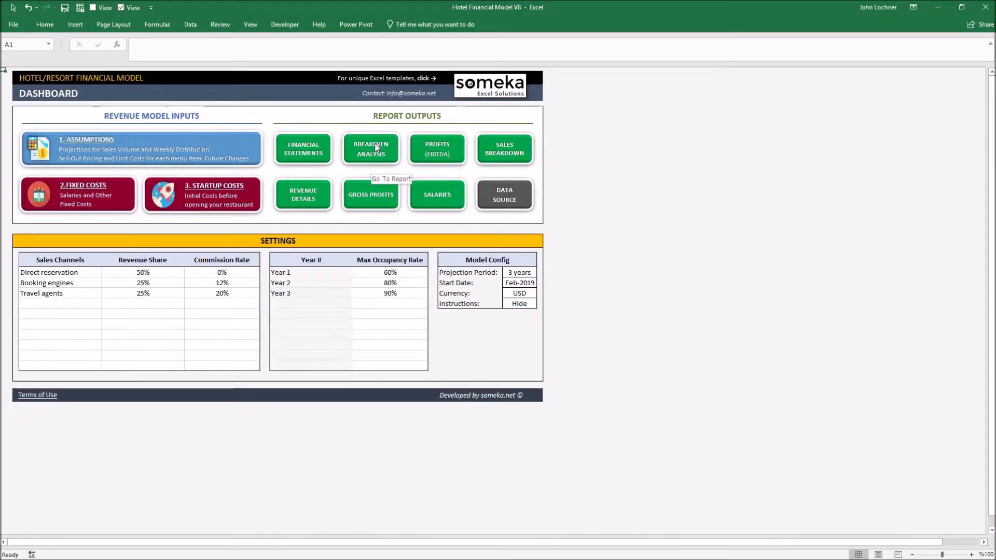
# - Check the Breakeven Analysis report's category filter and return to the dashboard
pyautogui.click(370, 149)
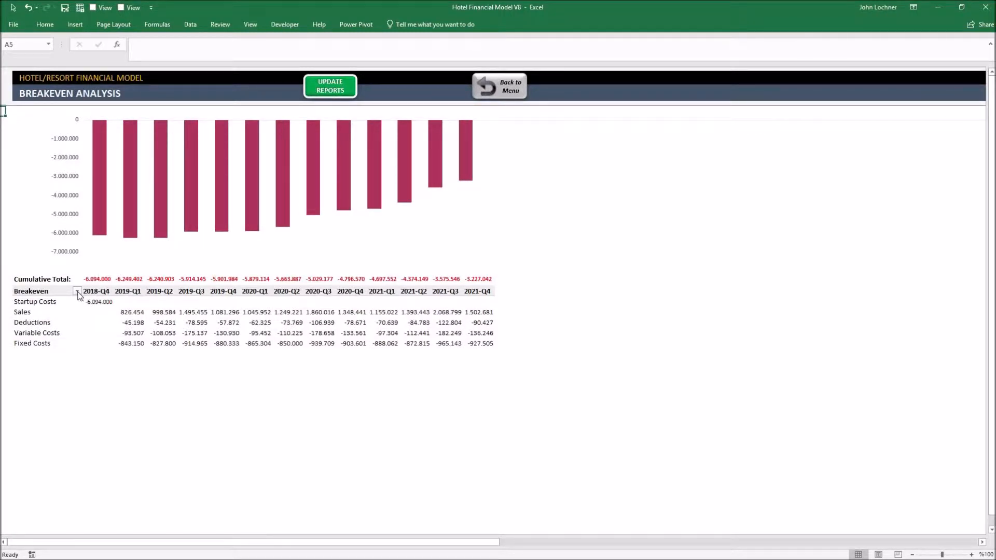
pyautogui.click(77, 291)
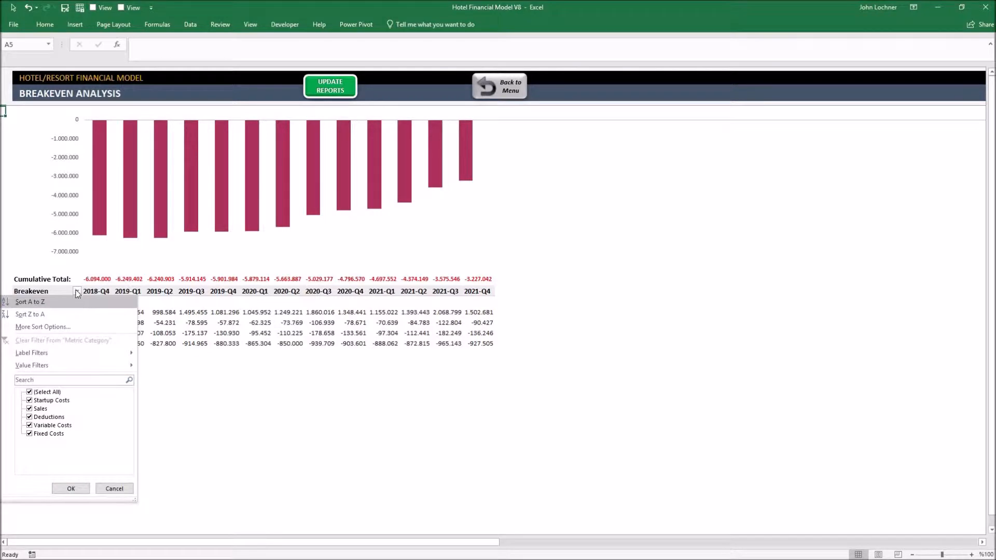
pyautogui.click(499, 85)
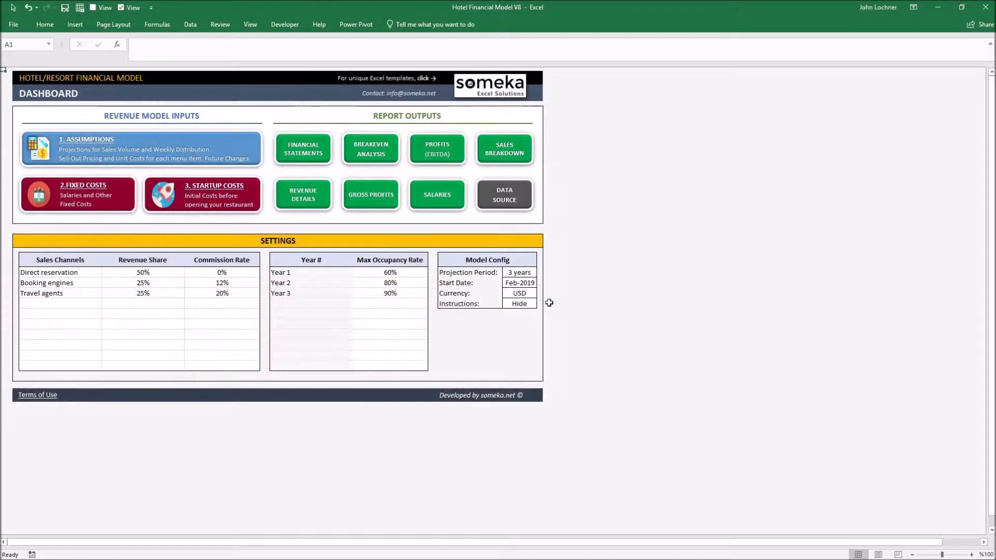
# - Set the projection period to 5 years and reopen the Breakeven Analysis report
pyautogui.click(541, 272)
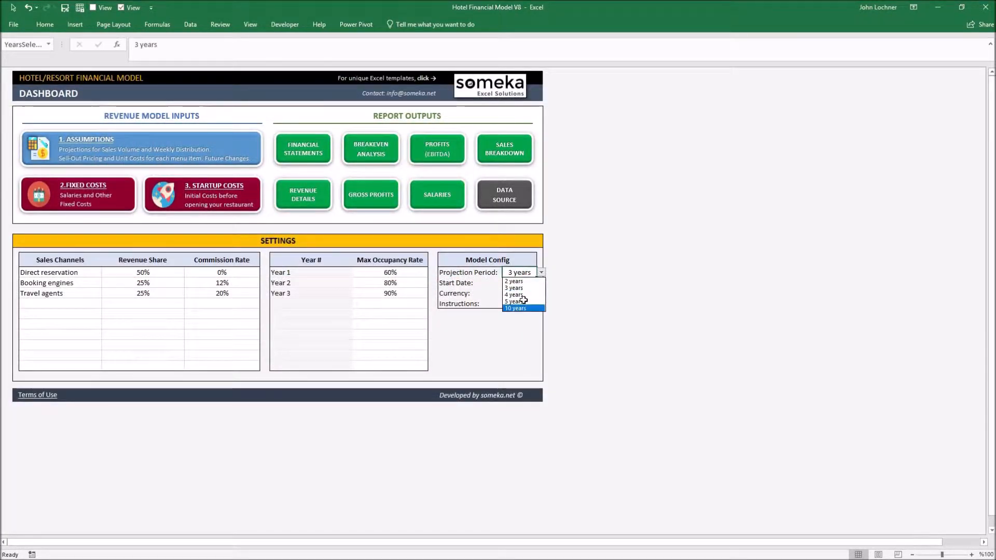
pyautogui.click(513, 301)
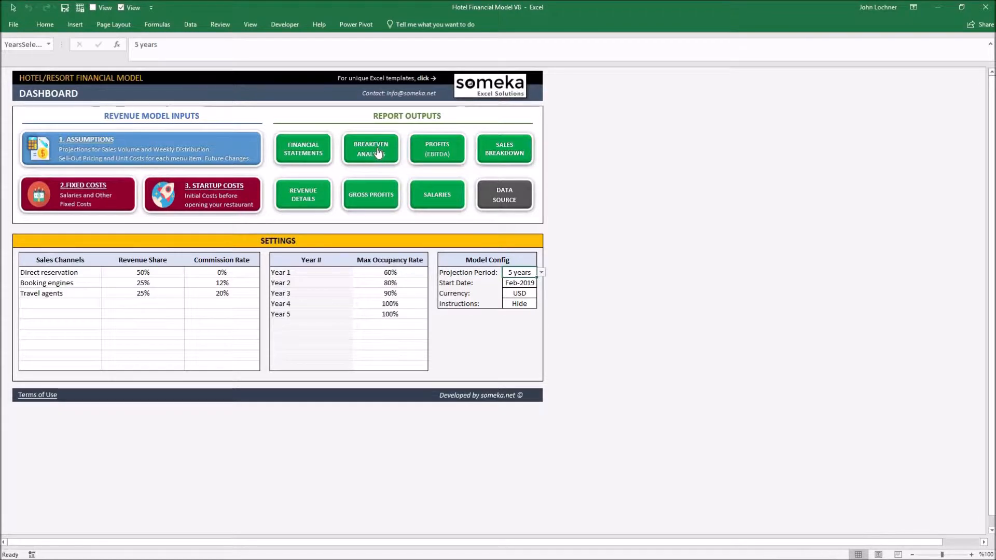
pyautogui.click(370, 150)
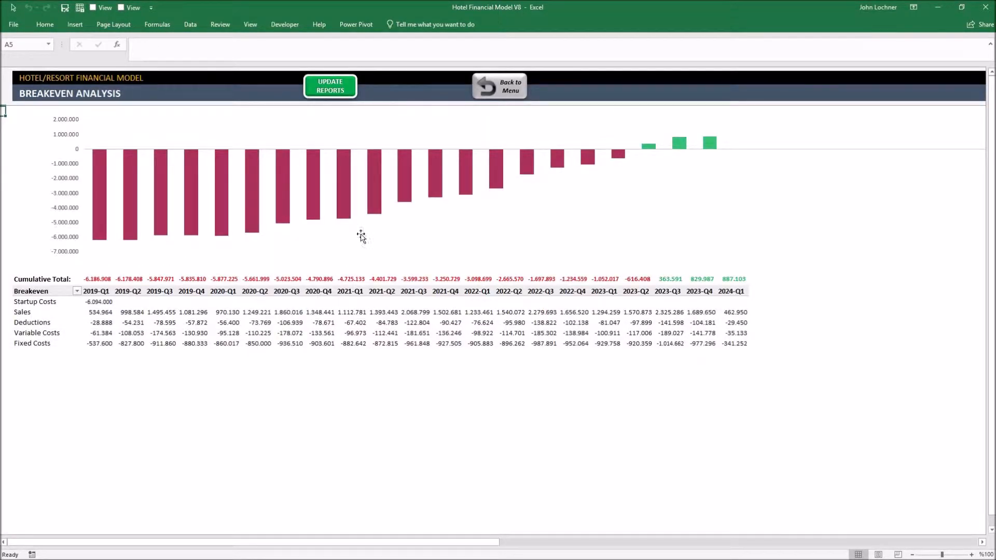
pyautogui.moveTo(316, 252)
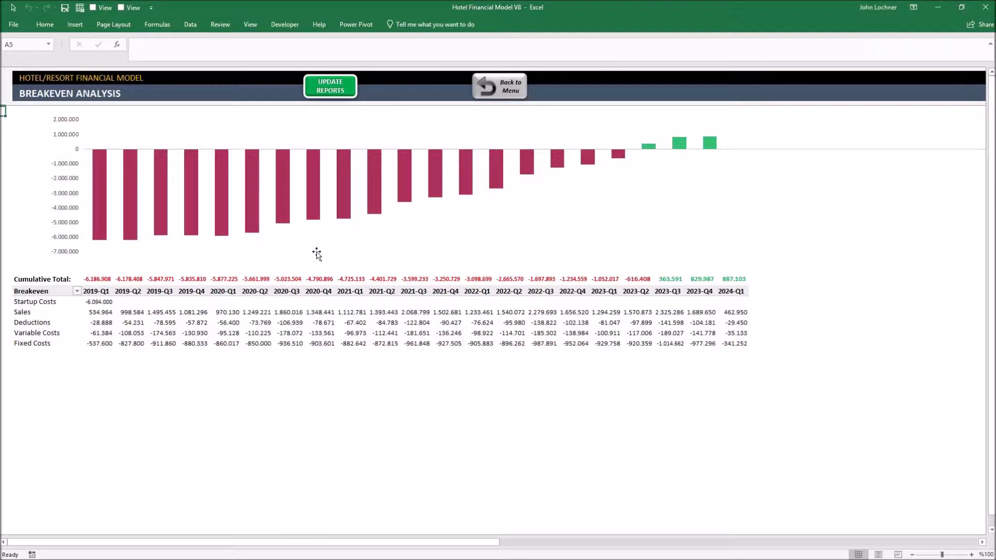
pyautogui.moveTo(342, 225)
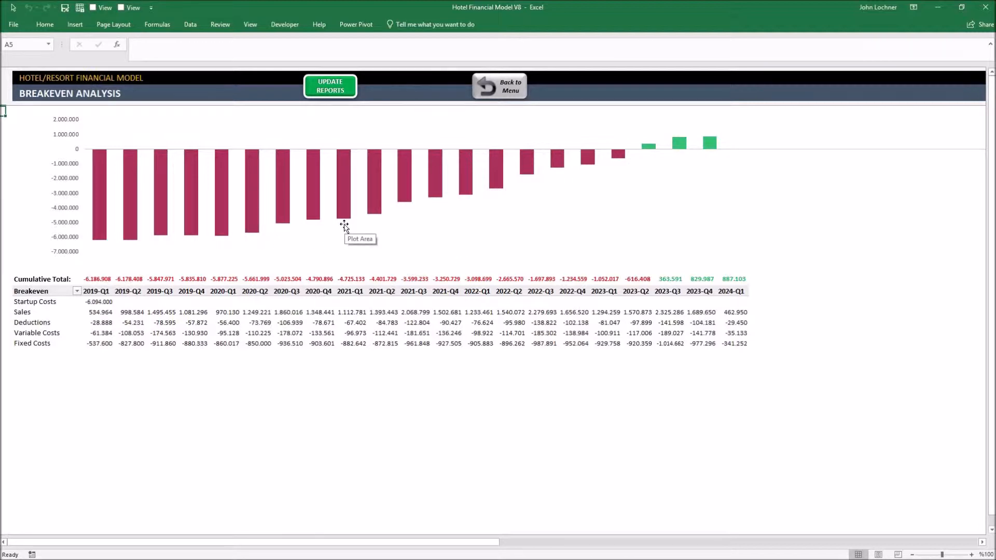
pyautogui.moveTo(277, 228)
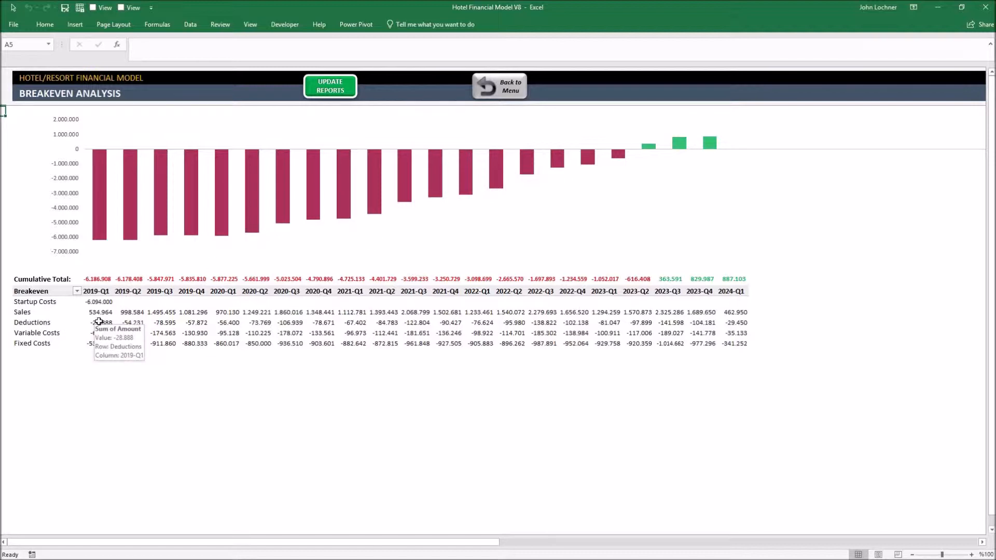
pyautogui.moveTo(384, 316)
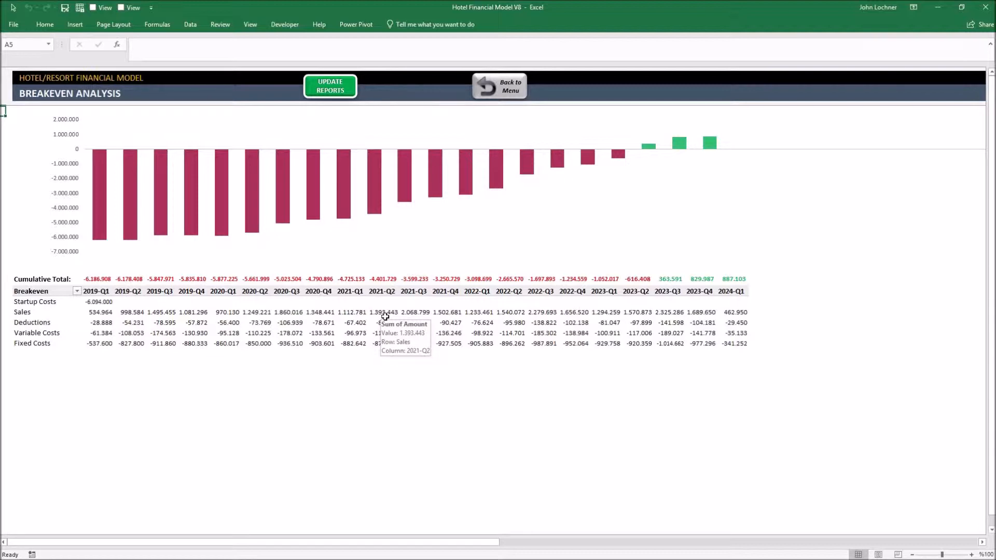
pyautogui.moveTo(463, 279)
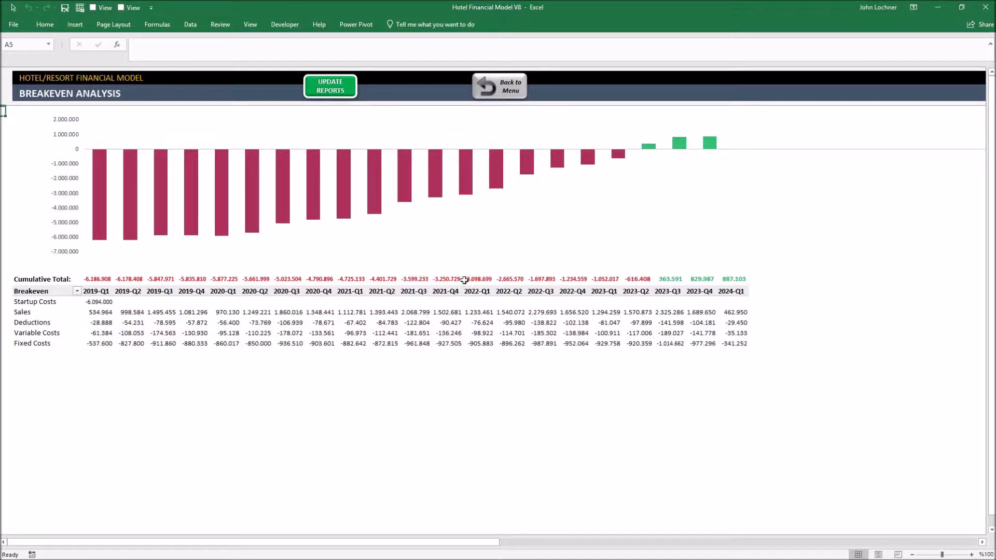
pyautogui.moveTo(623, 282)
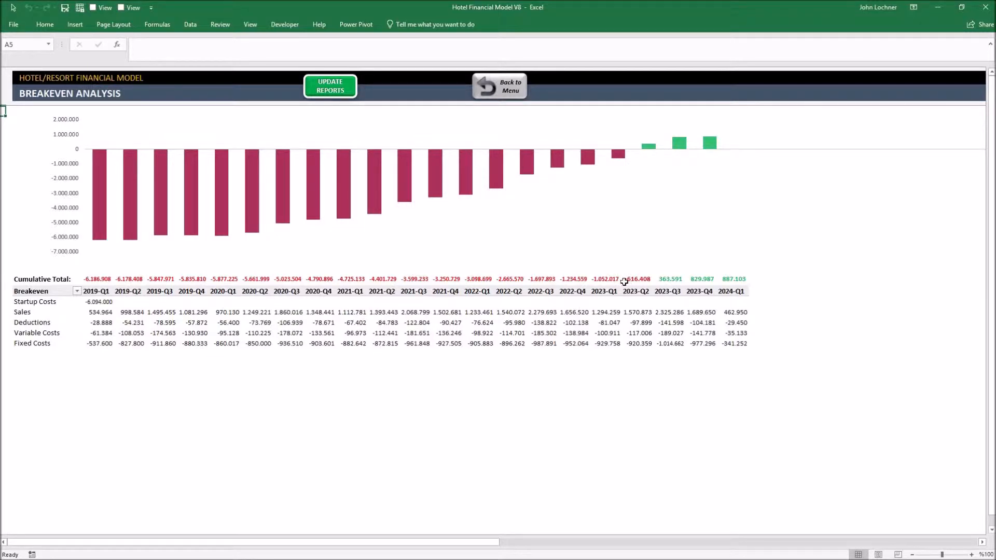
pyautogui.moveTo(648, 144)
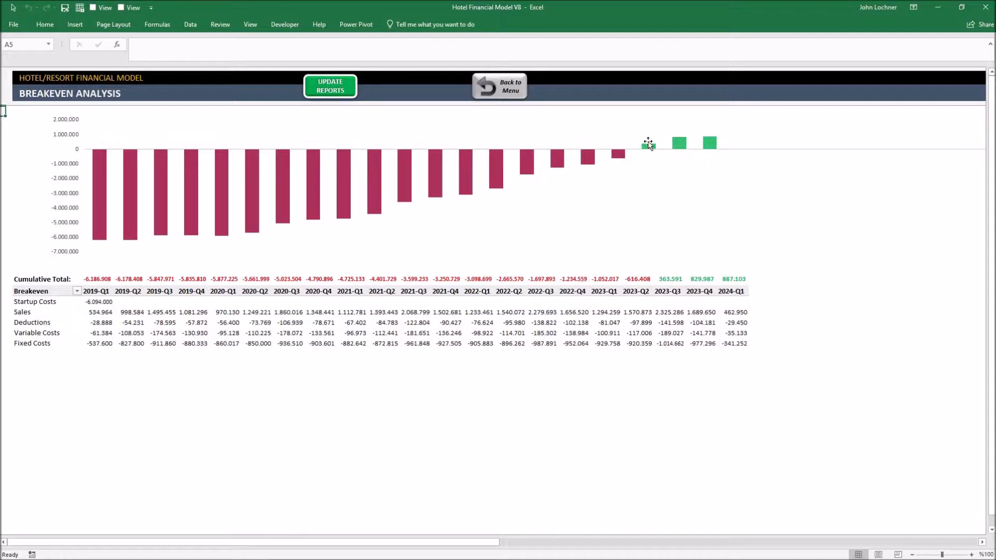
pyautogui.moveTo(647, 147)
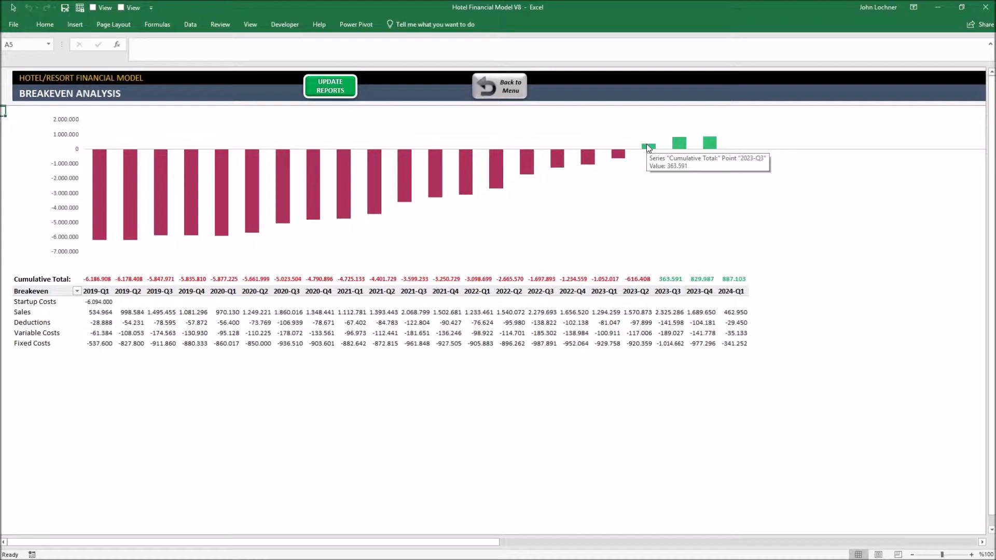
pyautogui.moveTo(77, 290)
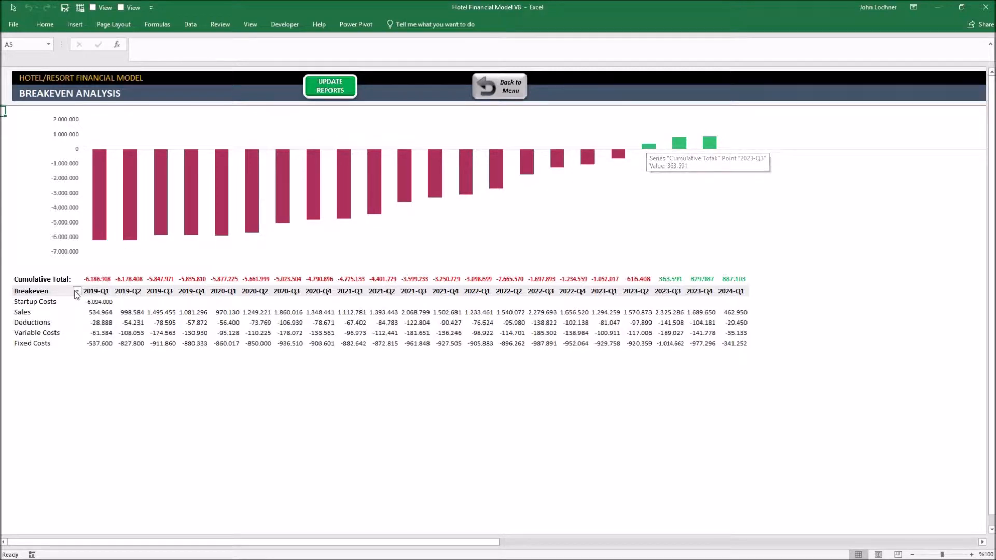
# - Toggle Deductions off and back on in the Breakeven filter, then return to the dashboard
pyautogui.click(78, 291)
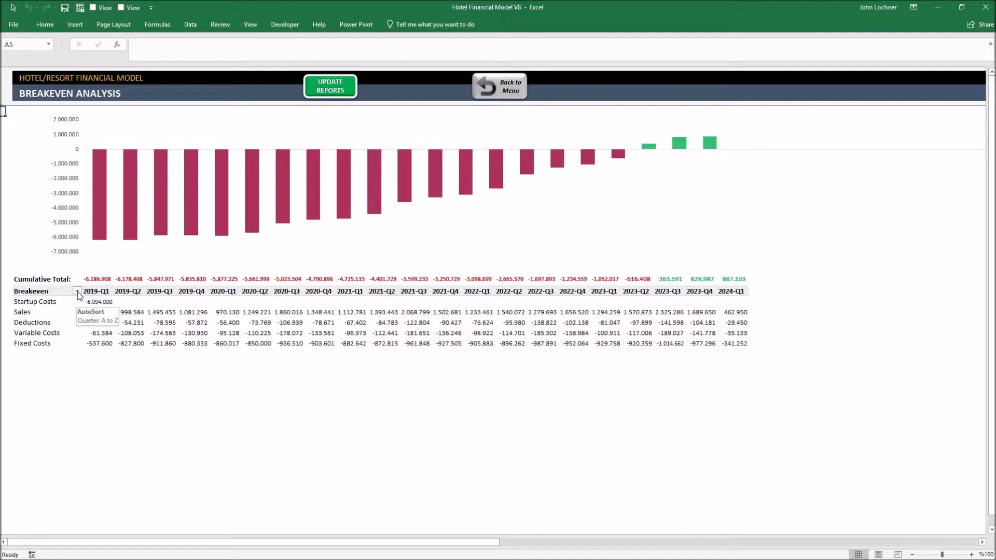
pyautogui.click(78, 291)
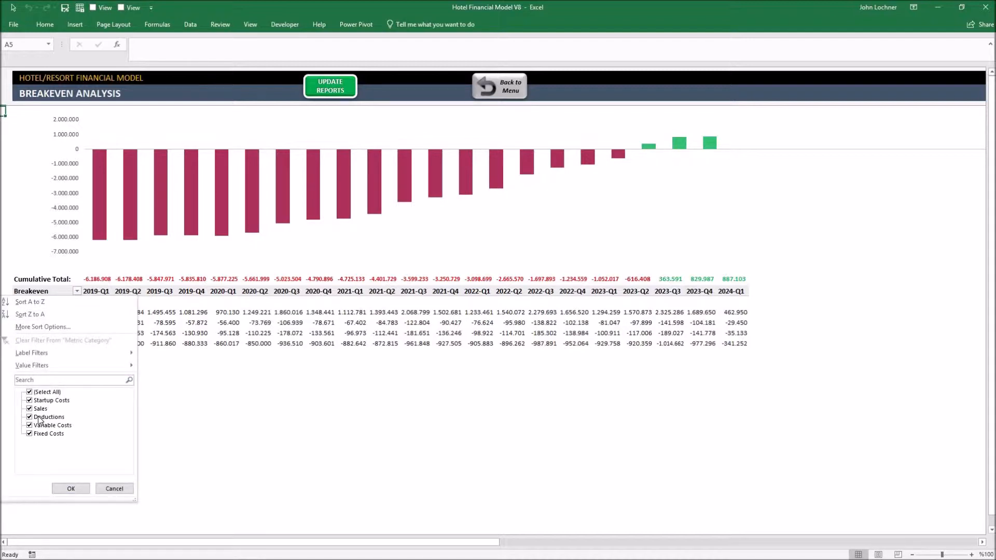
pyautogui.click(28, 417)
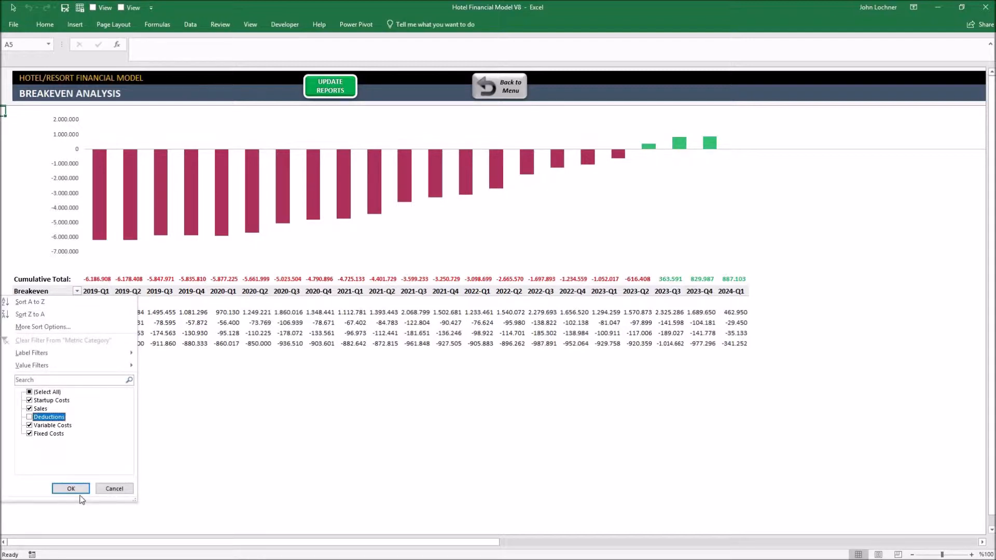
pyautogui.click(30, 416)
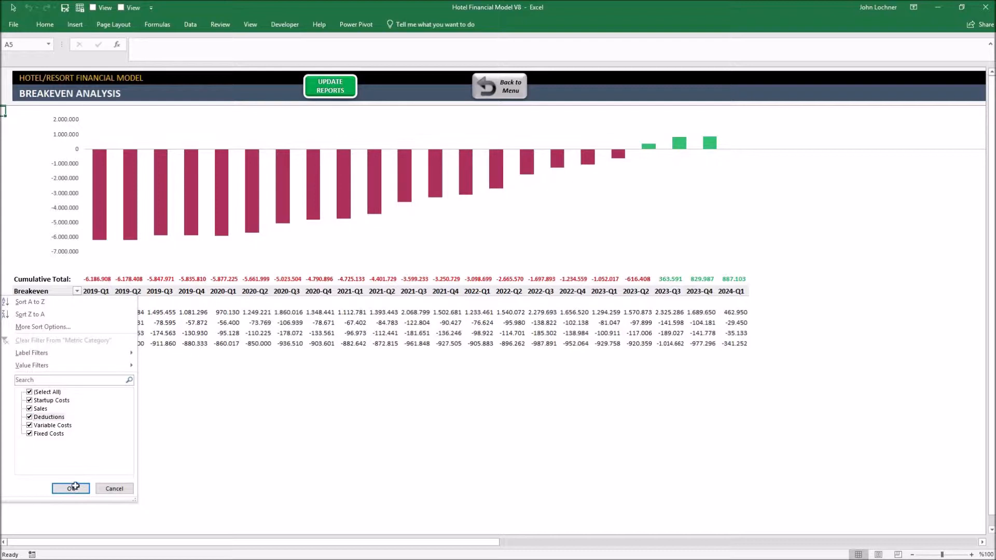
pyautogui.click(70, 488)
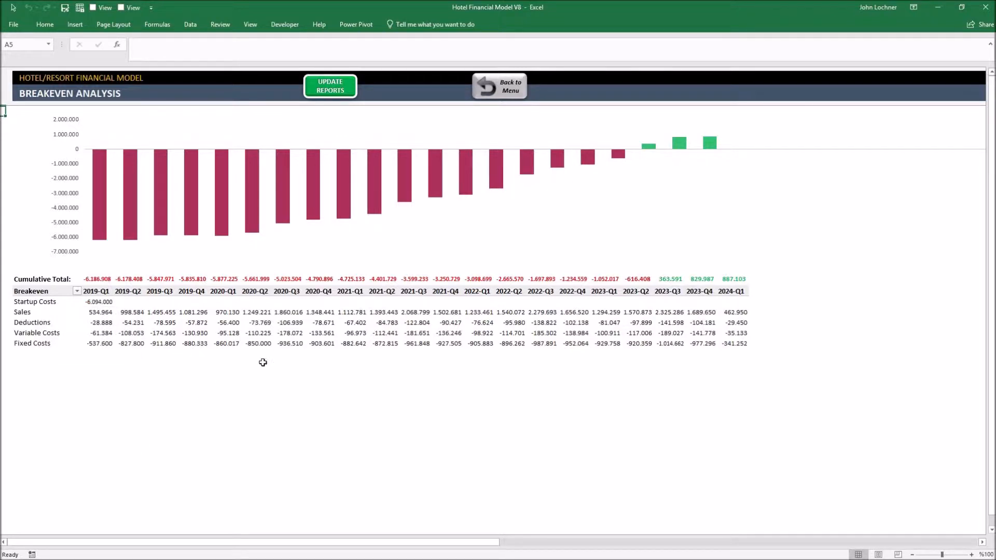
pyautogui.moveTo(328, 247)
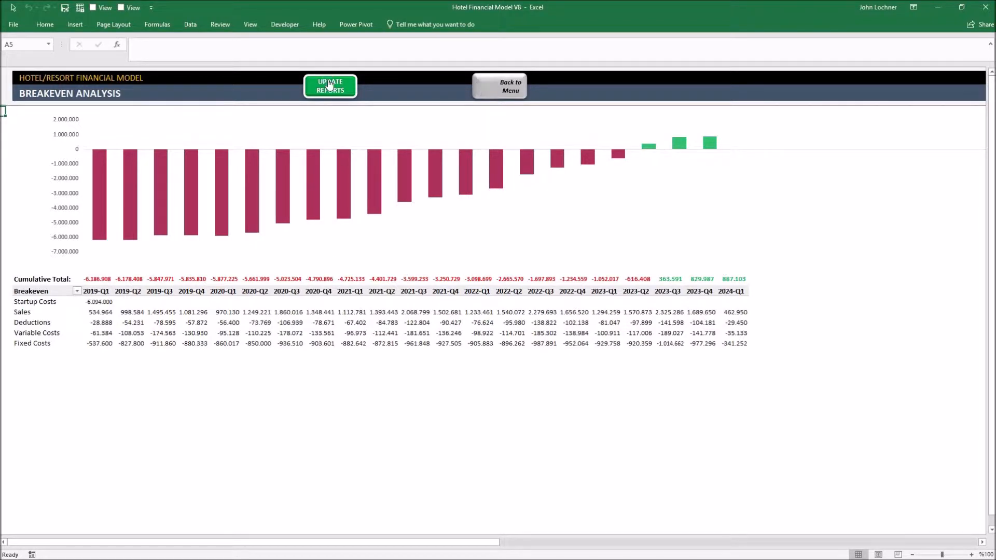
pyautogui.moveTo(497, 92)
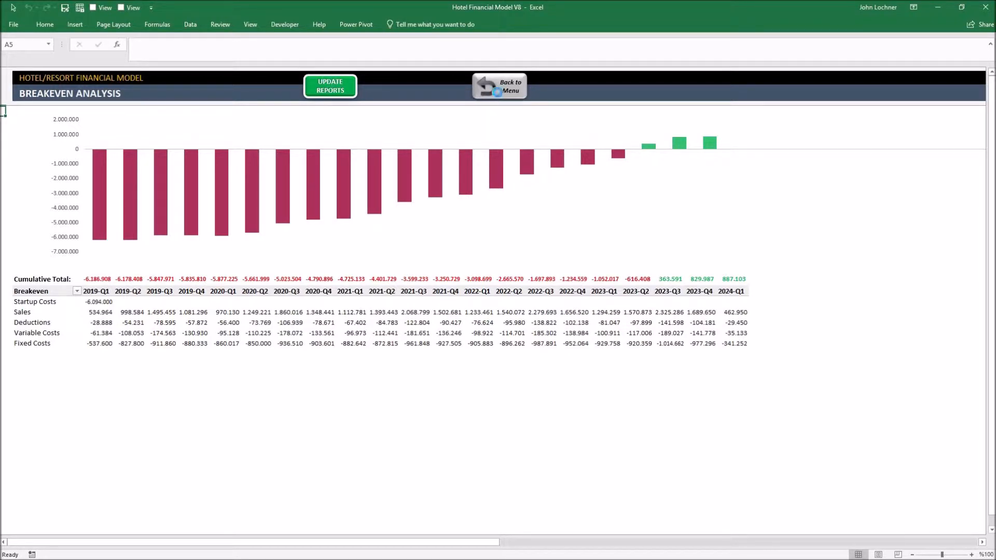
pyautogui.click(499, 86)
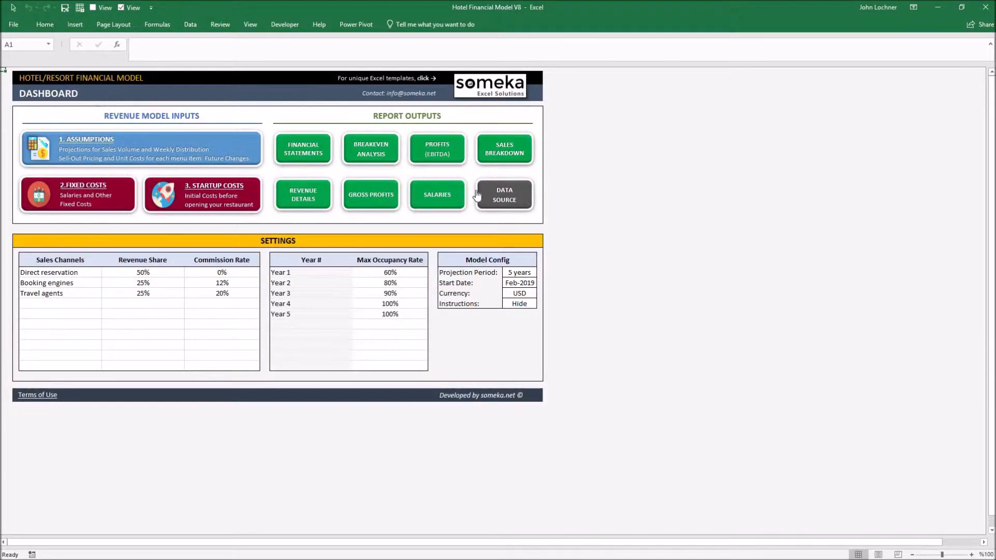
pyautogui.moveTo(436, 150)
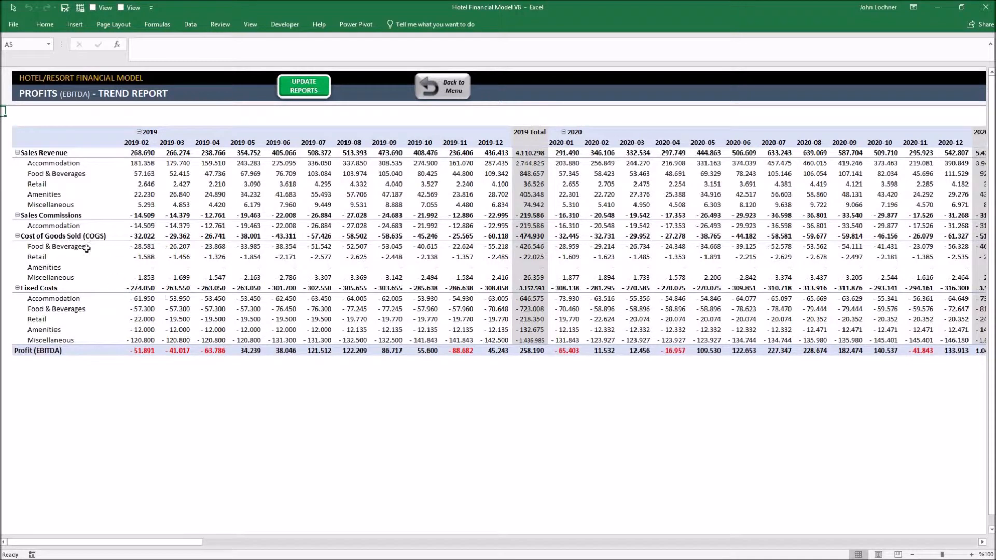
pyautogui.moveTo(108, 208)
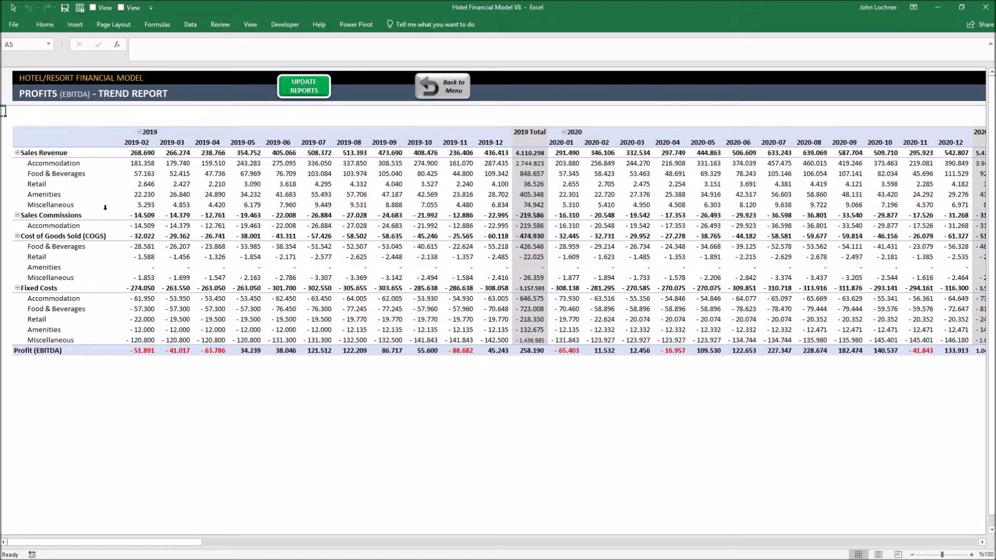
pyautogui.moveTo(104, 197)
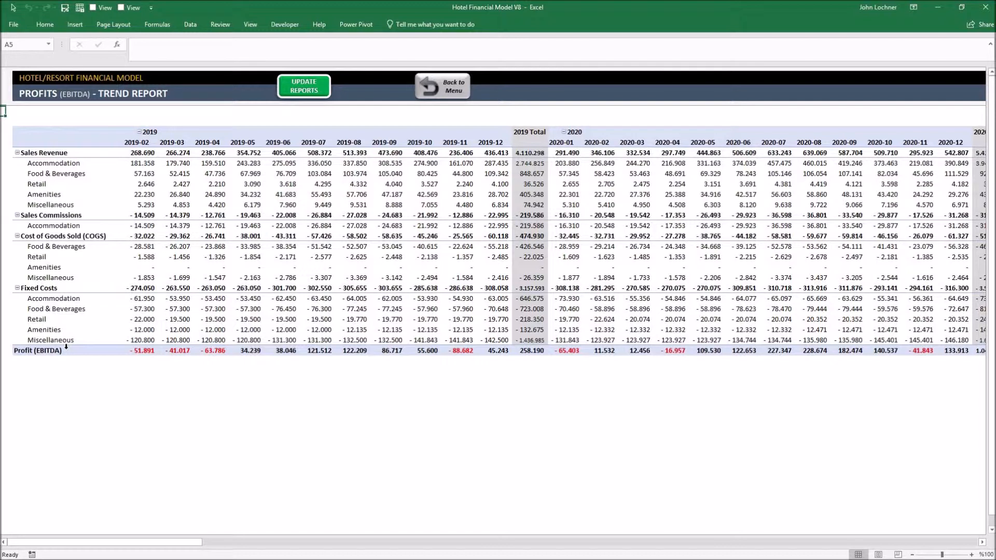
pyautogui.moveTo(65, 350)
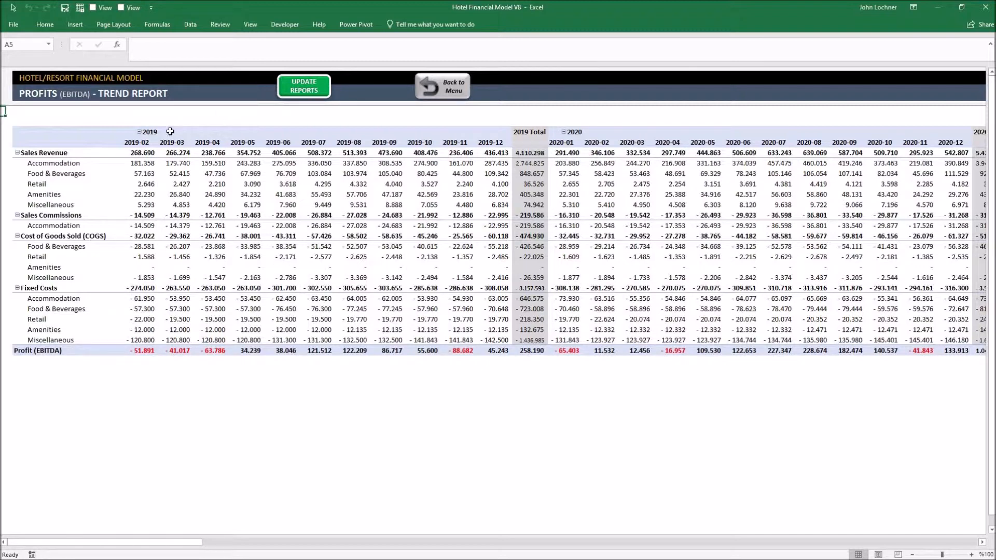
# - Collapse 2019 and 2020 into yearly totals in the Profits (EBITDA) pivot, then return
pyautogui.click(139, 131)
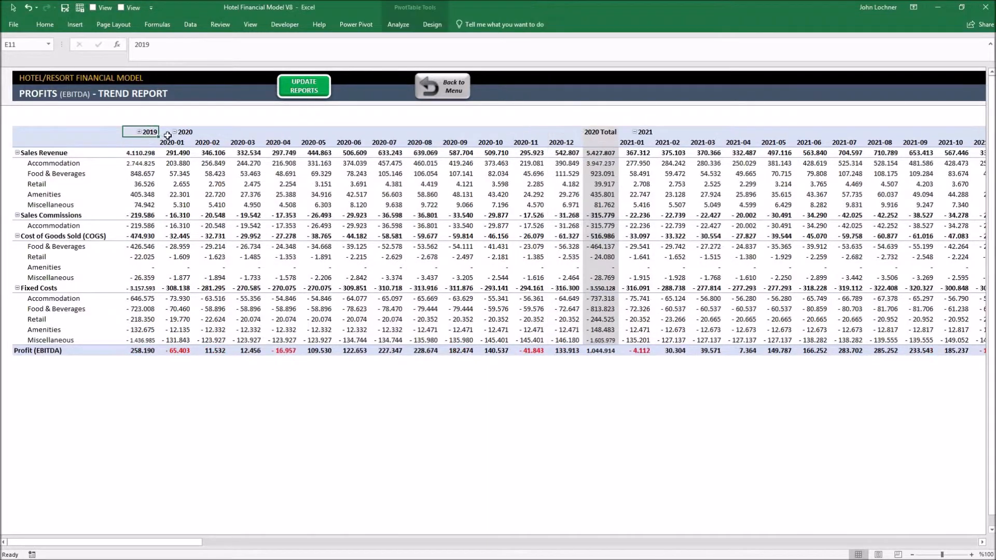
pyautogui.click(167, 132)
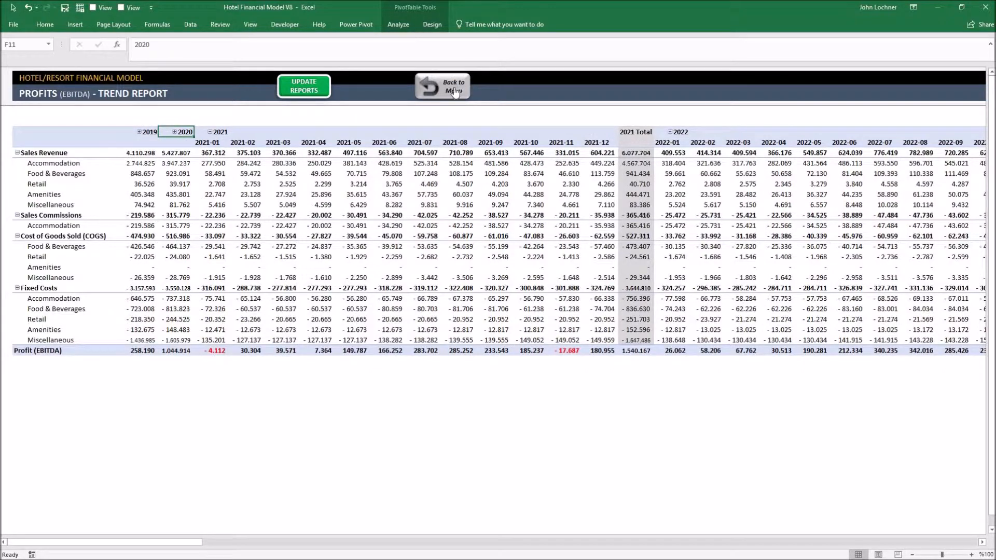
pyautogui.click(451, 86)
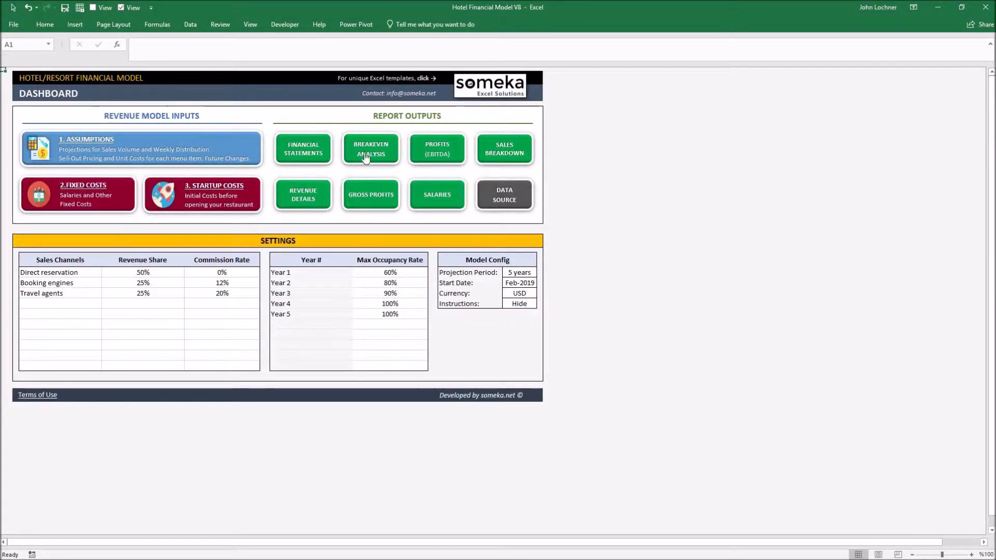
pyautogui.moveTo(499, 150)
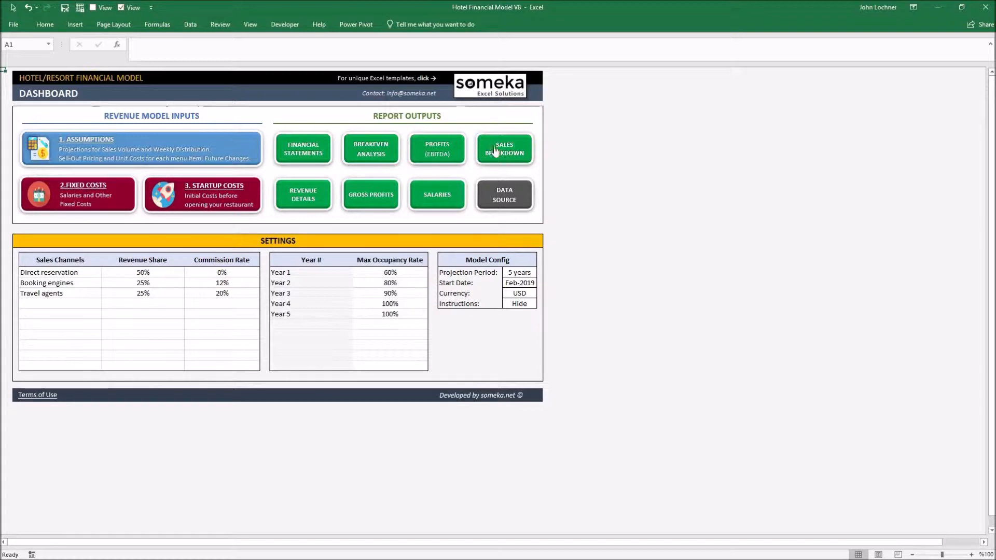
# - Review Sales Units Breakdown down to Total Available Nights, then open Revenue Details
pyautogui.click(504, 149)
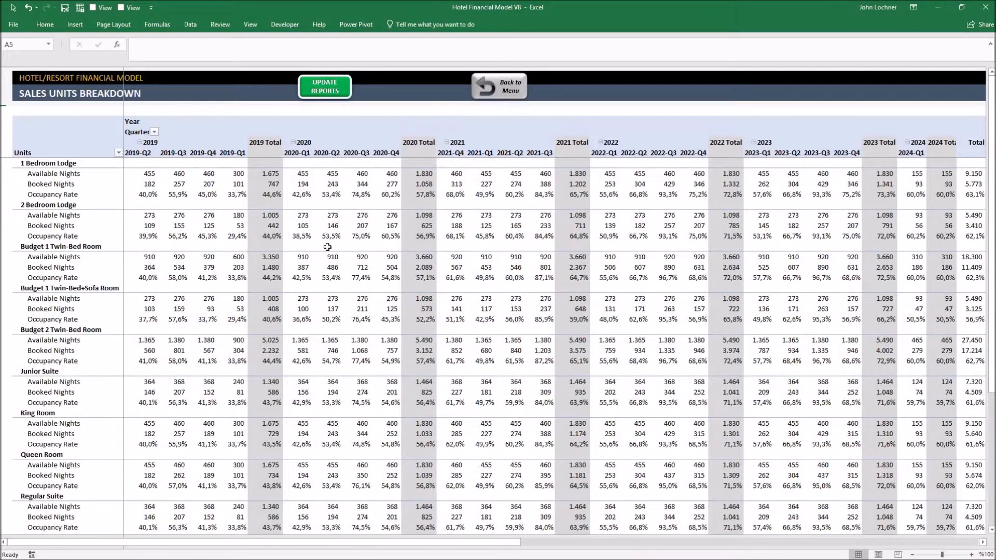
pyautogui.moveTo(106, 270)
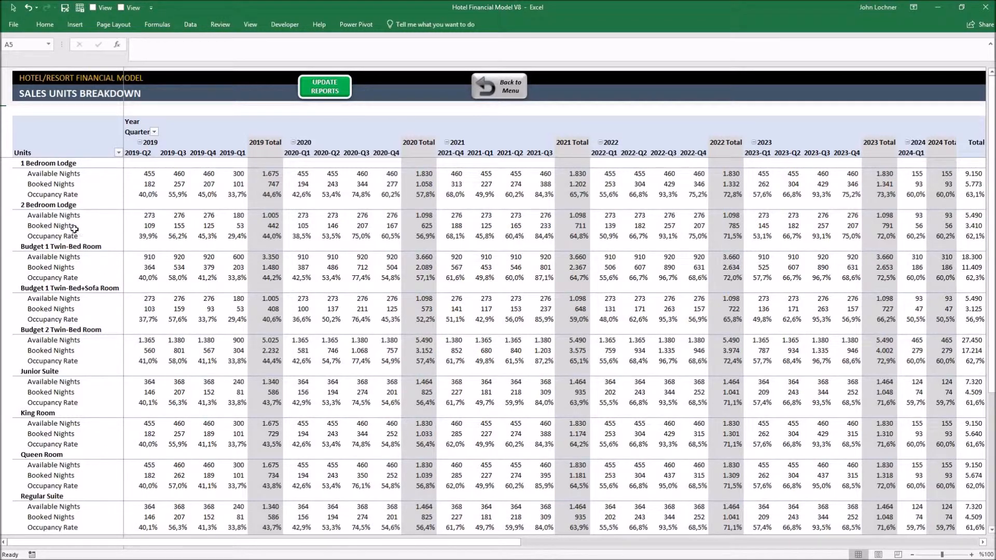
pyautogui.moveTo(72, 226)
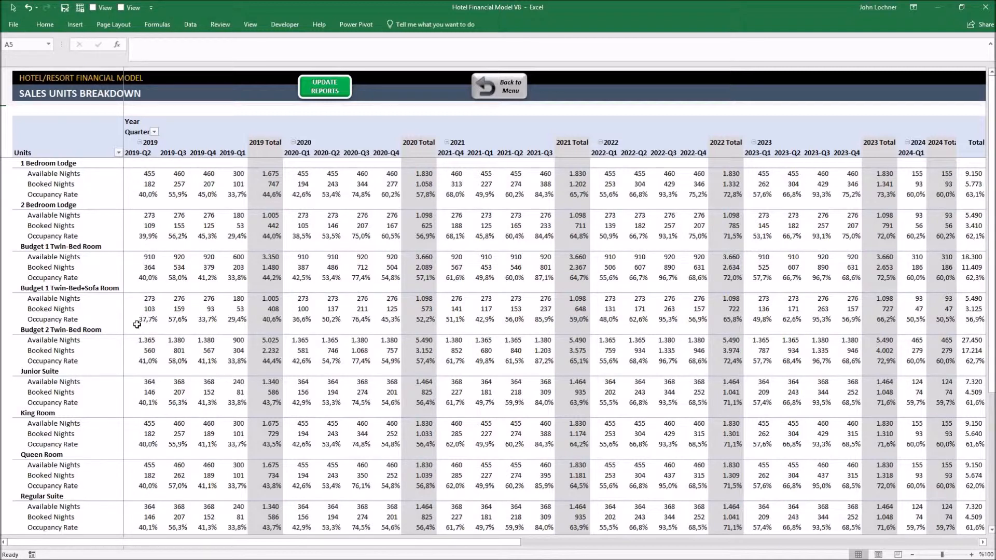
pyautogui.scroll(-3)
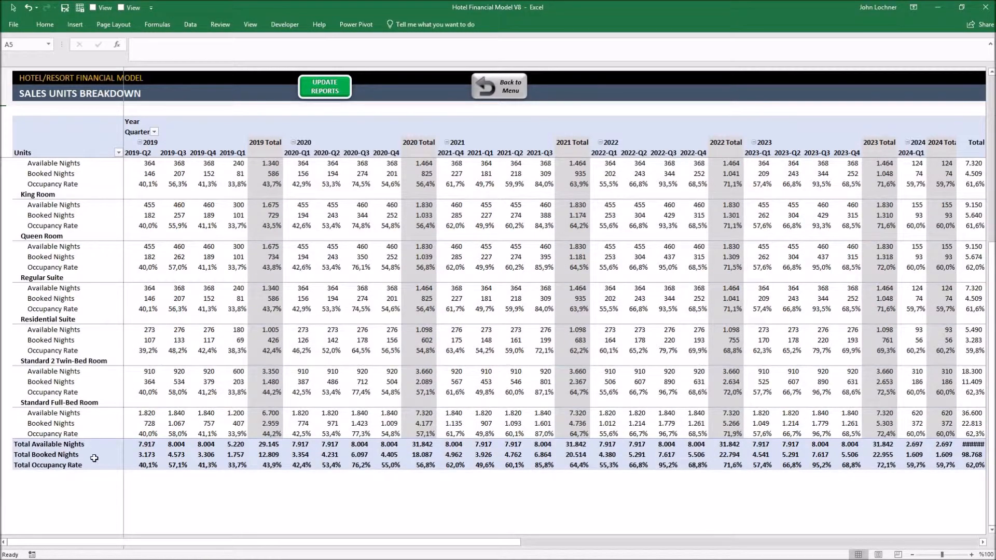
pyautogui.click(49, 443)
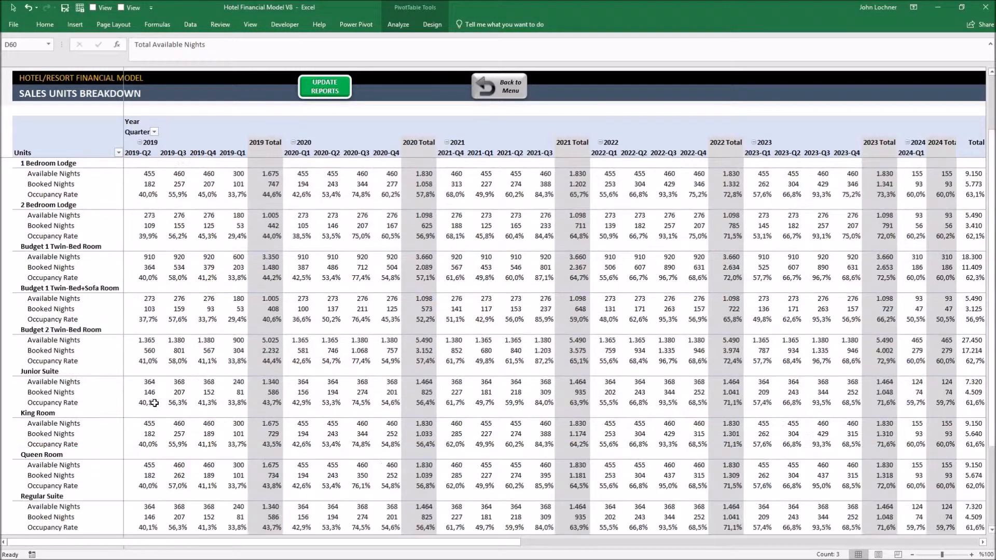
pyautogui.moveTo(123, 154)
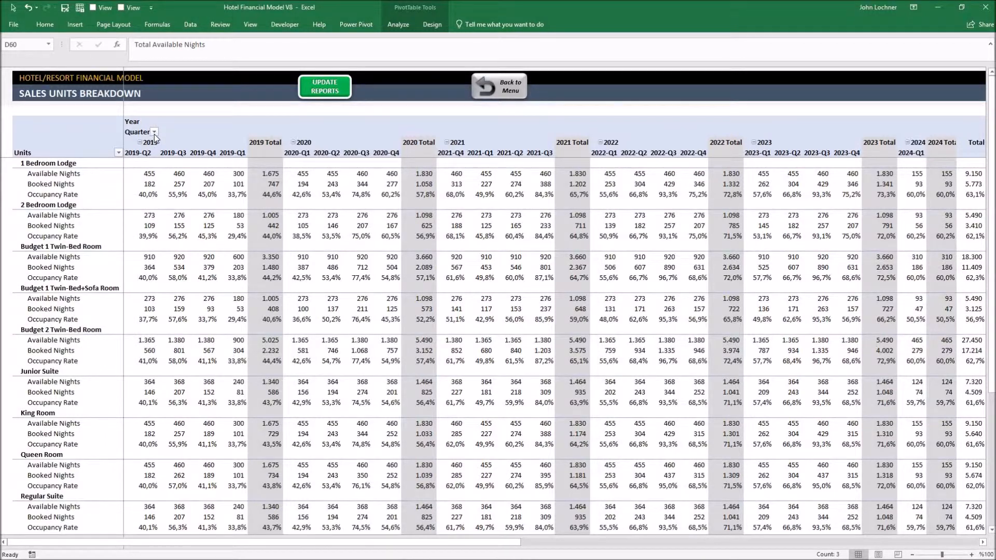
pyautogui.moveTo(504, 90)
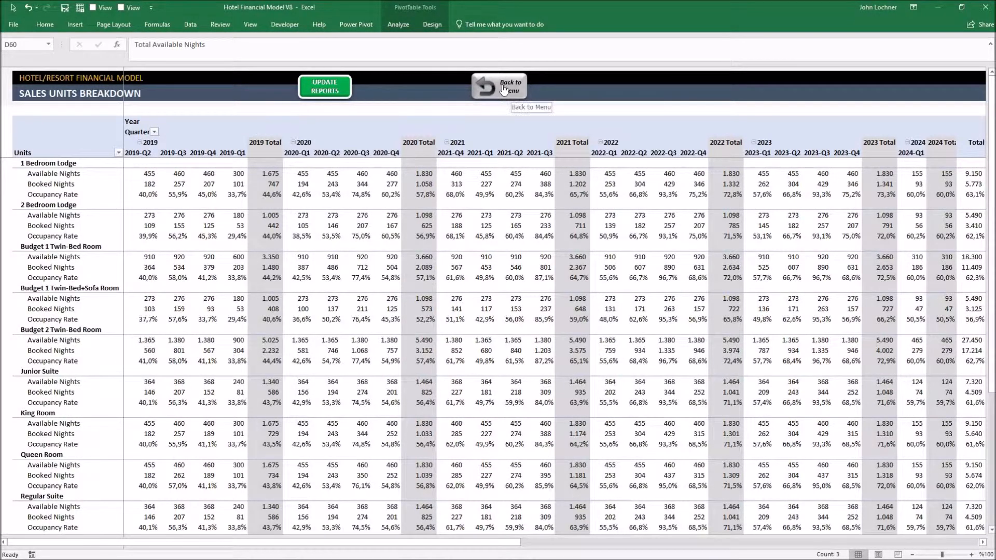
pyautogui.click(502, 85)
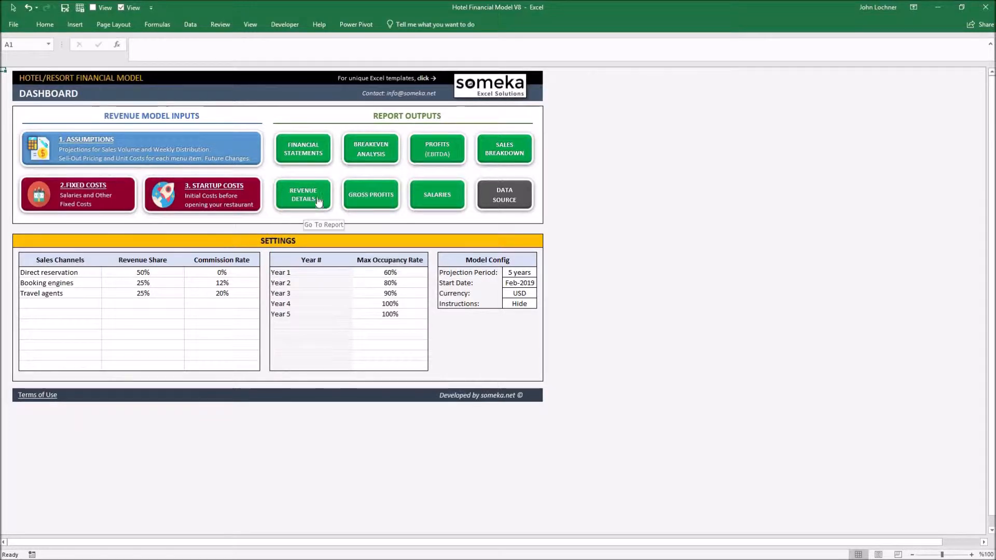
pyautogui.click(302, 194)
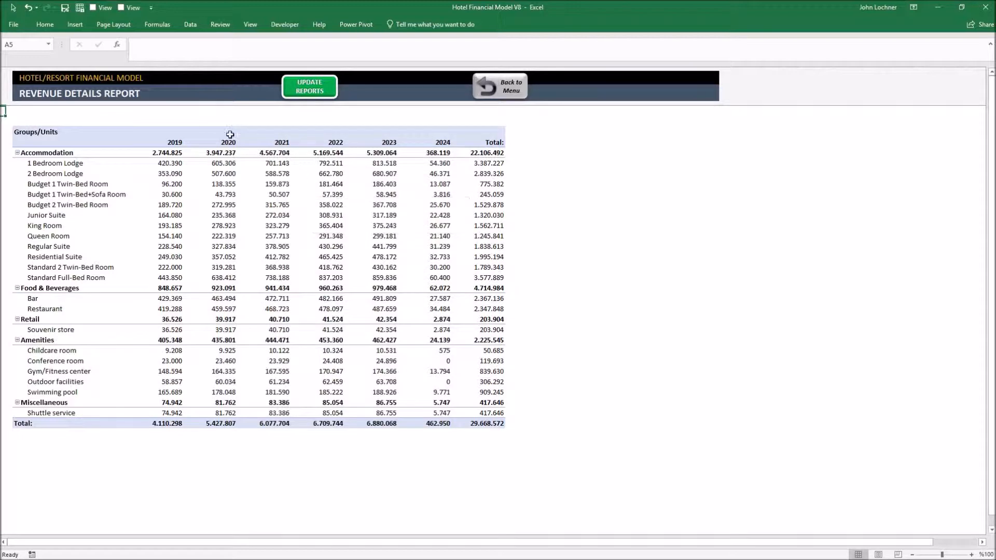
pyautogui.moveTo(212, 151)
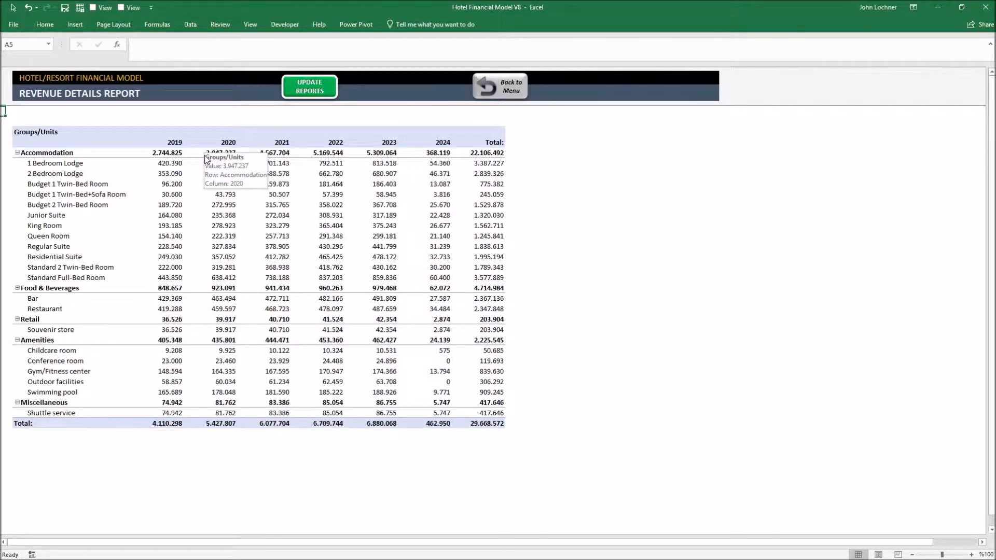
pyautogui.click(499, 85)
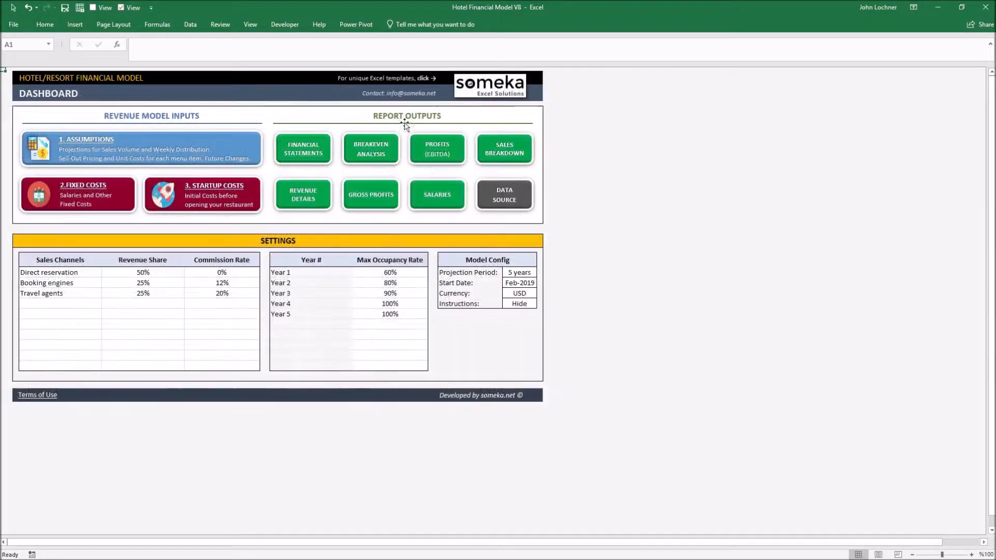
# - Open Gross Profits and inspect the Accommodation deductions and Food & Beverages COGS values
pyautogui.click(370, 195)
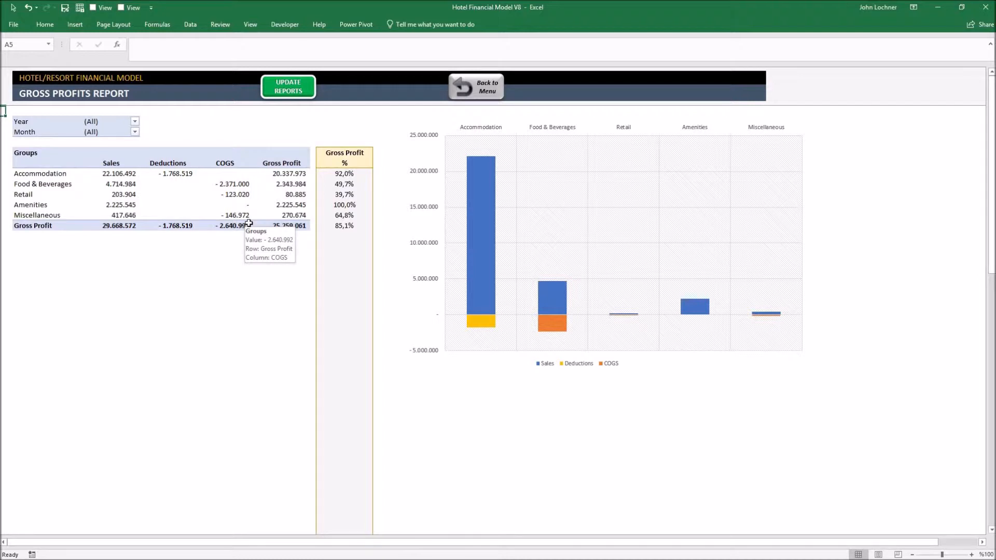
pyautogui.moveTo(137, 182)
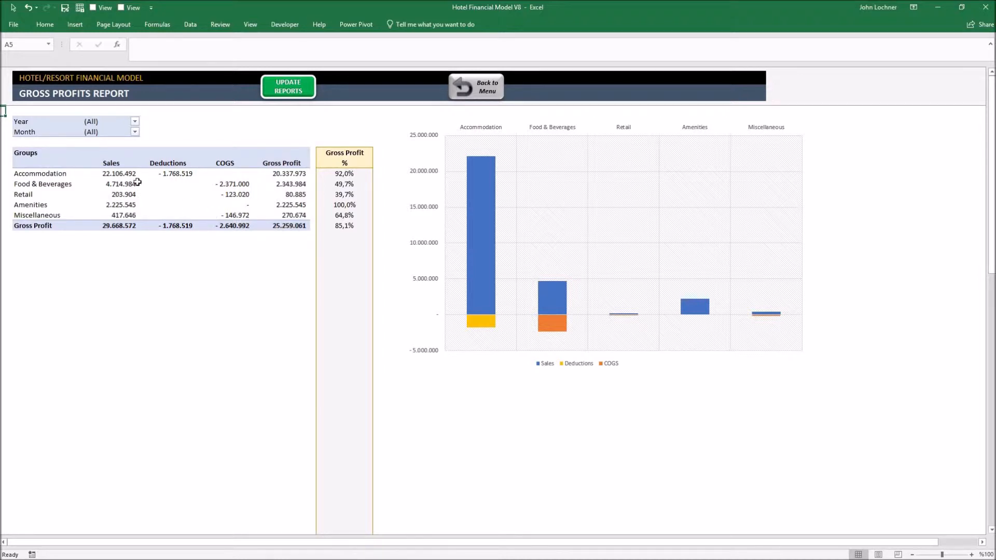
pyautogui.click(174, 173)
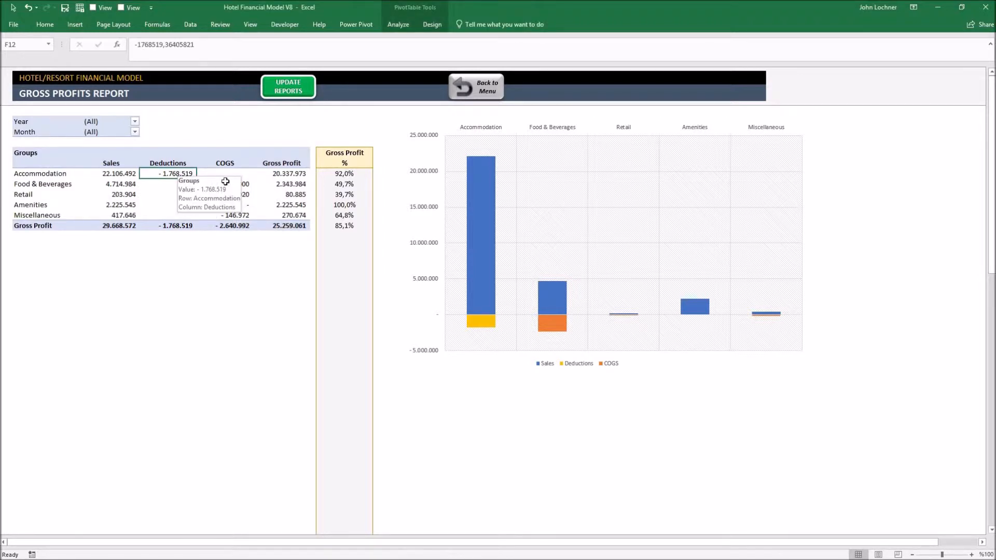
pyautogui.click(225, 184)
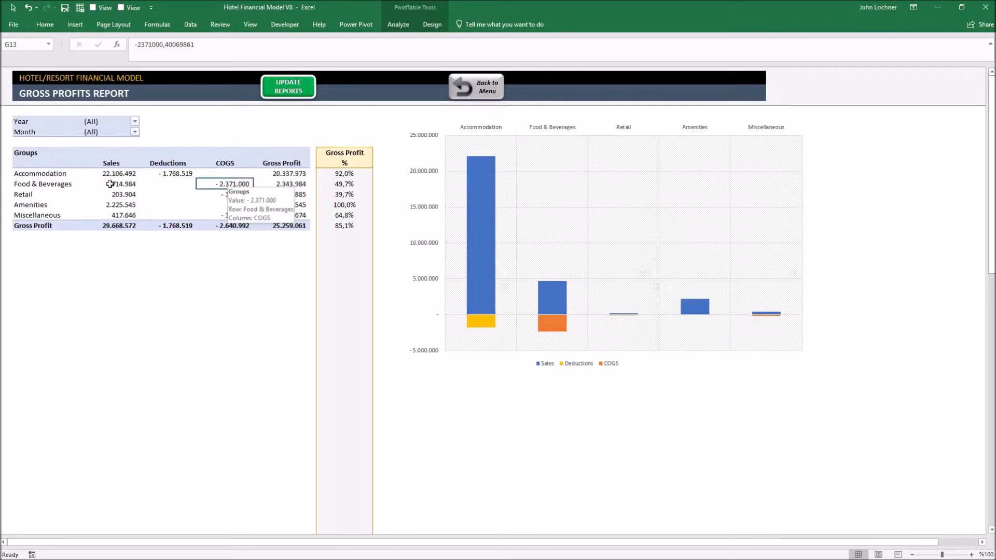
pyautogui.moveTo(102, 194)
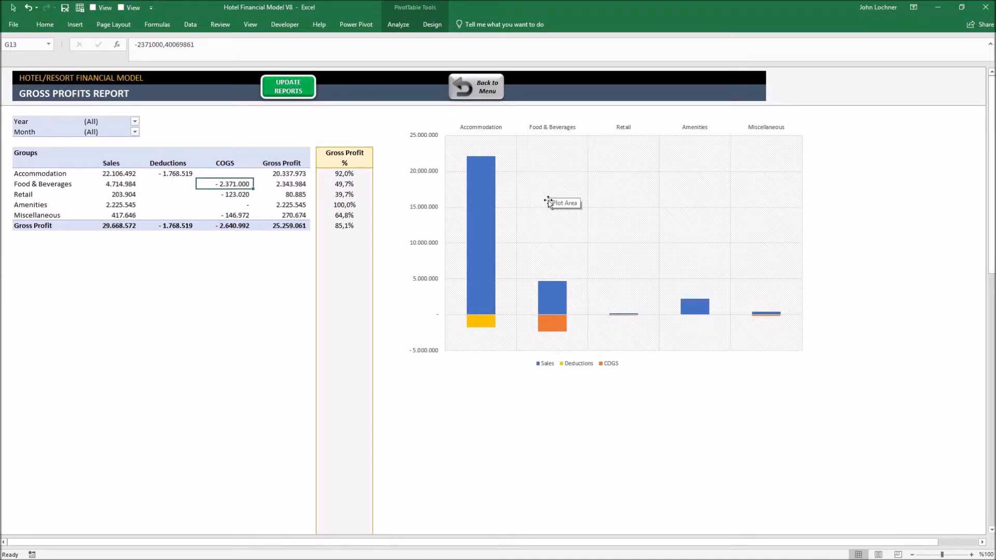
pyautogui.moveTo(136, 124)
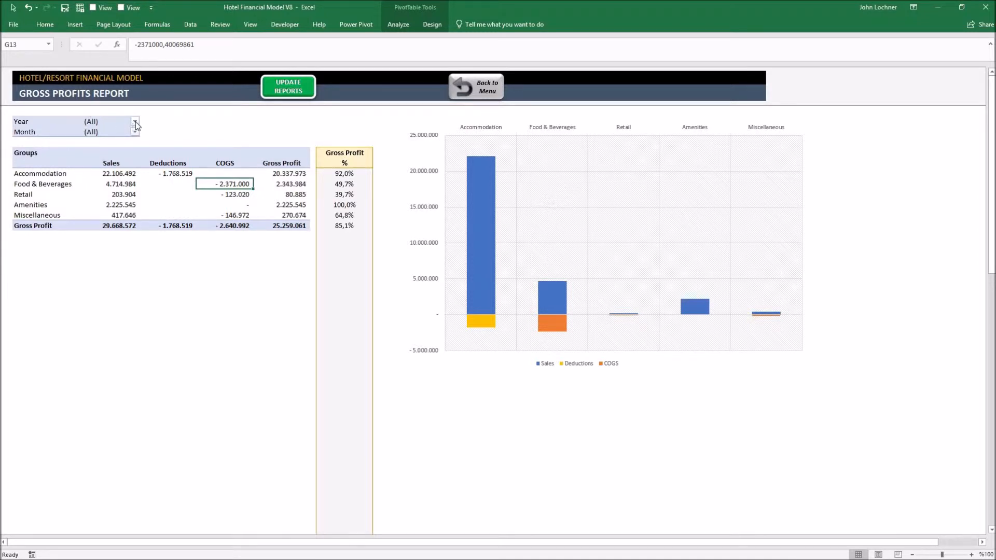
# - Filter the Gross Profits report to 2019 and 2020, then return to the dashboard
pyautogui.click(135, 122)
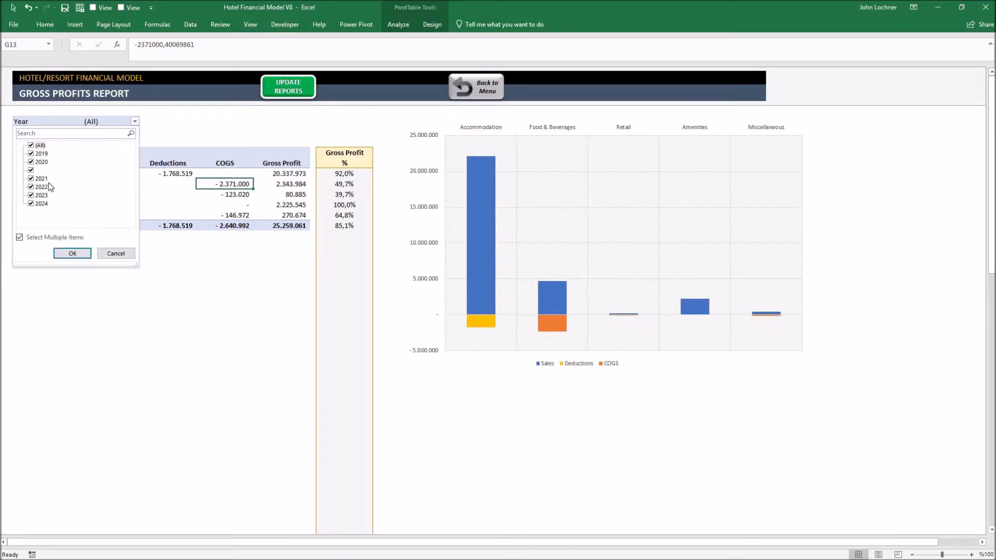
pyautogui.click(40, 186)
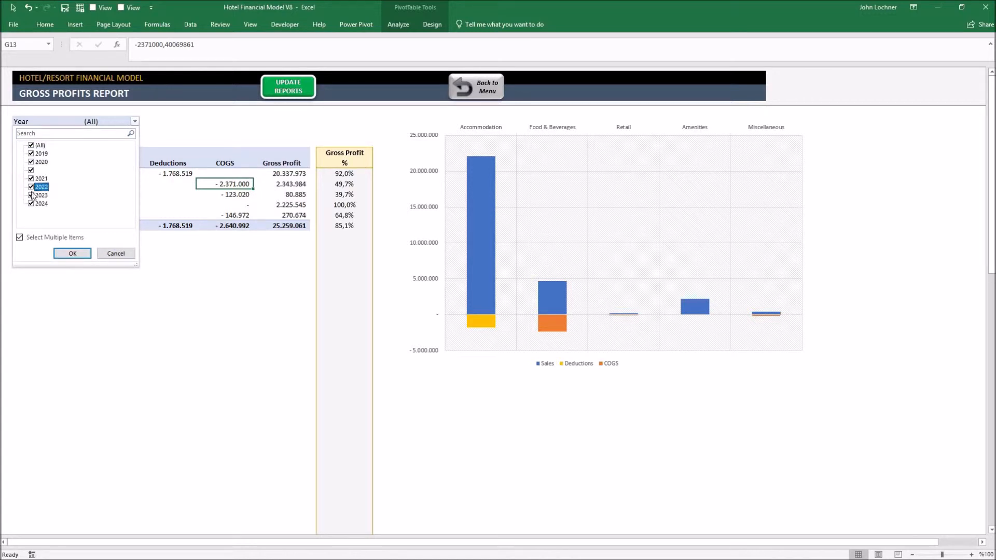
pyautogui.click(73, 253)
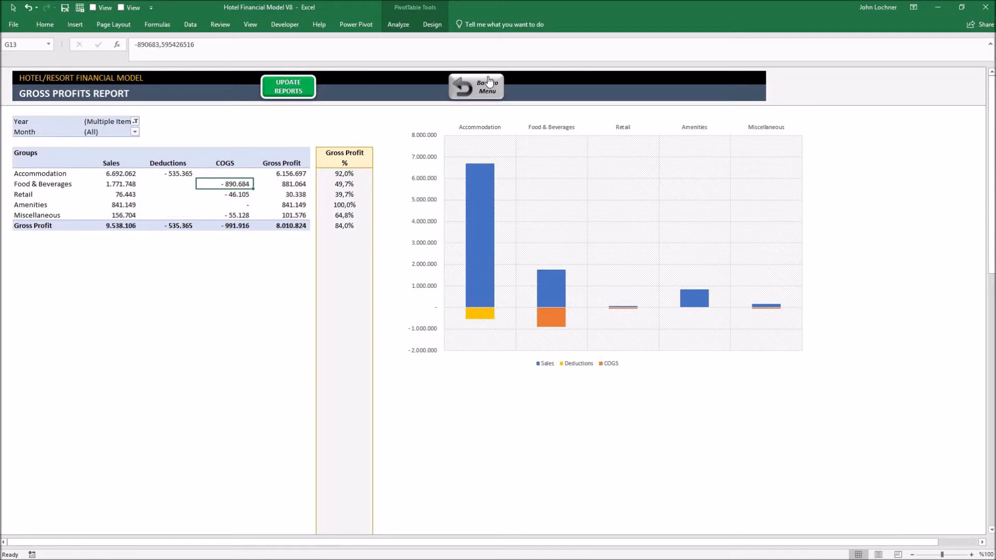
pyautogui.click(476, 87)
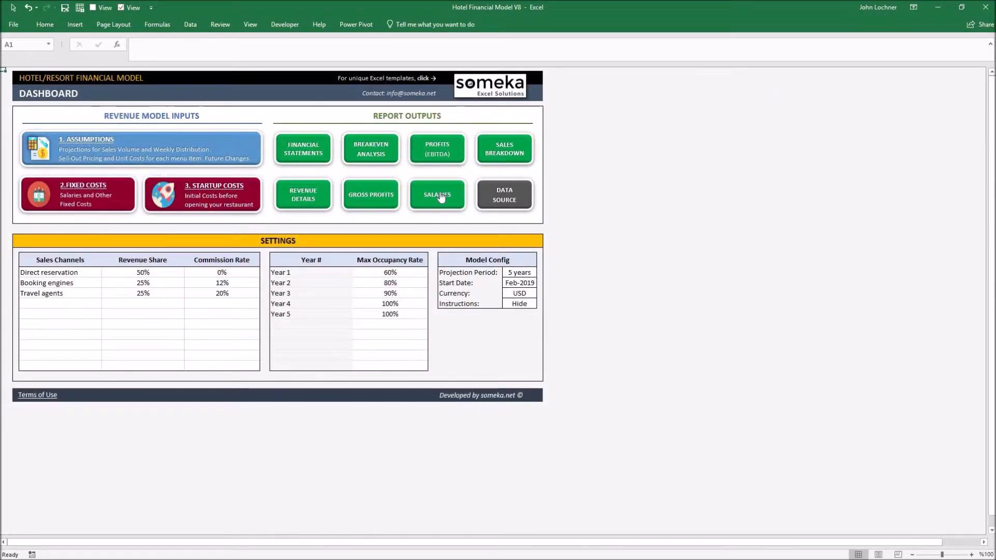
pyautogui.click(436, 195)
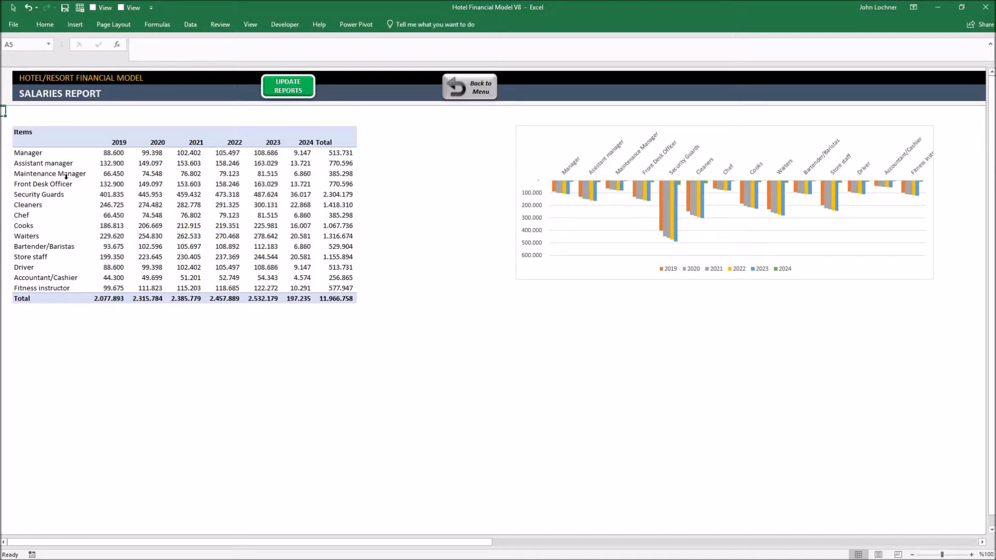
pyautogui.moveTo(641, 181)
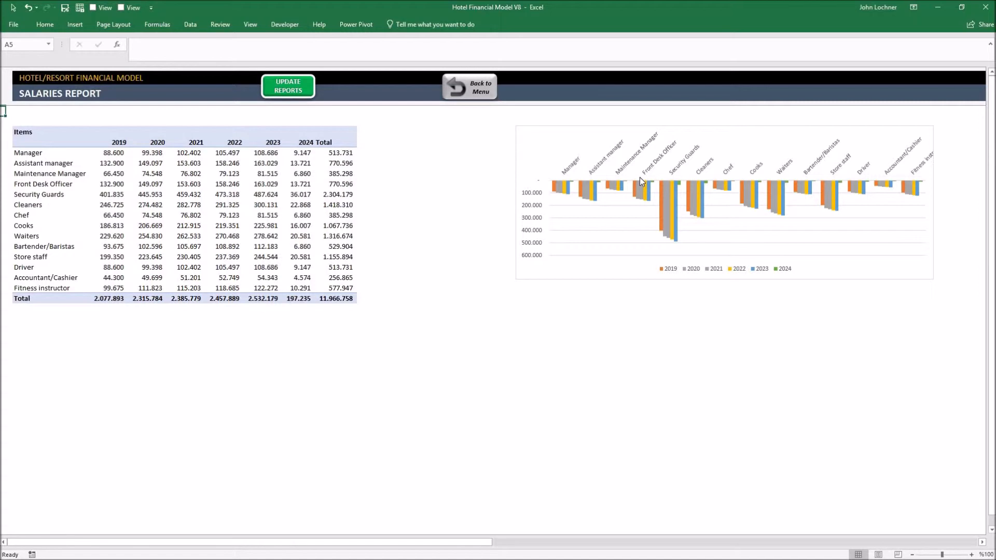
pyautogui.moveTo(478, 97)
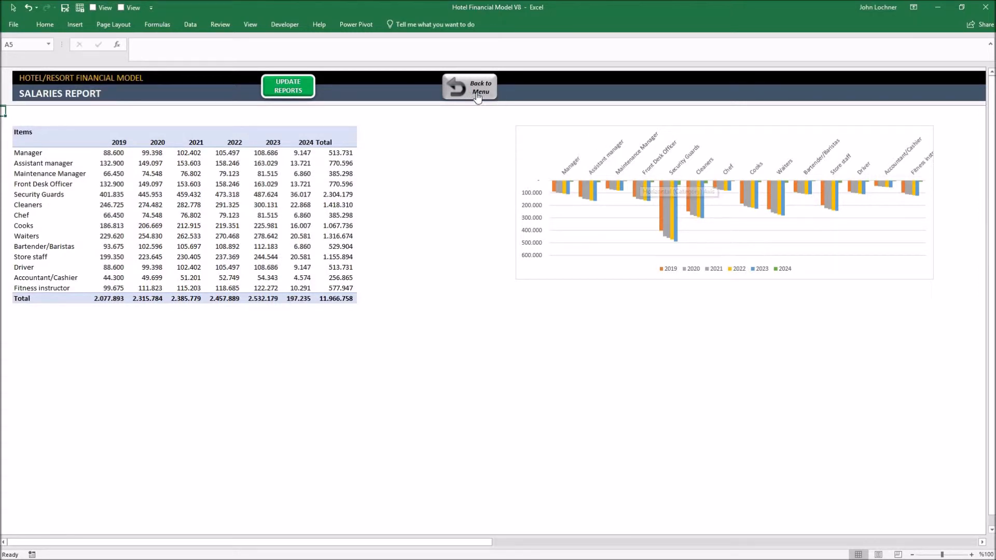
pyautogui.click(470, 87)
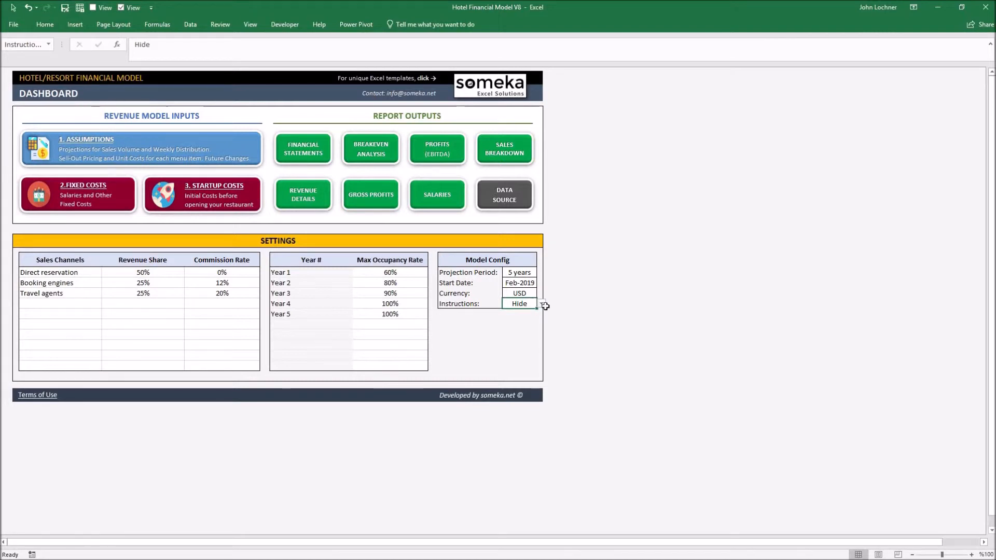
# - Switch the Model Config Instructions setting to Show
pyautogui.click(540, 303)
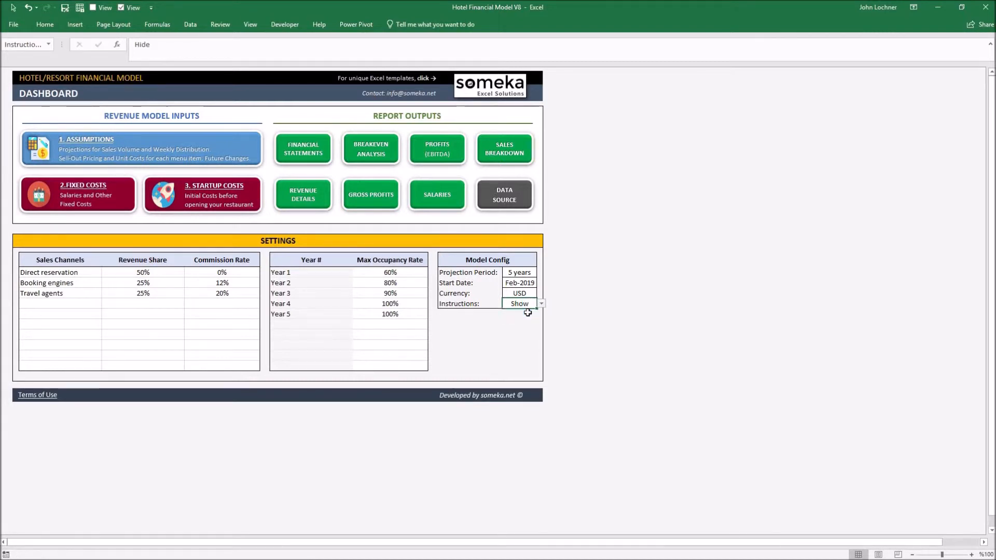
pyautogui.click(541, 304)
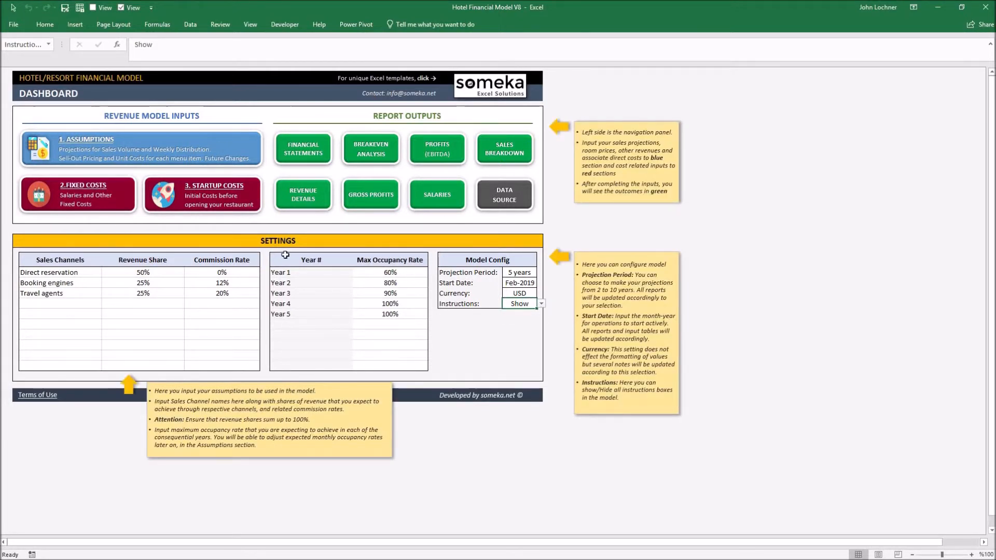
pyautogui.moveTo(553, 172)
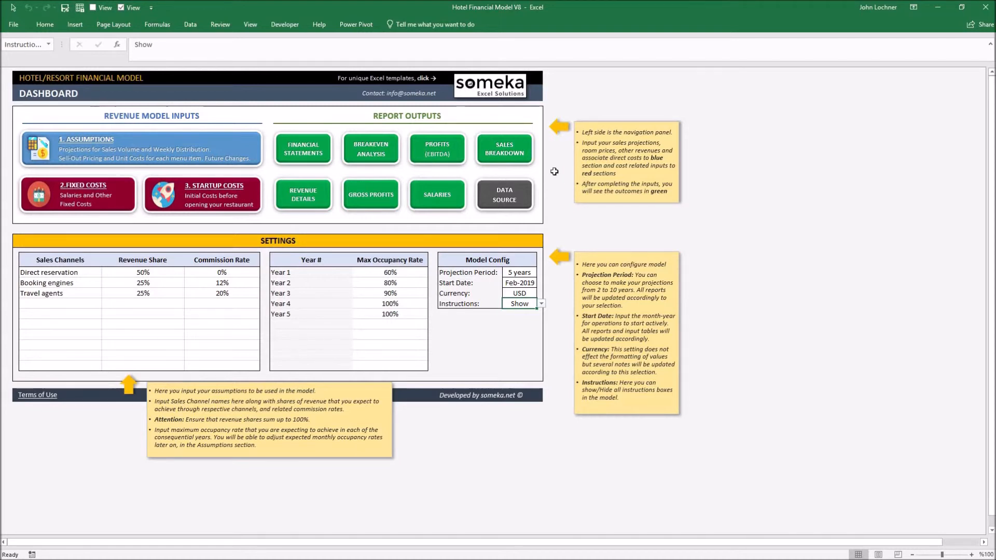